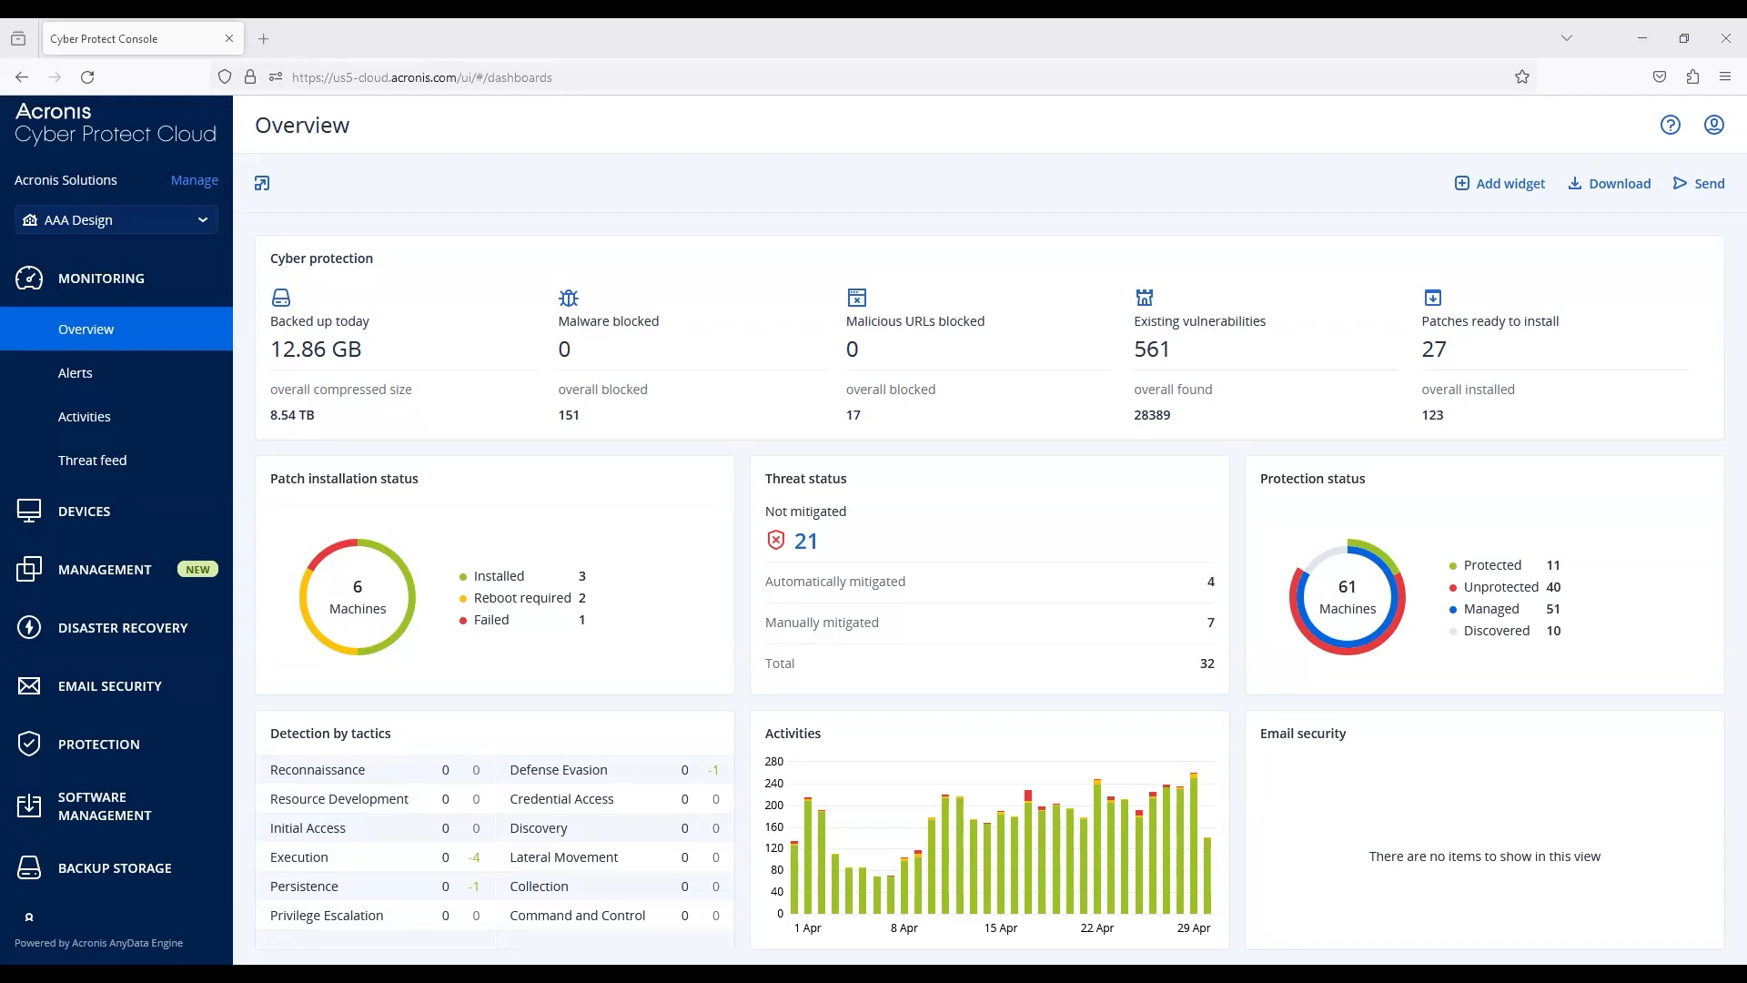
{"action": "mouse_move", "coordinate": [817, 193]}
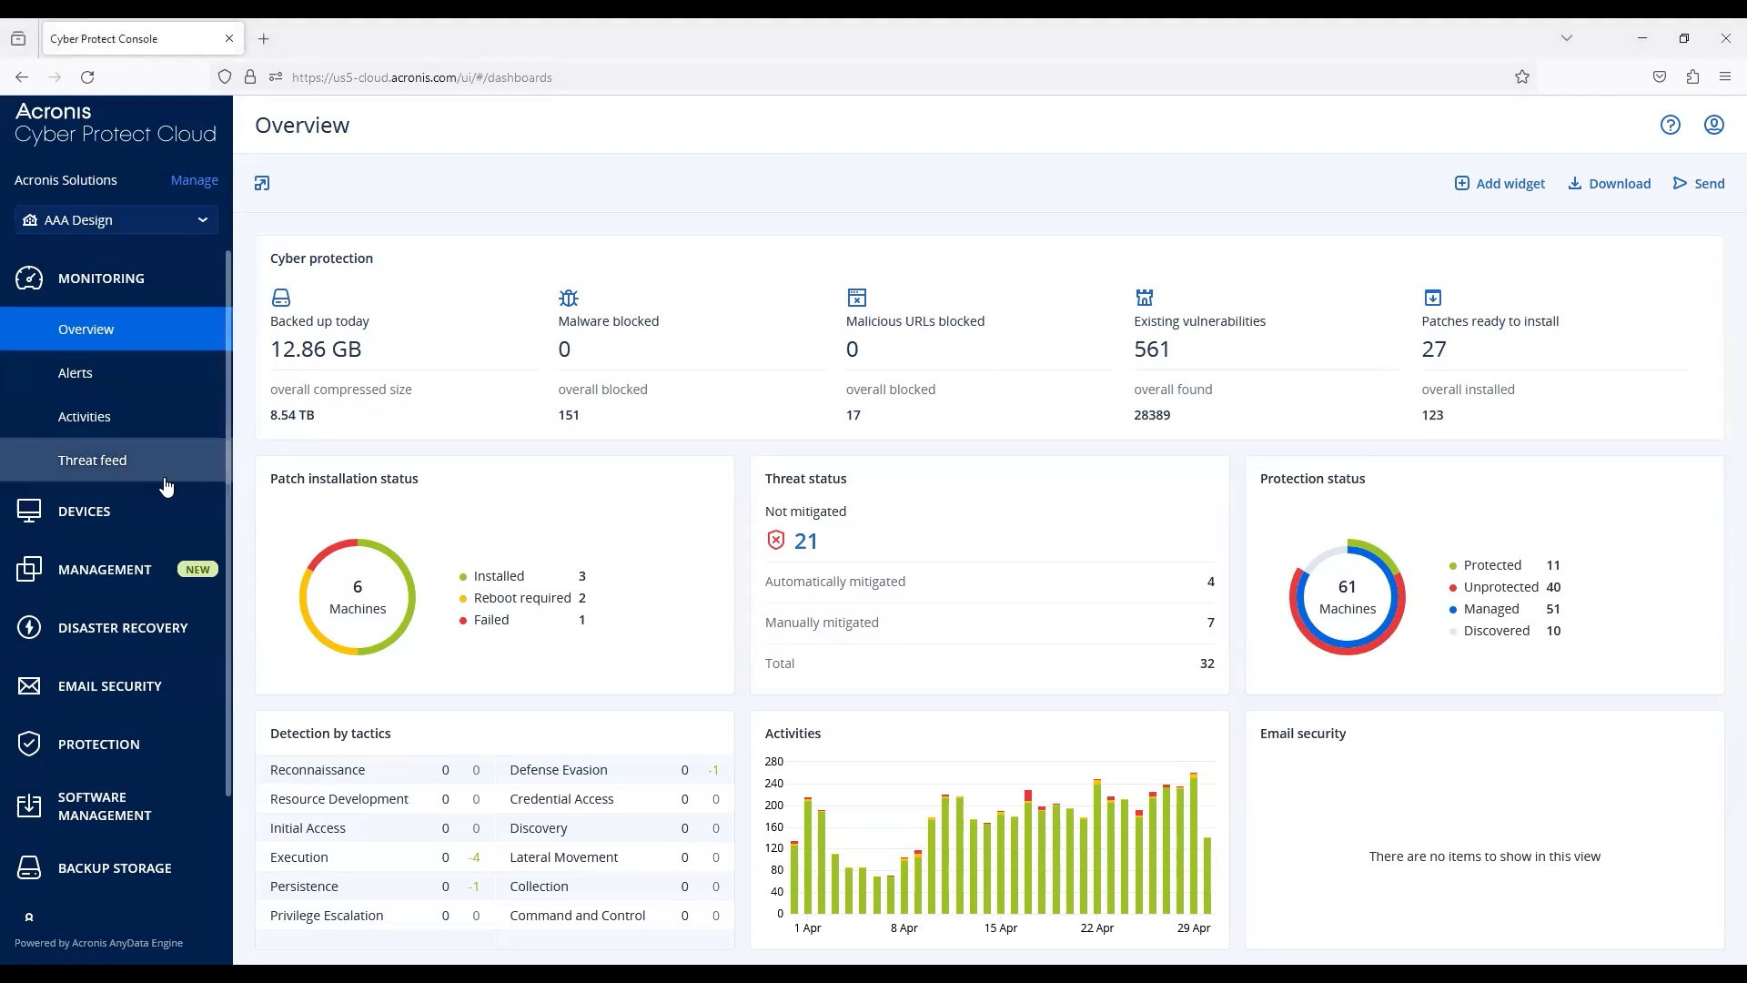
- Go to the All devices list from the overview dashboard
{"action": "left_click", "coordinate": [83, 512]}
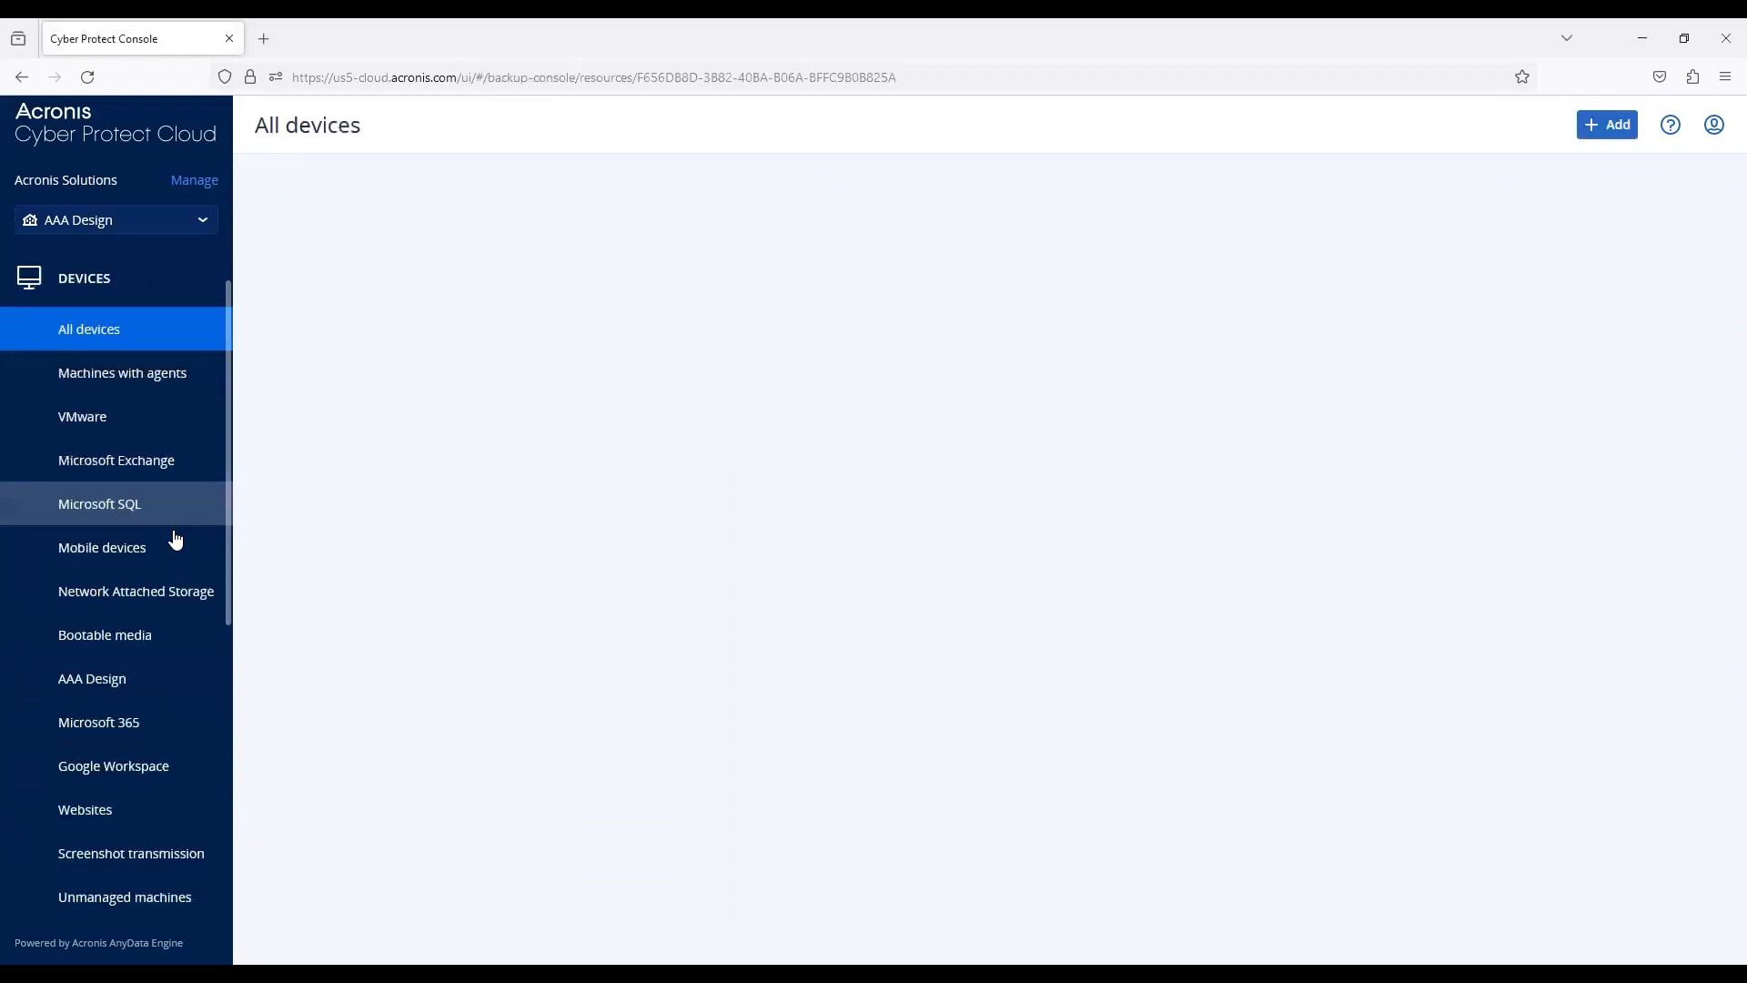
- From Machines with agents, add a brand-new Protection plan to SPP-SQL.spp.se
{"action": "left_click", "coordinate": [122, 371]}
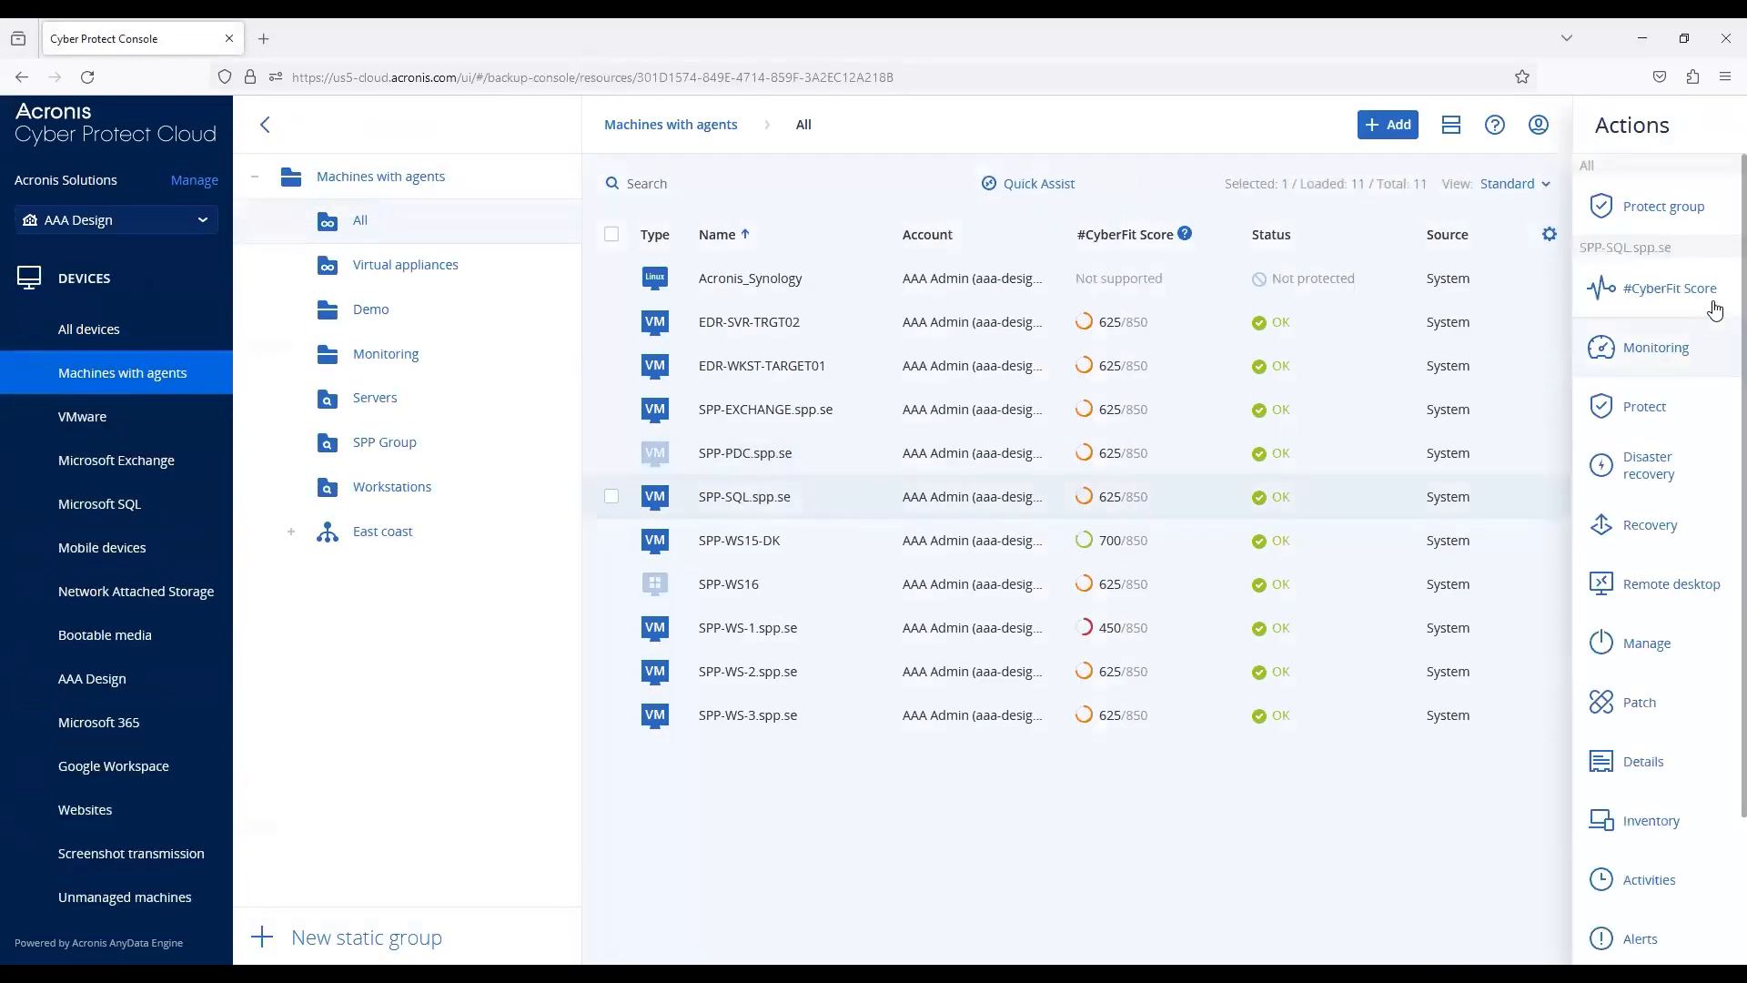
{"action": "left_click", "coordinate": [1669, 288]}
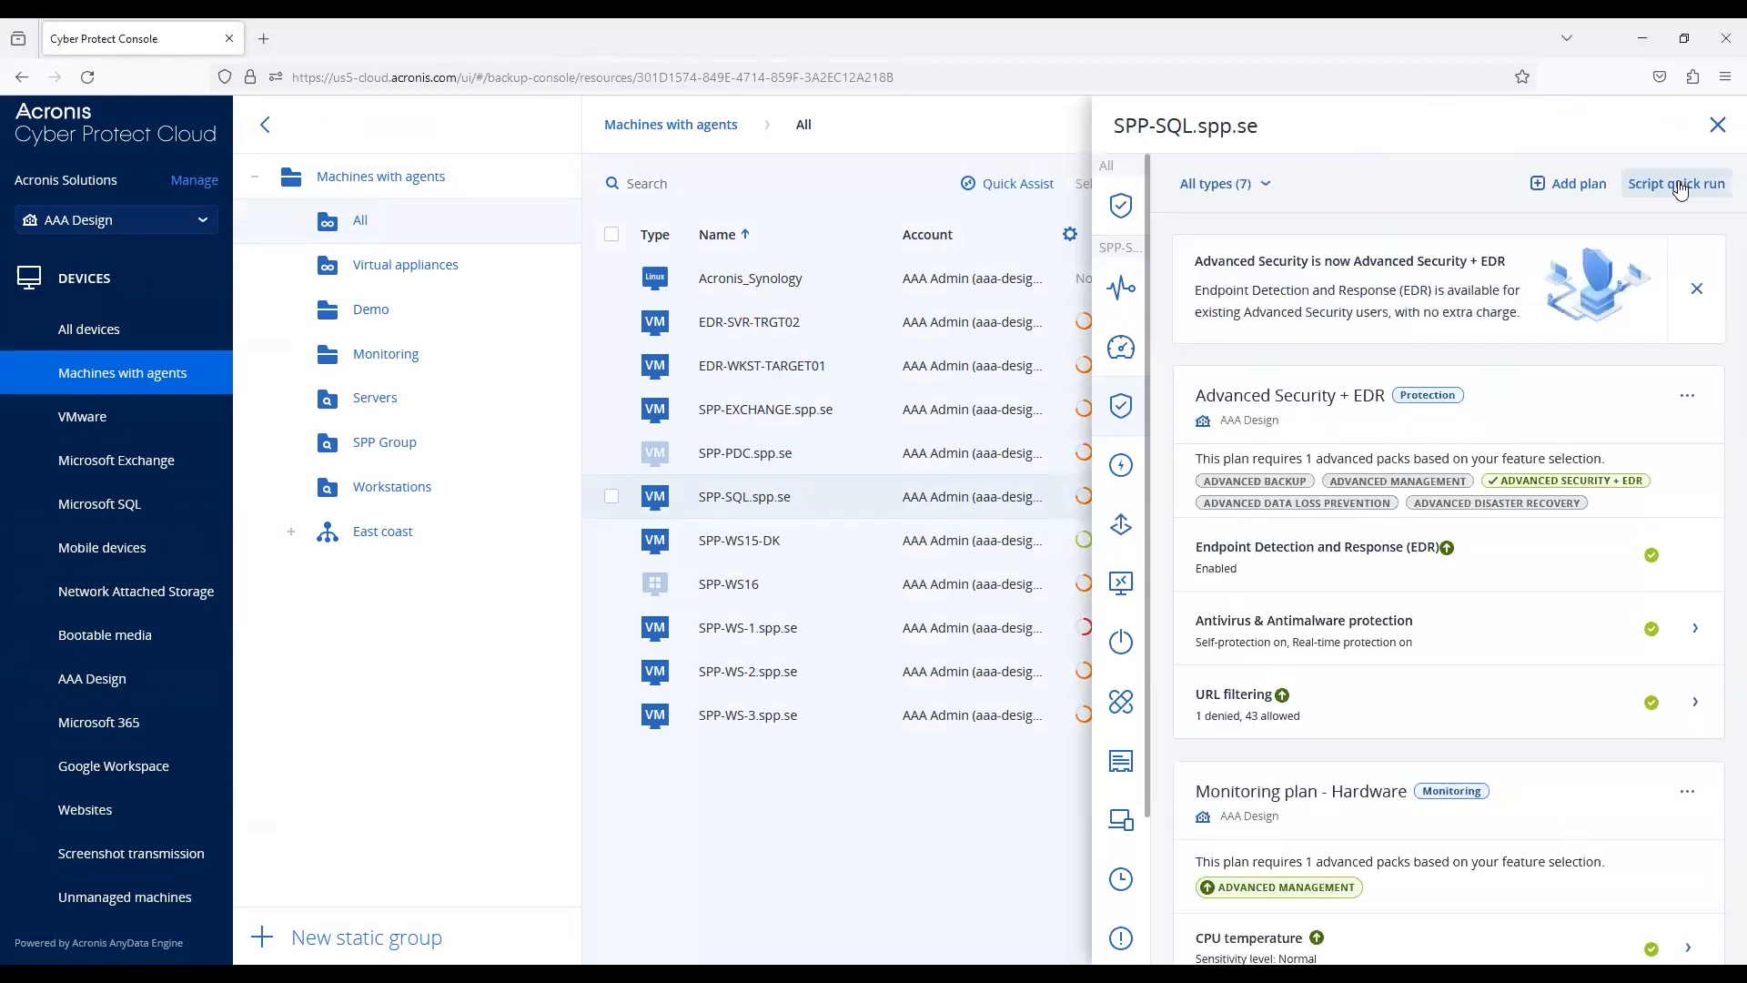
{"action": "left_click", "coordinate": [1676, 182]}
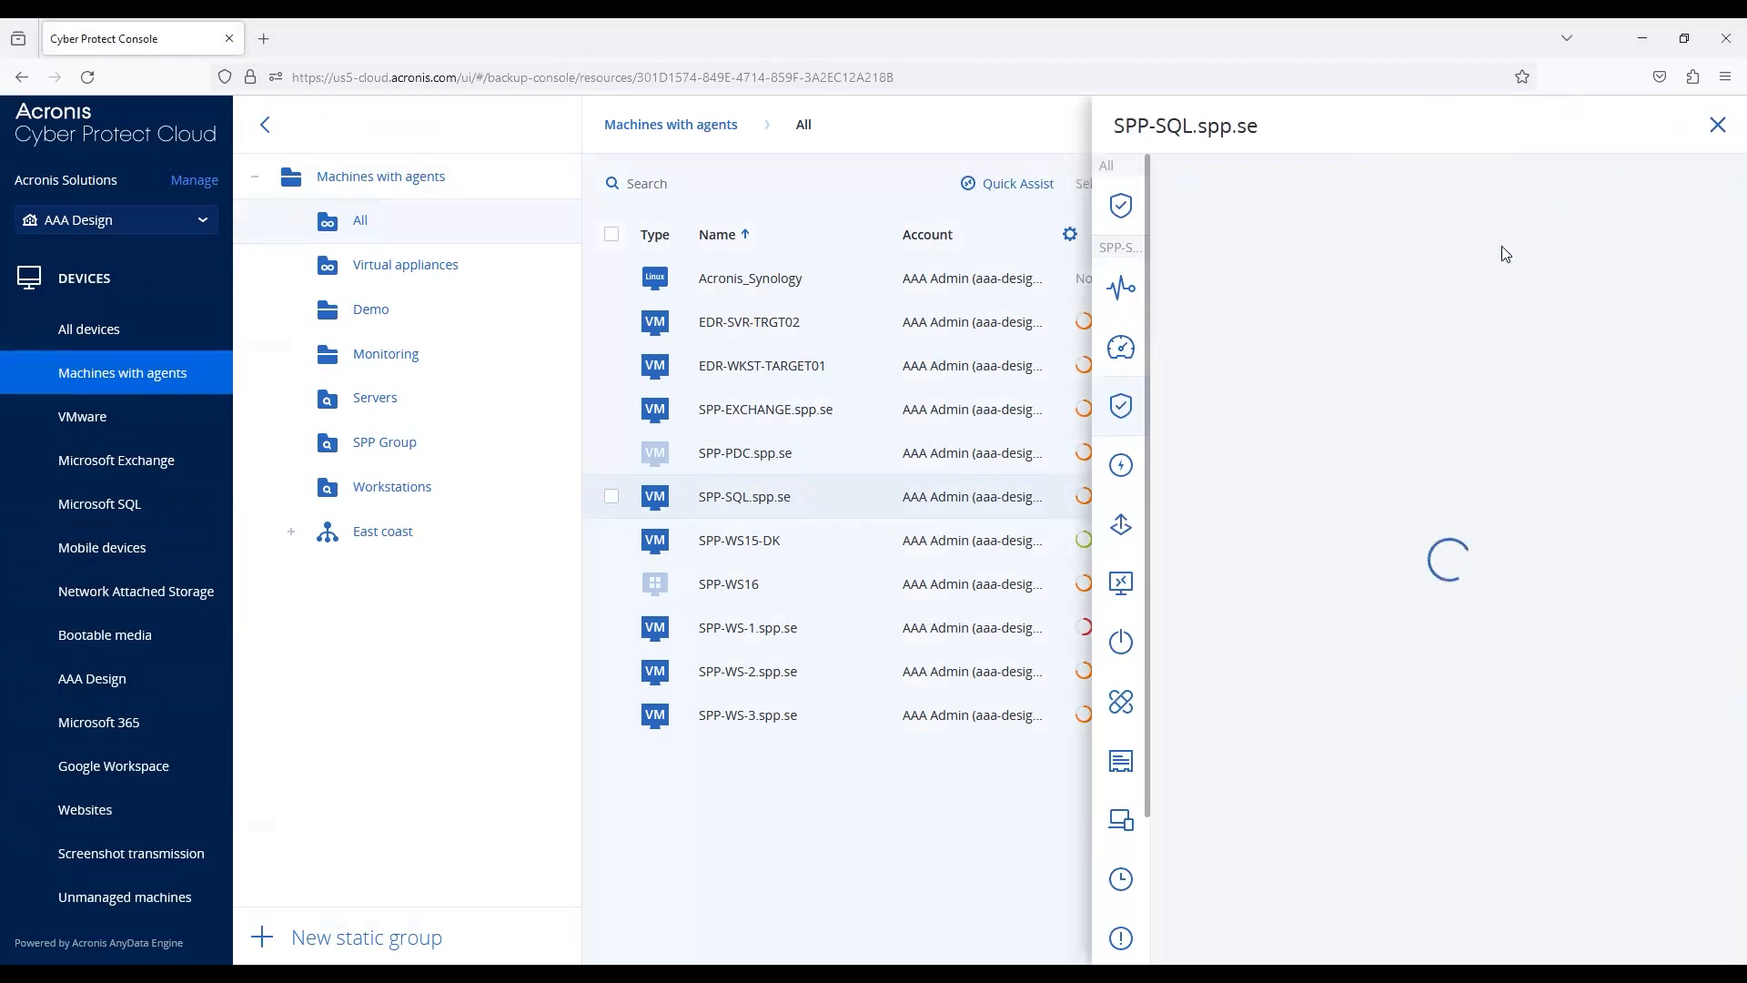
{"action": "mouse_move", "coordinate": [1413, 433]}
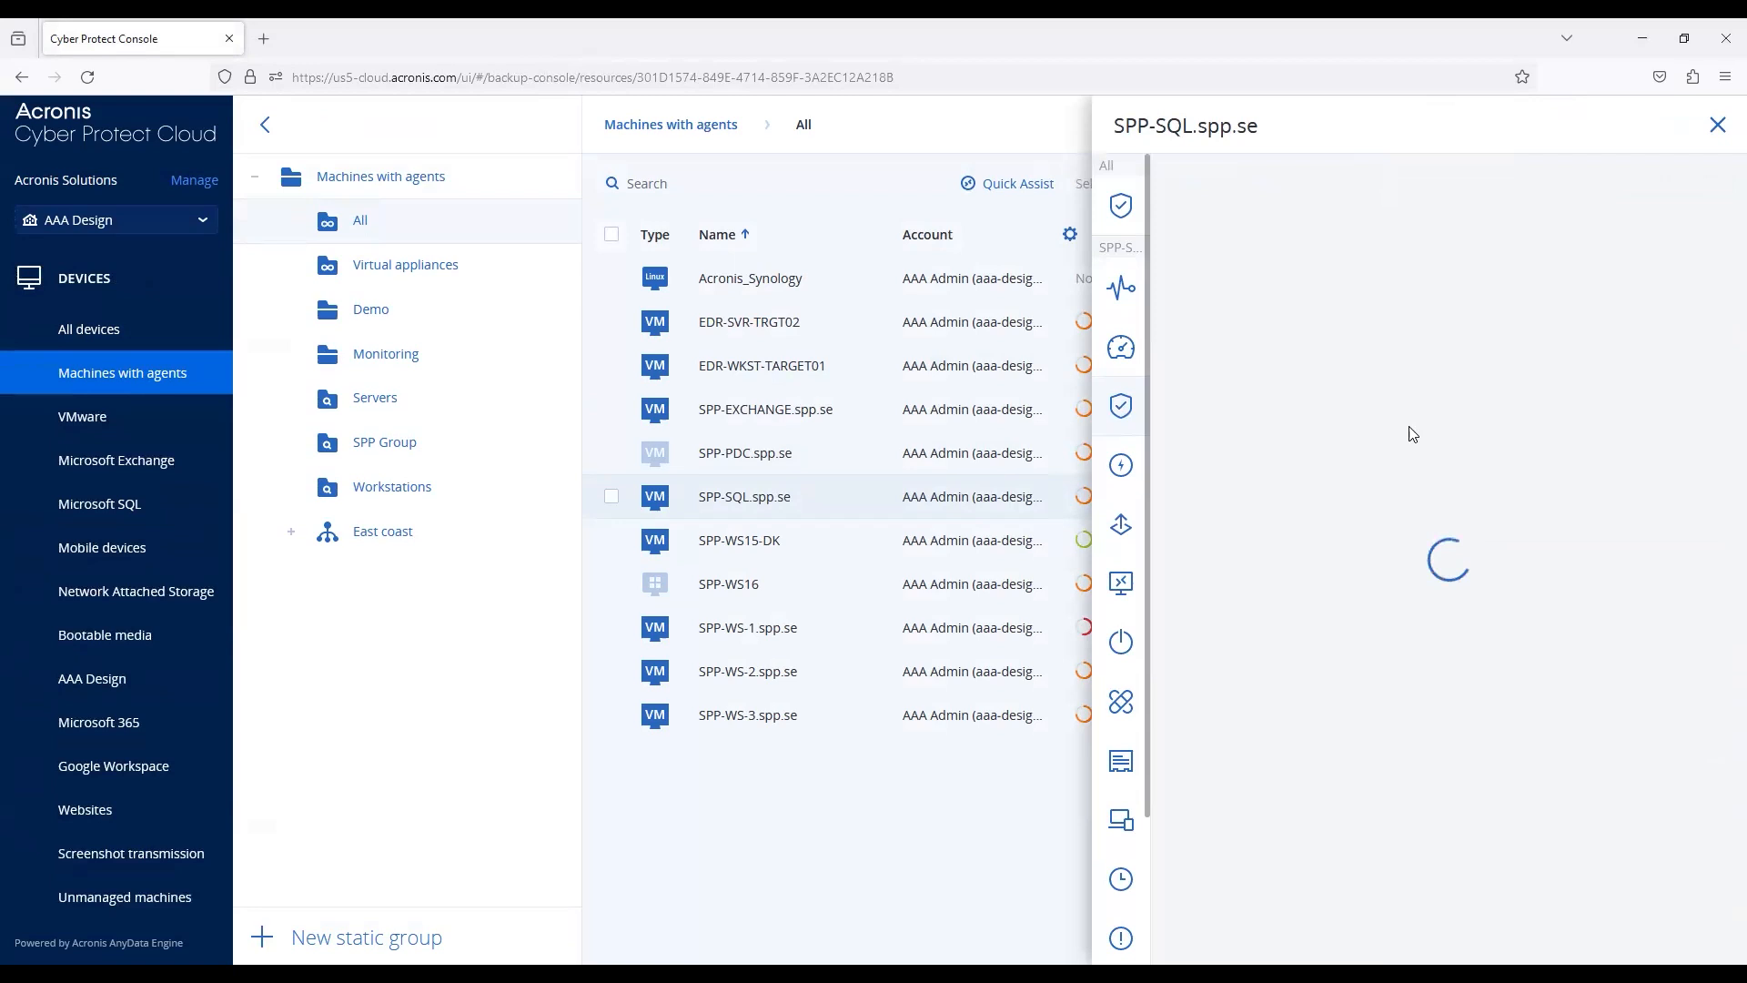
{"action": "left_click", "coordinate": [1675, 240]}
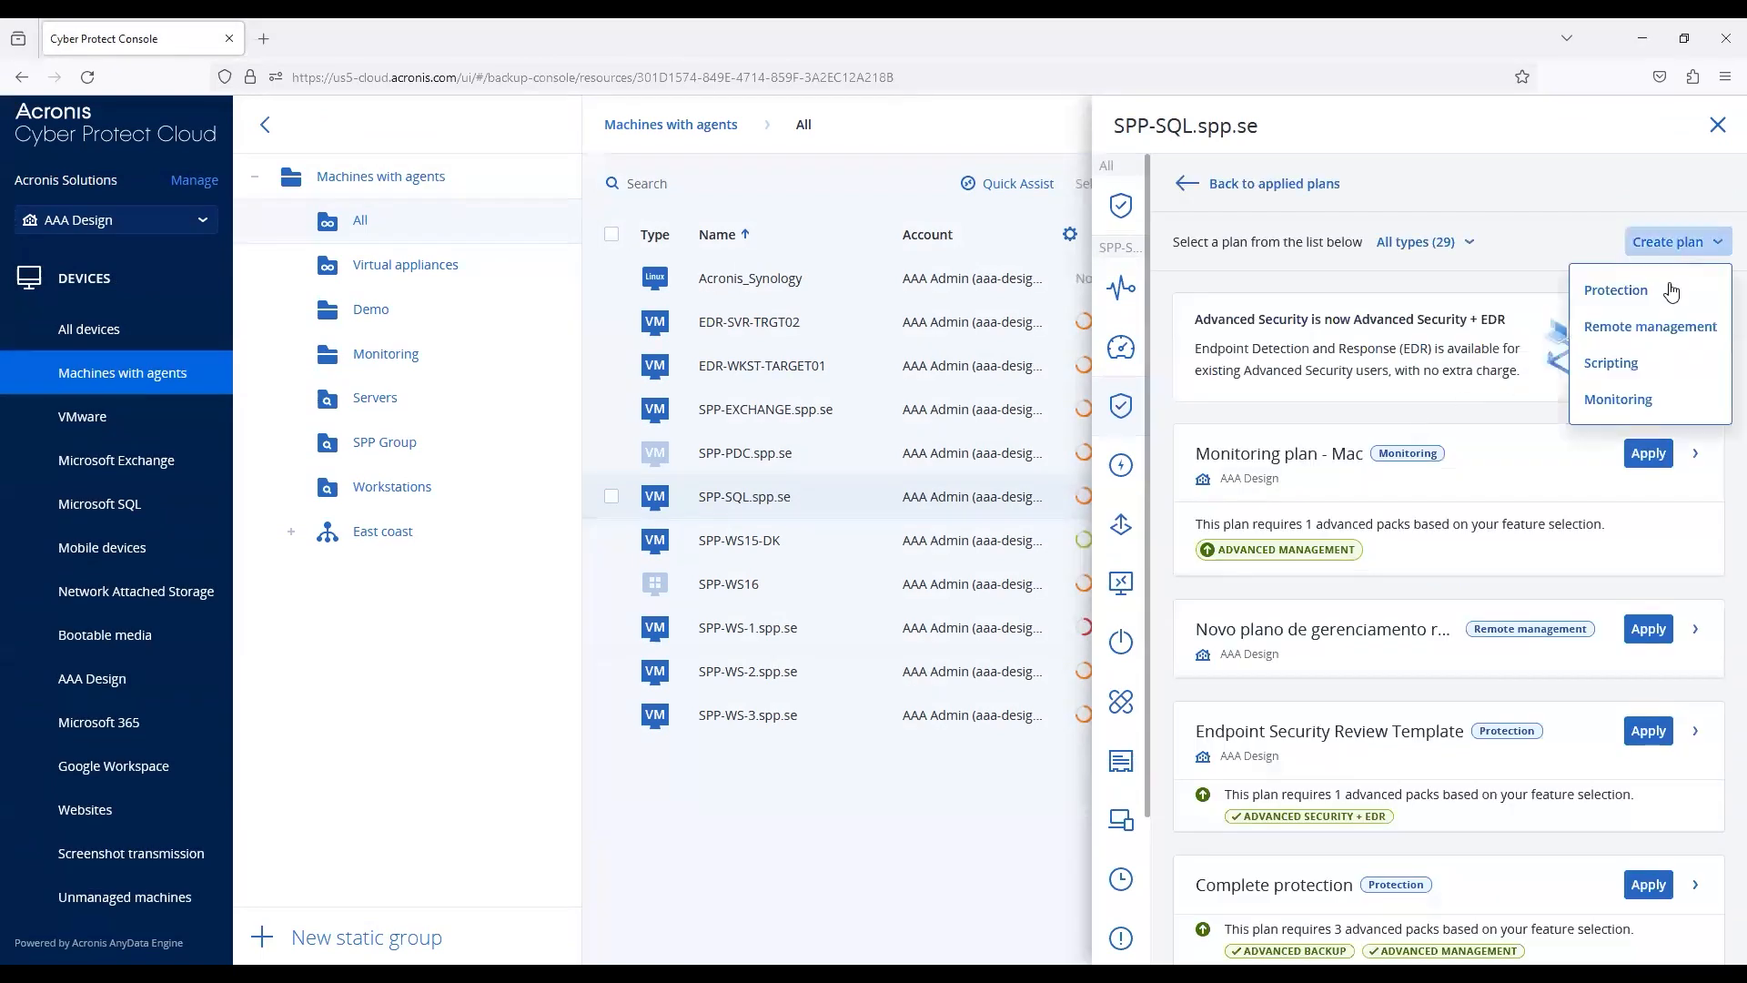
{"action": "left_click", "coordinate": [1614, 289]}
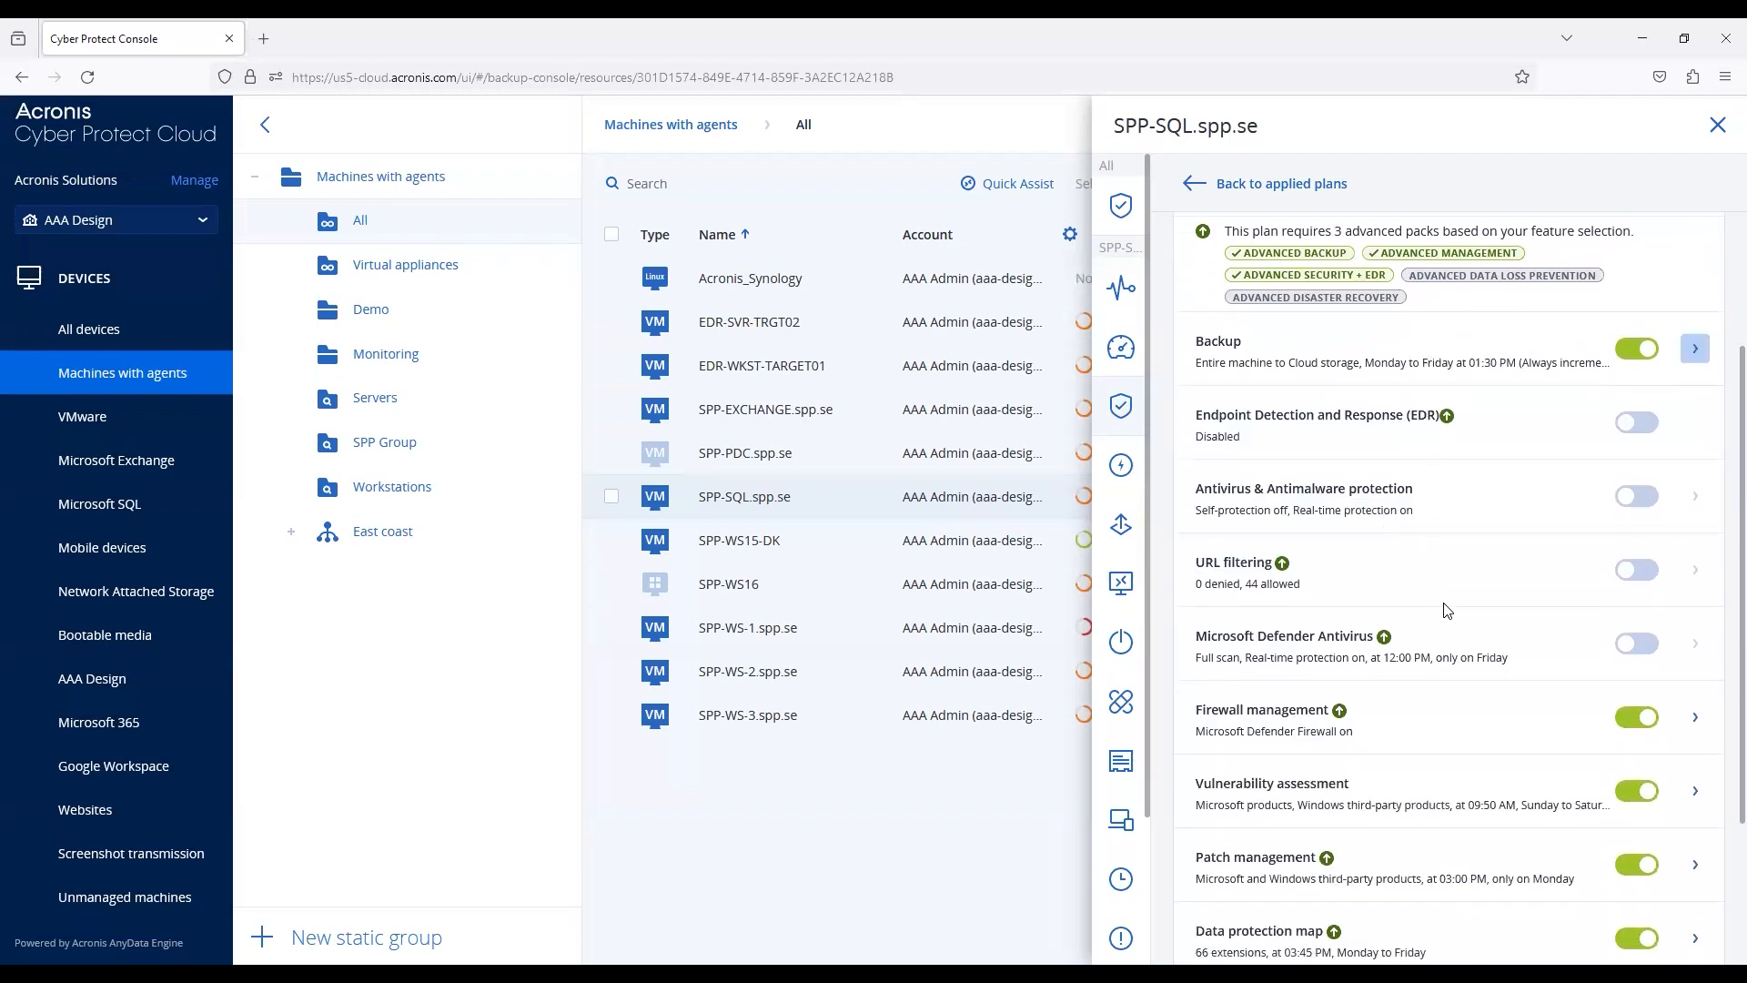
- Enable Data loss prevention in the plan and expand its Observation-mode settings
{"action": "scroll", "scroll_direction": "down", "scroll_amount": 3}
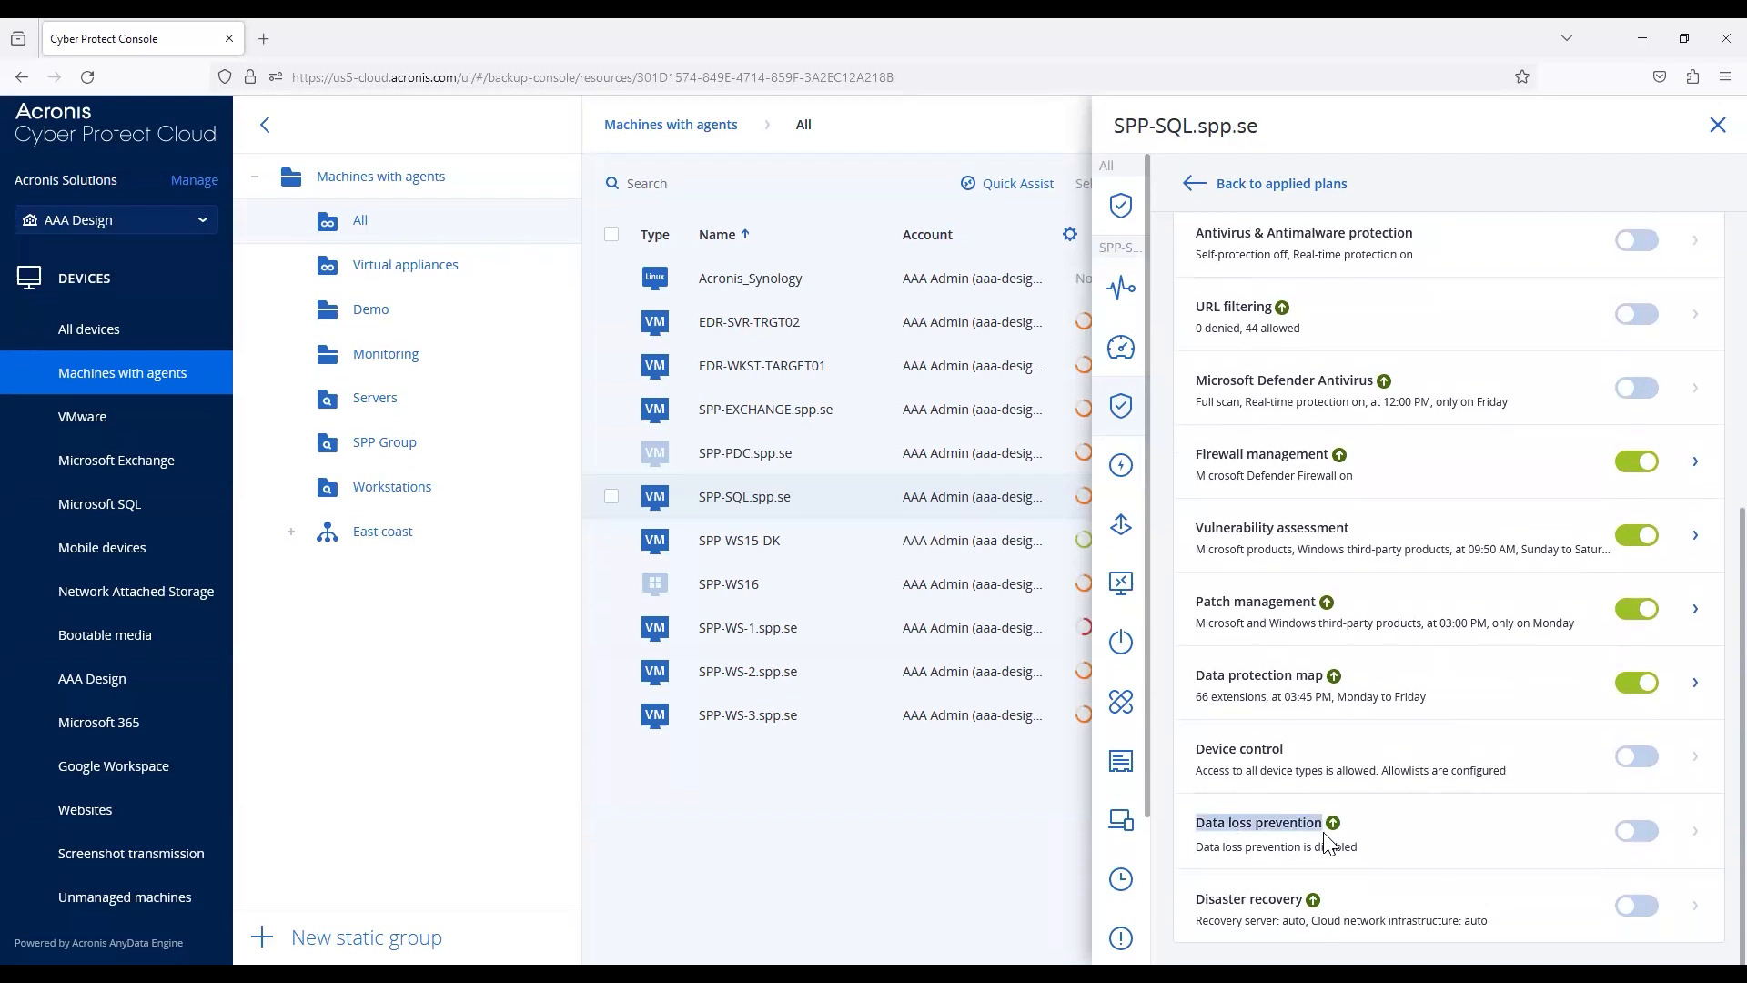
{"action": "left_click", "coordinate": [1636, 830]}
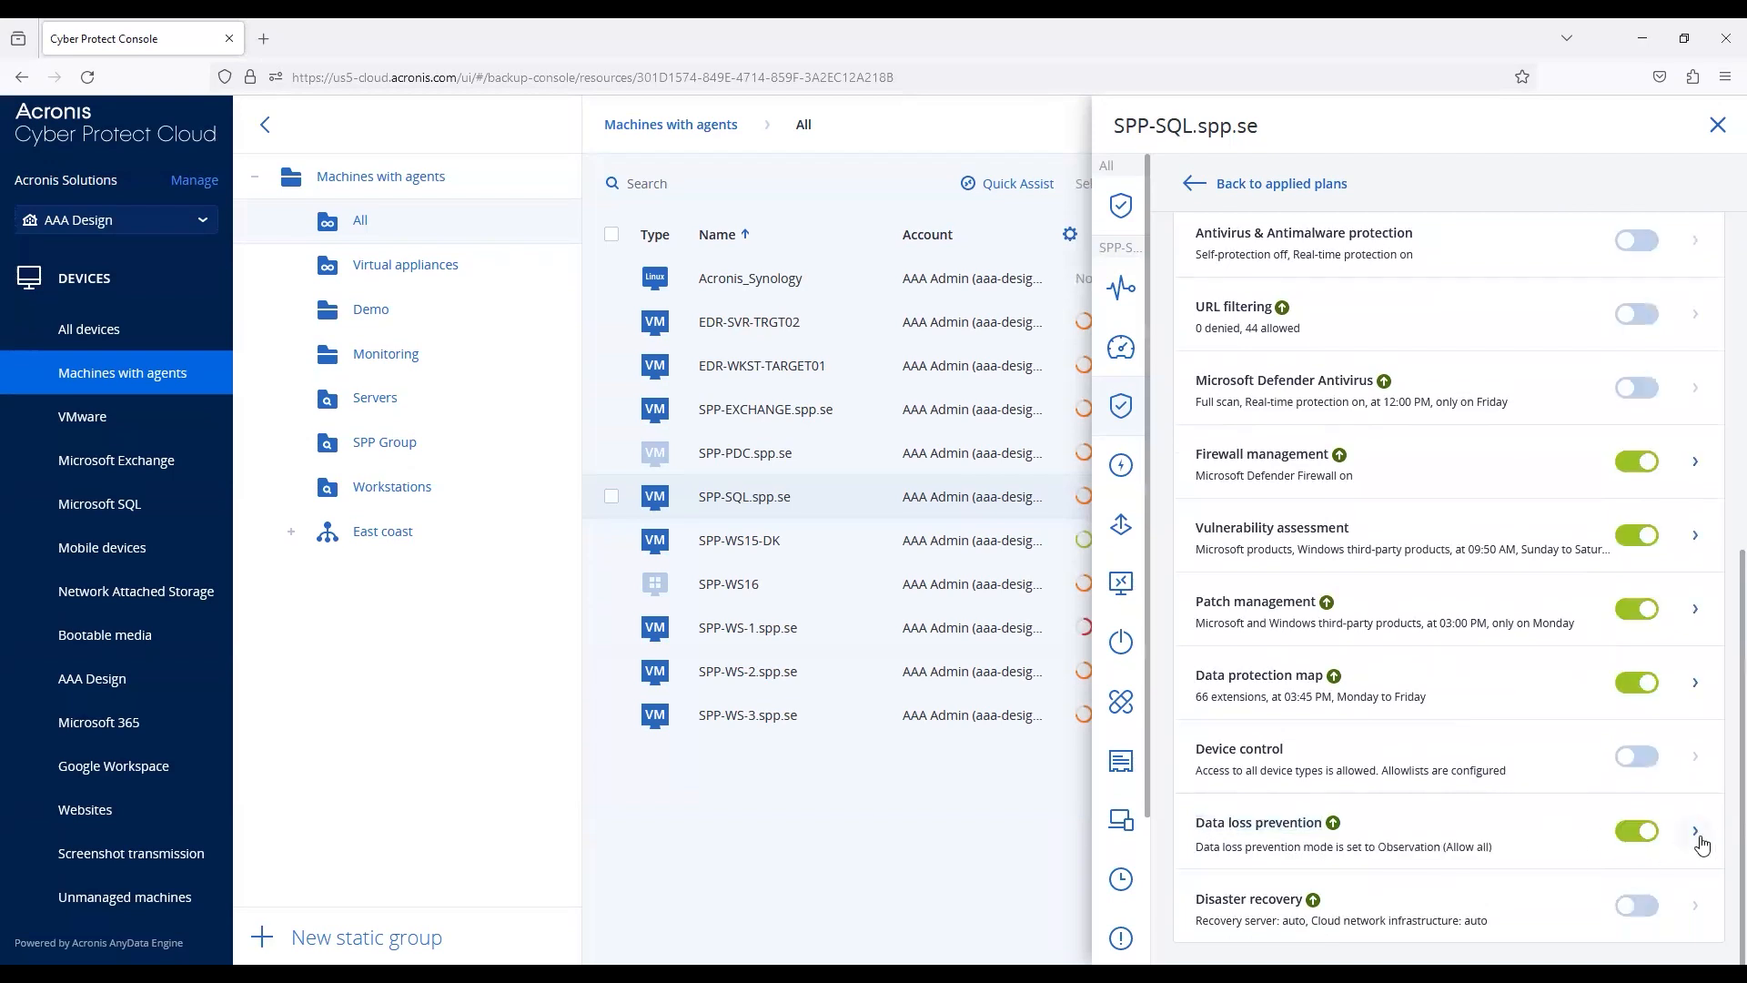
{"action": "left_click", "coordinate": [1694, 843]}
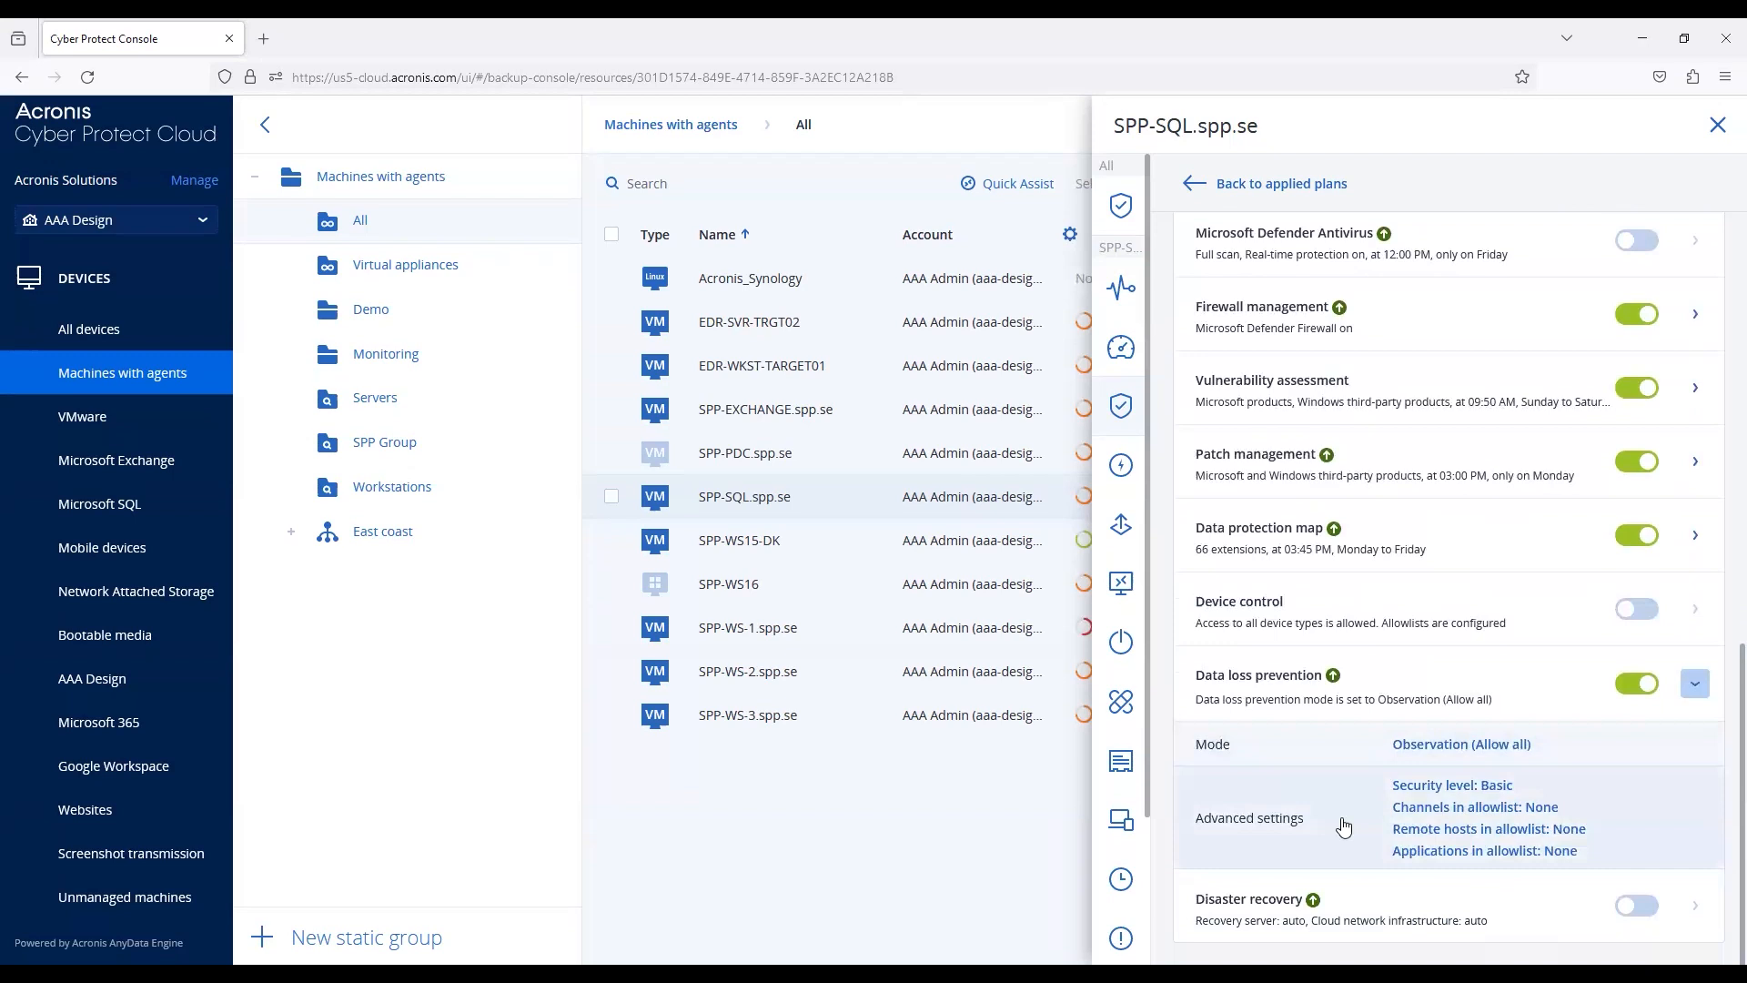
{"action": "mouse_move", "coordinate": [1430, 803]}
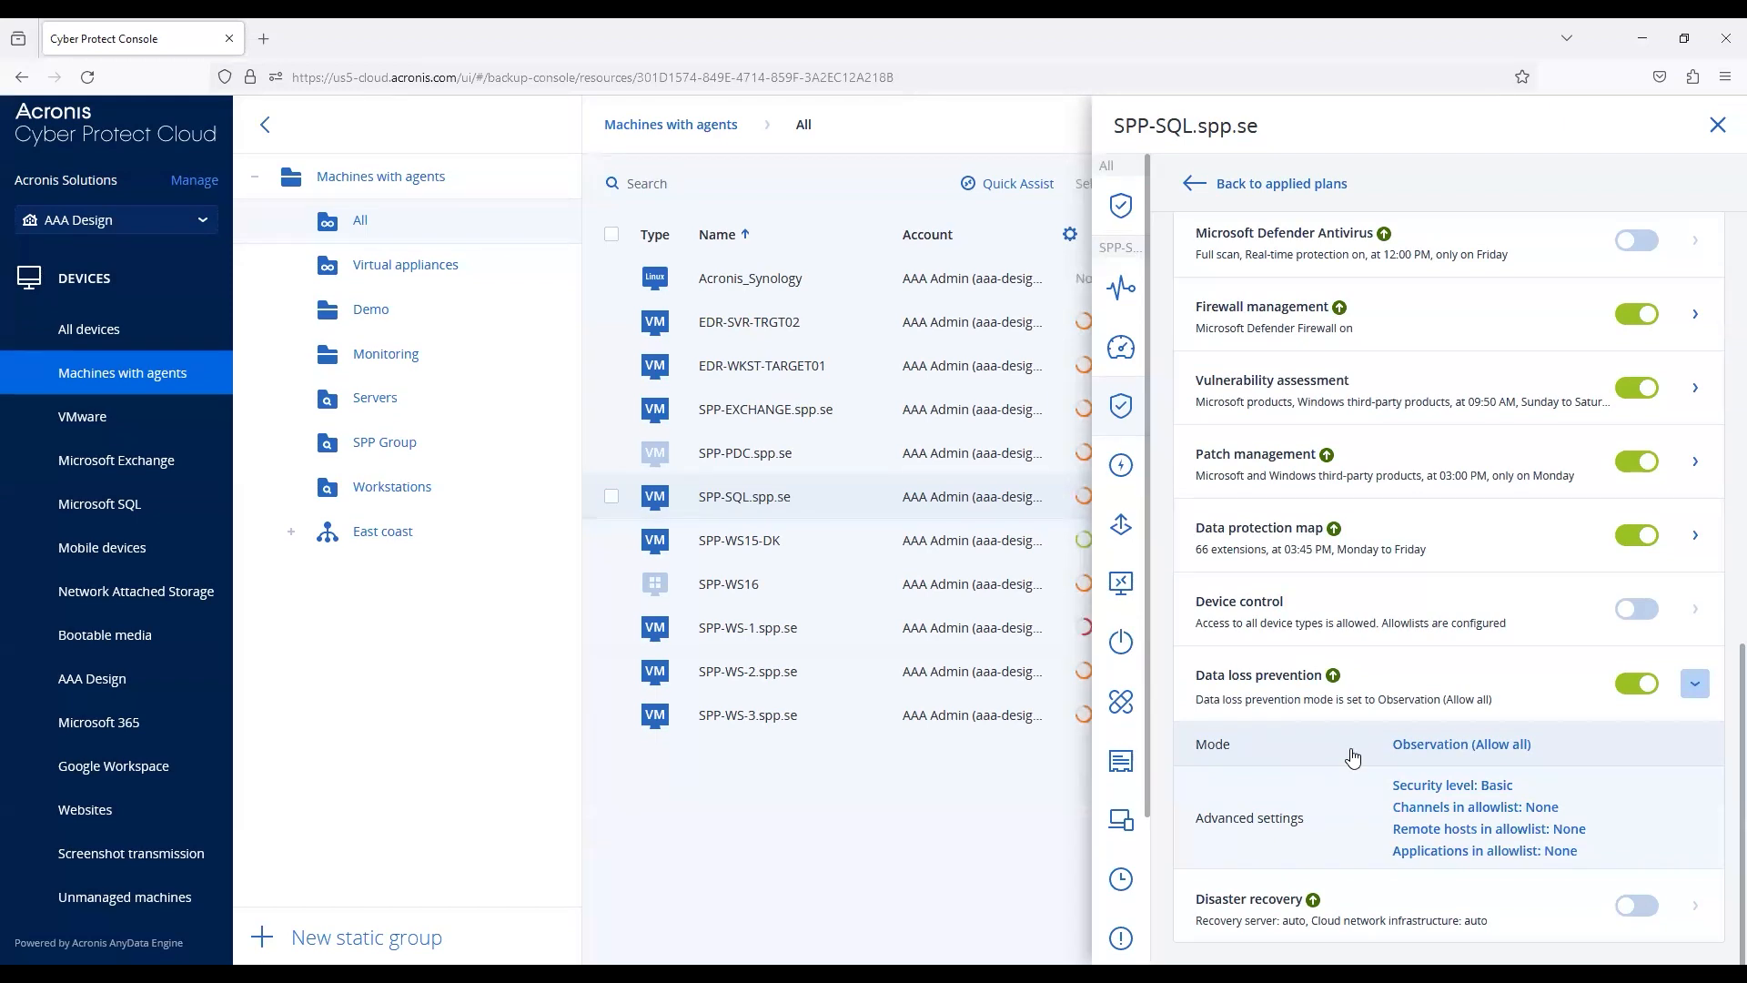
{"action": "mouse_move", "coordinate": [1334, 768]}
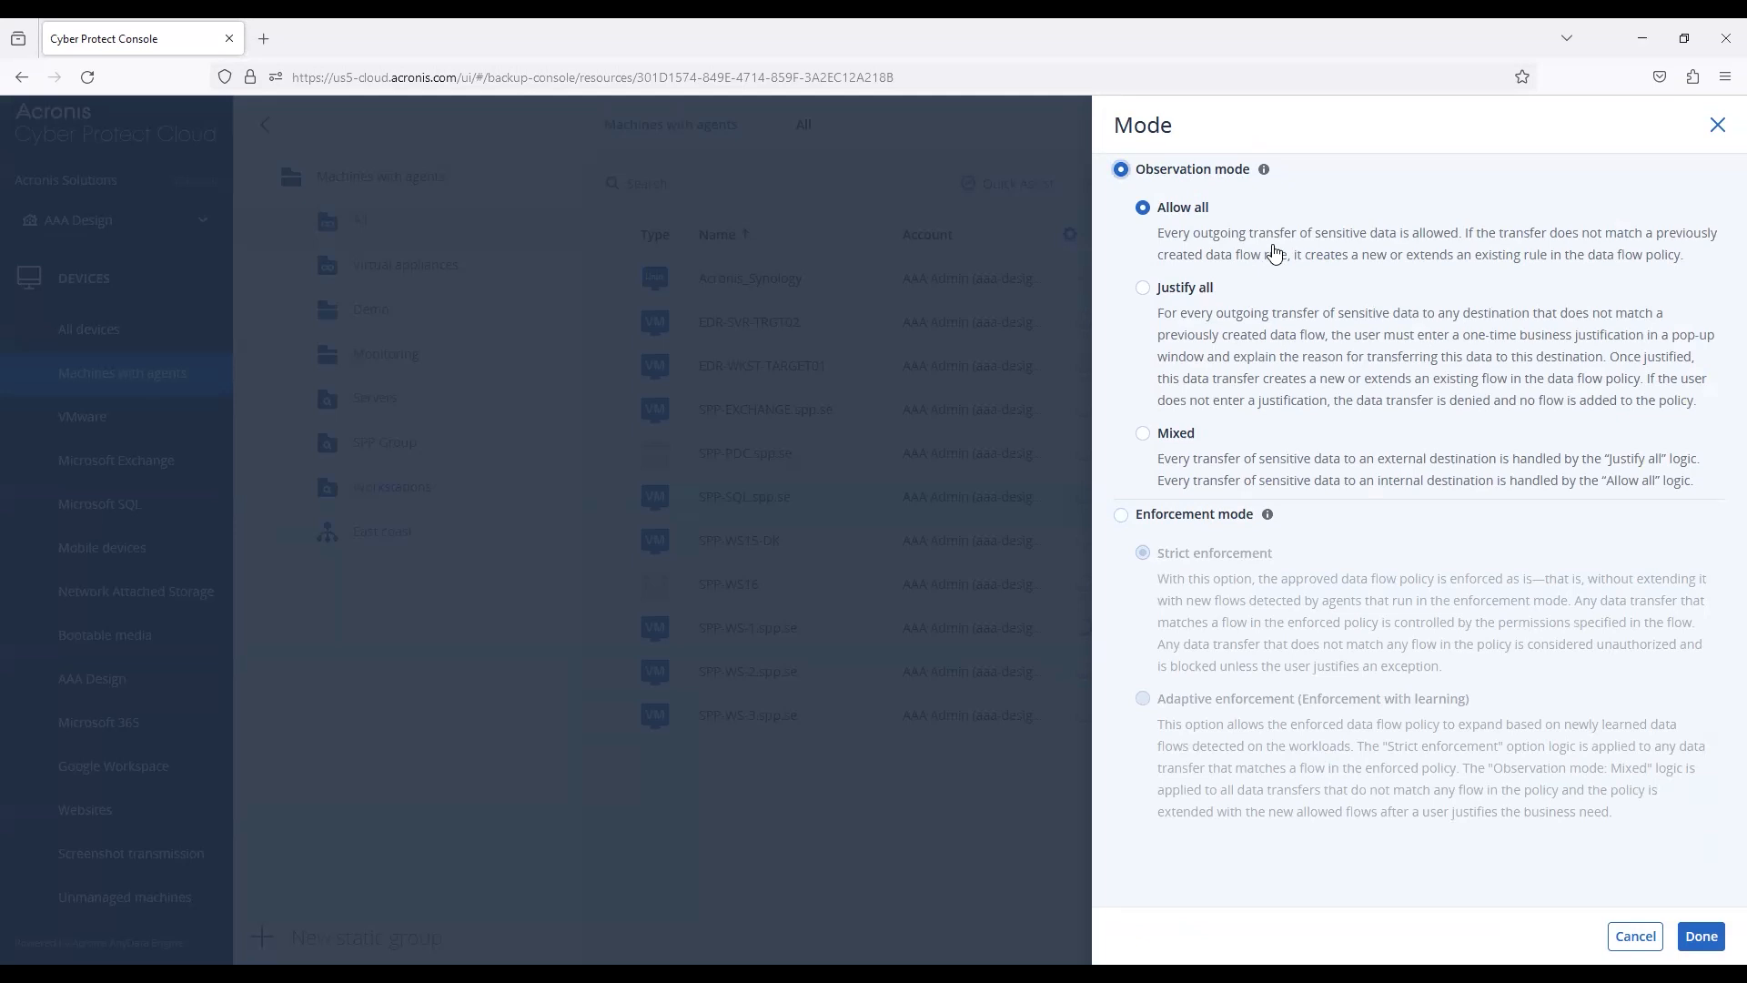
{"action": "mouse_move", "coordinate": [1306, 444]}
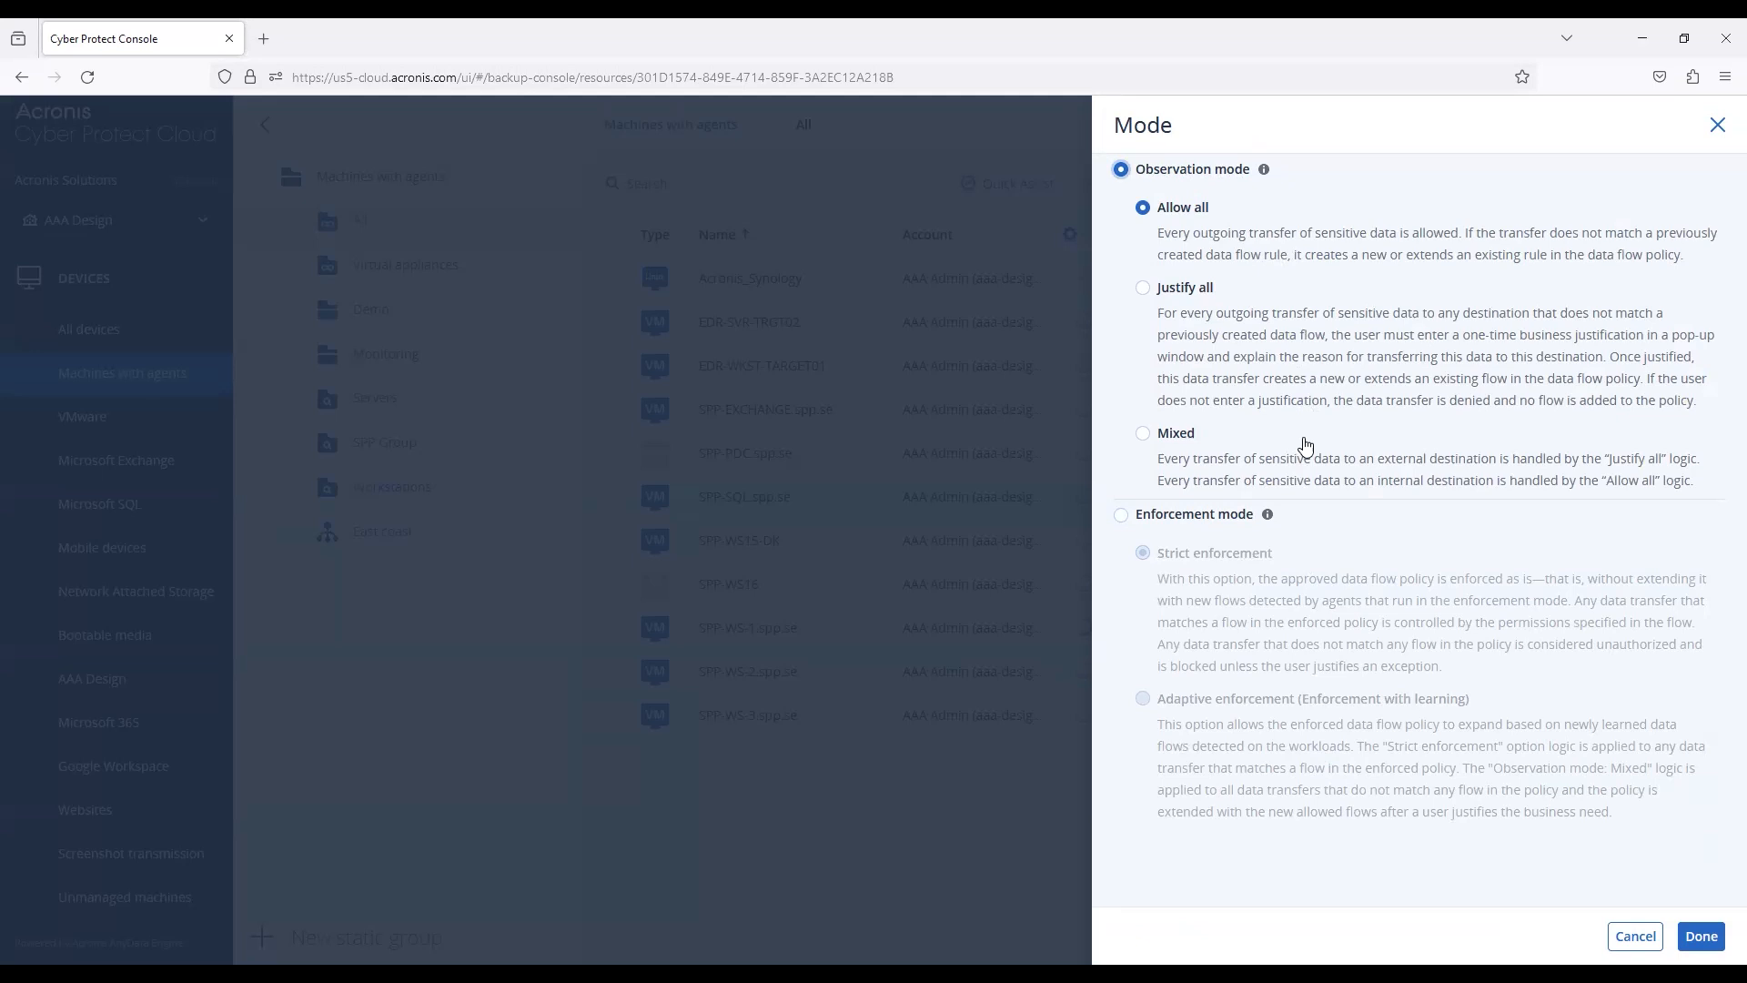
{"action": "mouse_move", "coordinate": [1189, 275]}
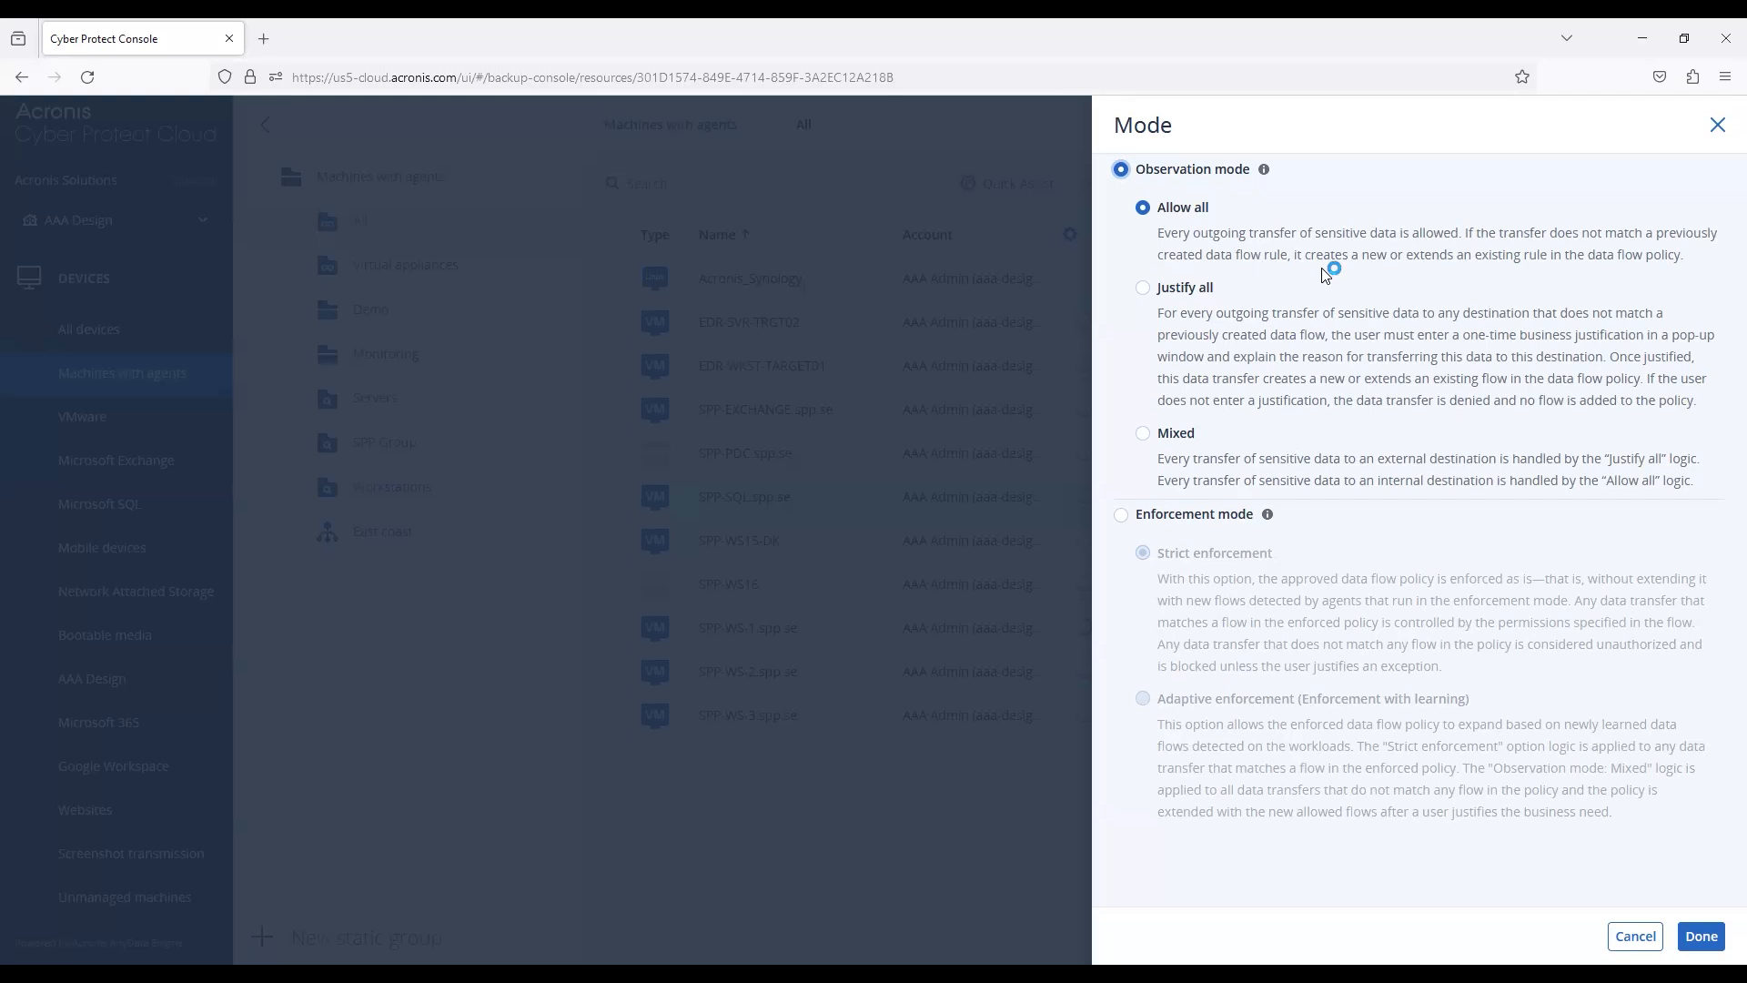
{"action": "mouse_move", "coordinate": [1325, 275]}
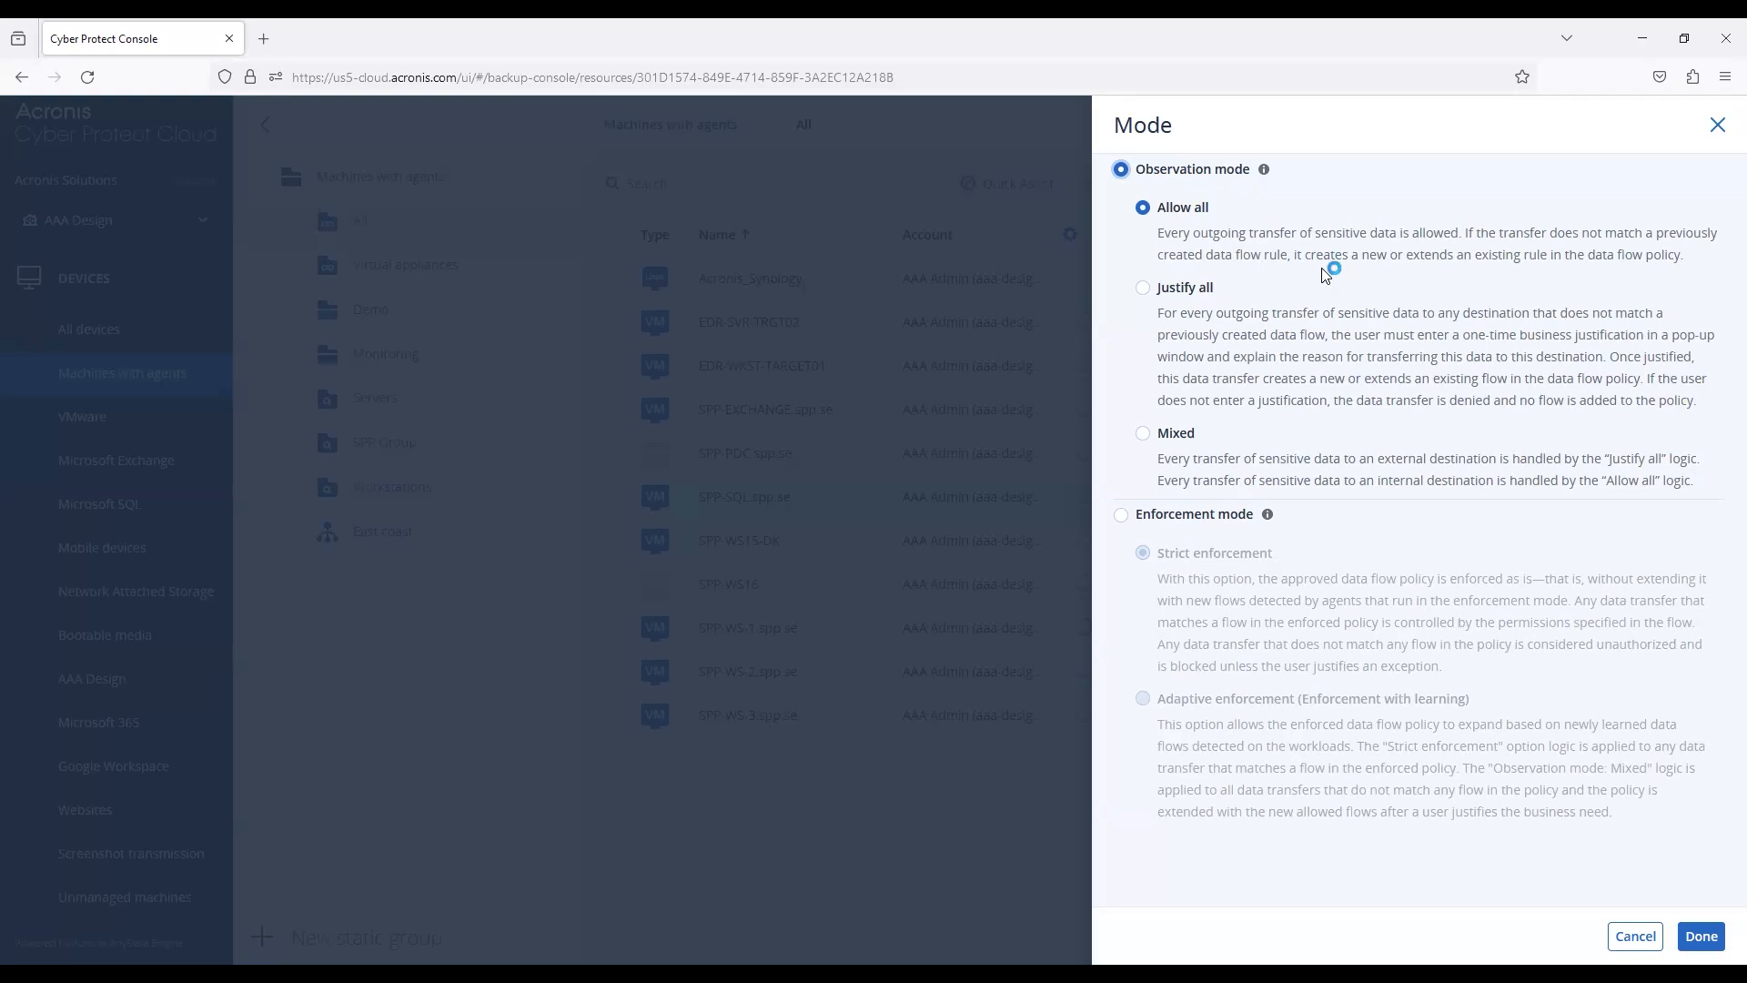
{"action": "left_click", "coordinate": [1121, 514]}
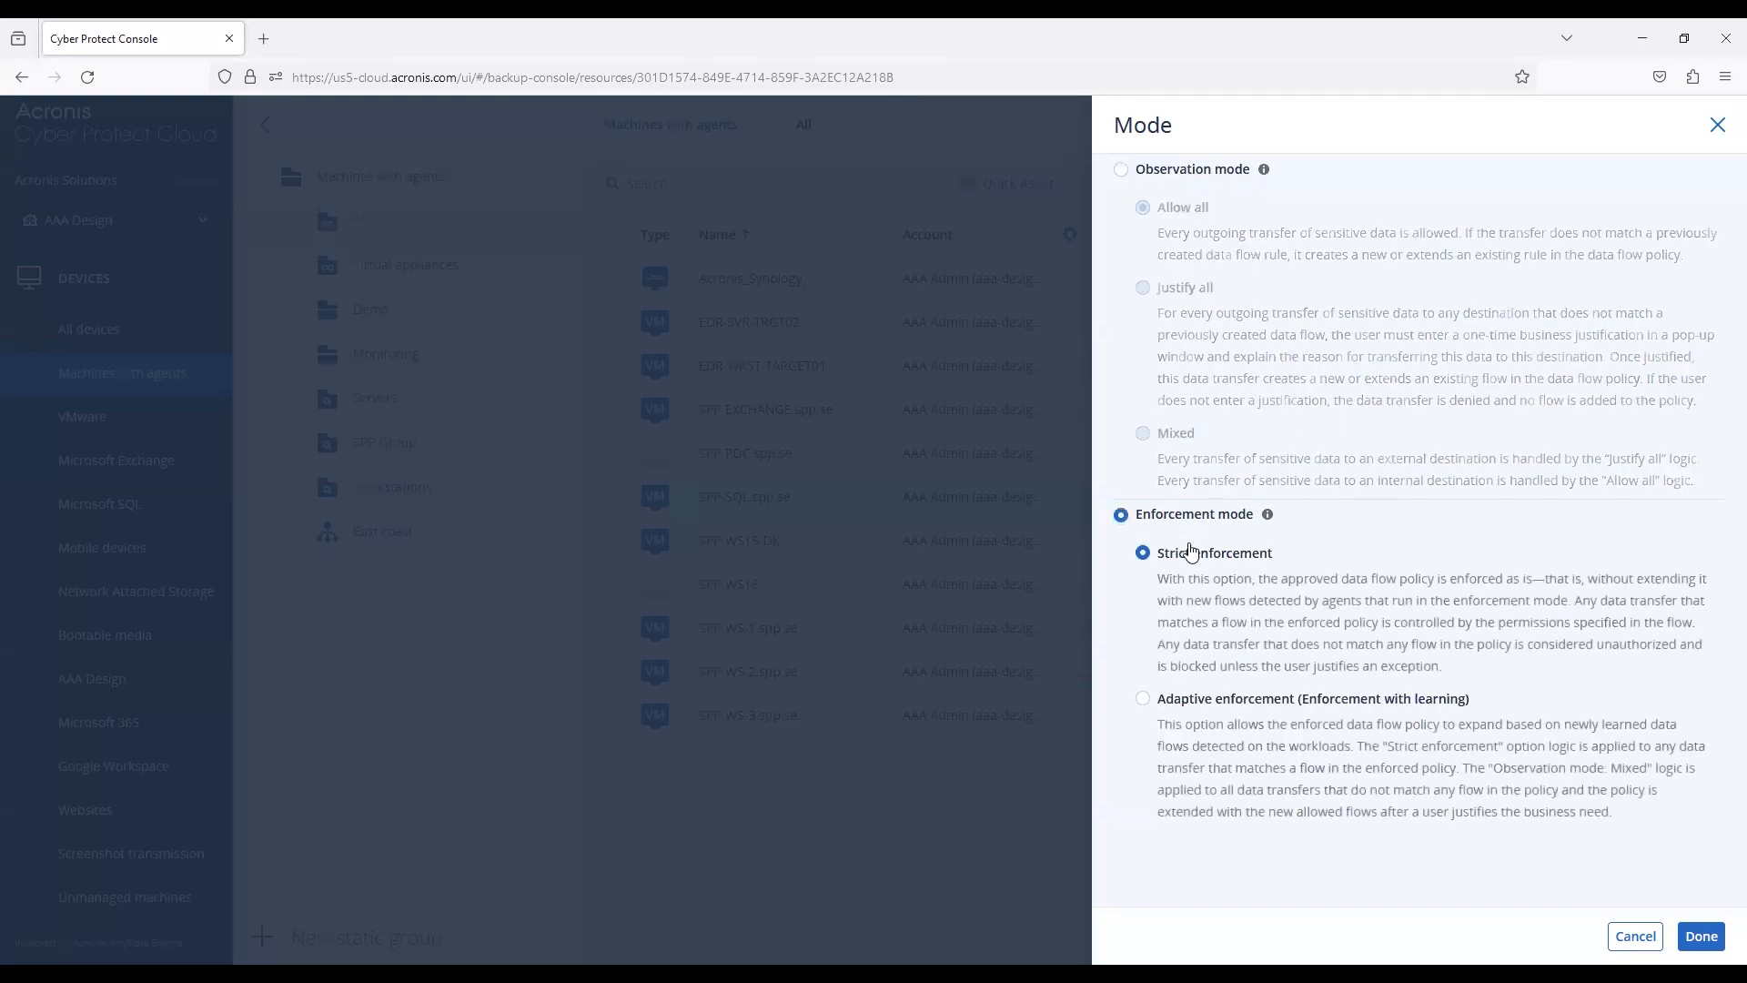
{"action": "mouse_move", "coordinate": [1354, 324]}
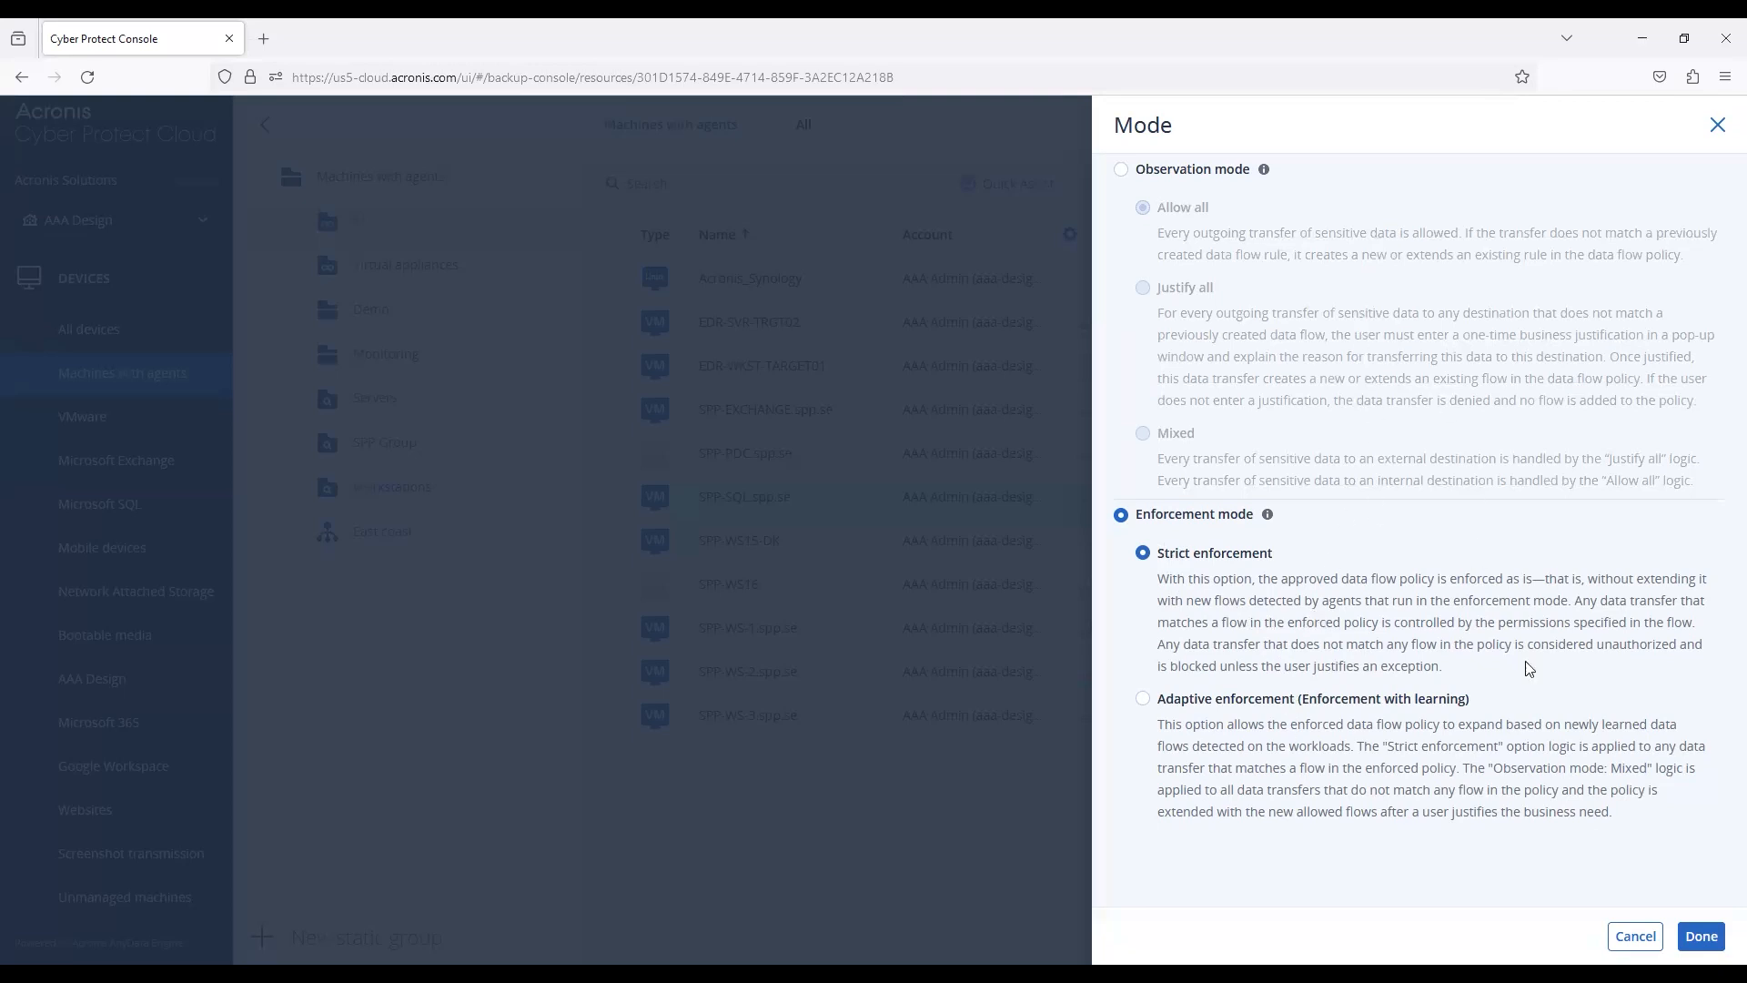
{"action": "left_click", "coordinate": [1716, 123]}
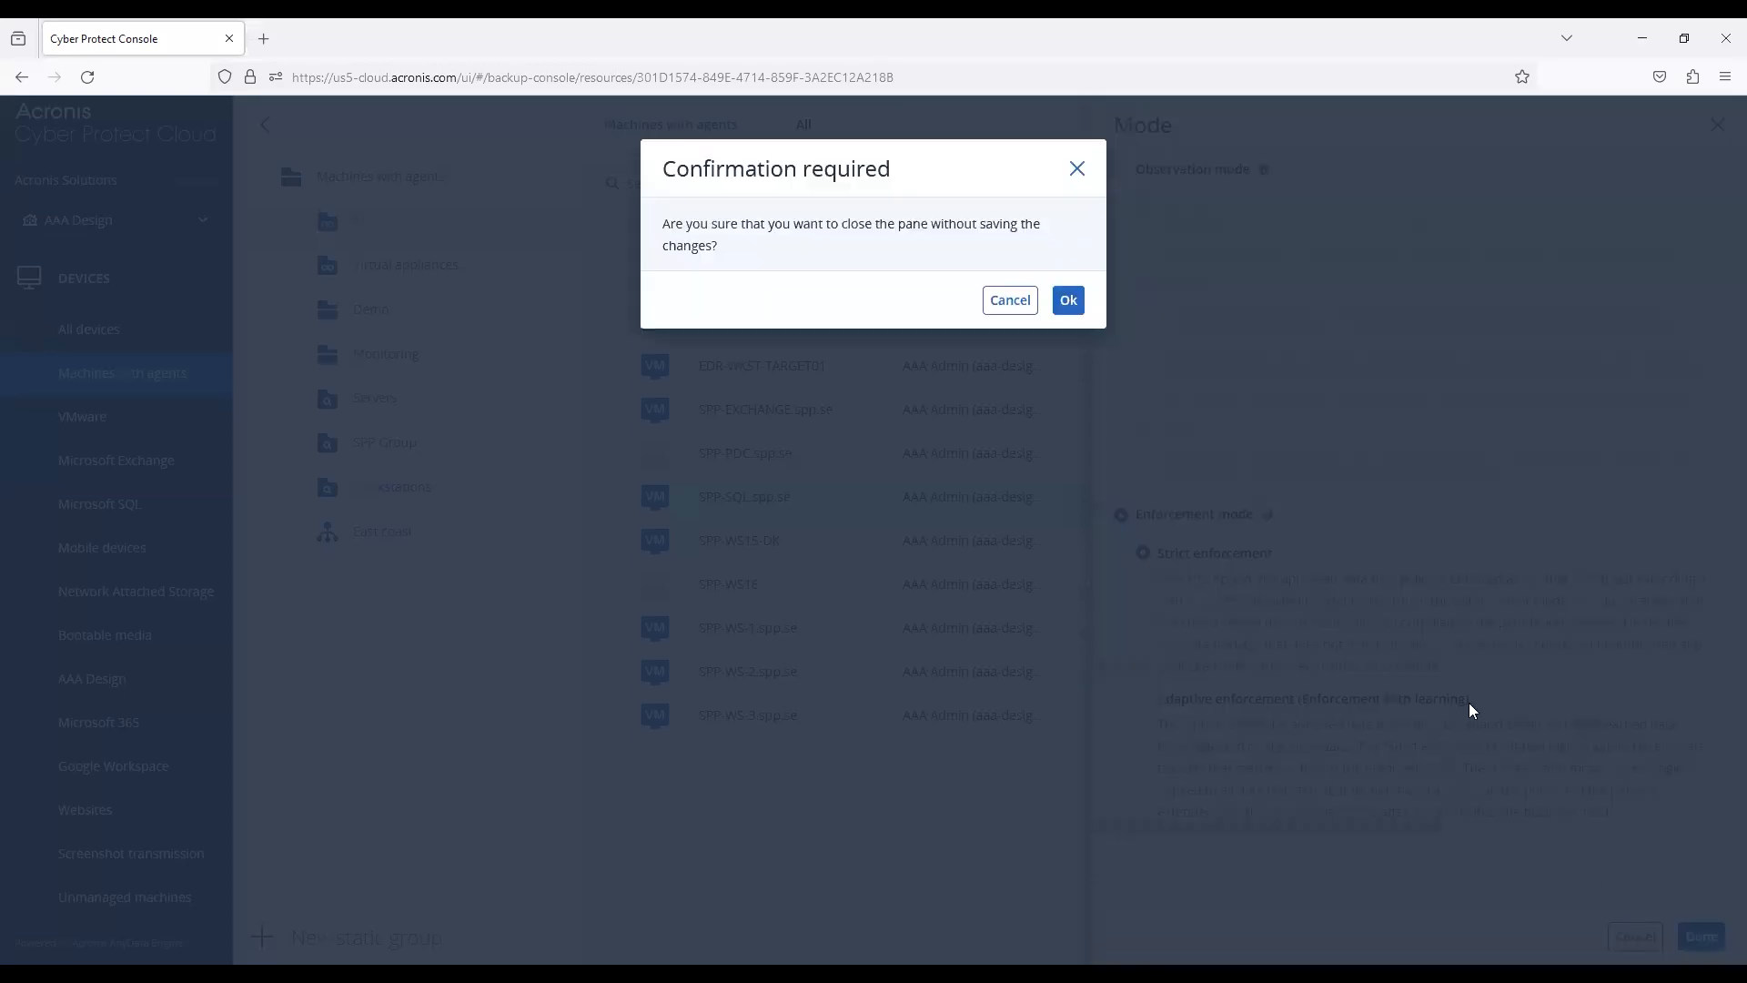
{"action": "left_click", "coordinate": [1065, 300]}
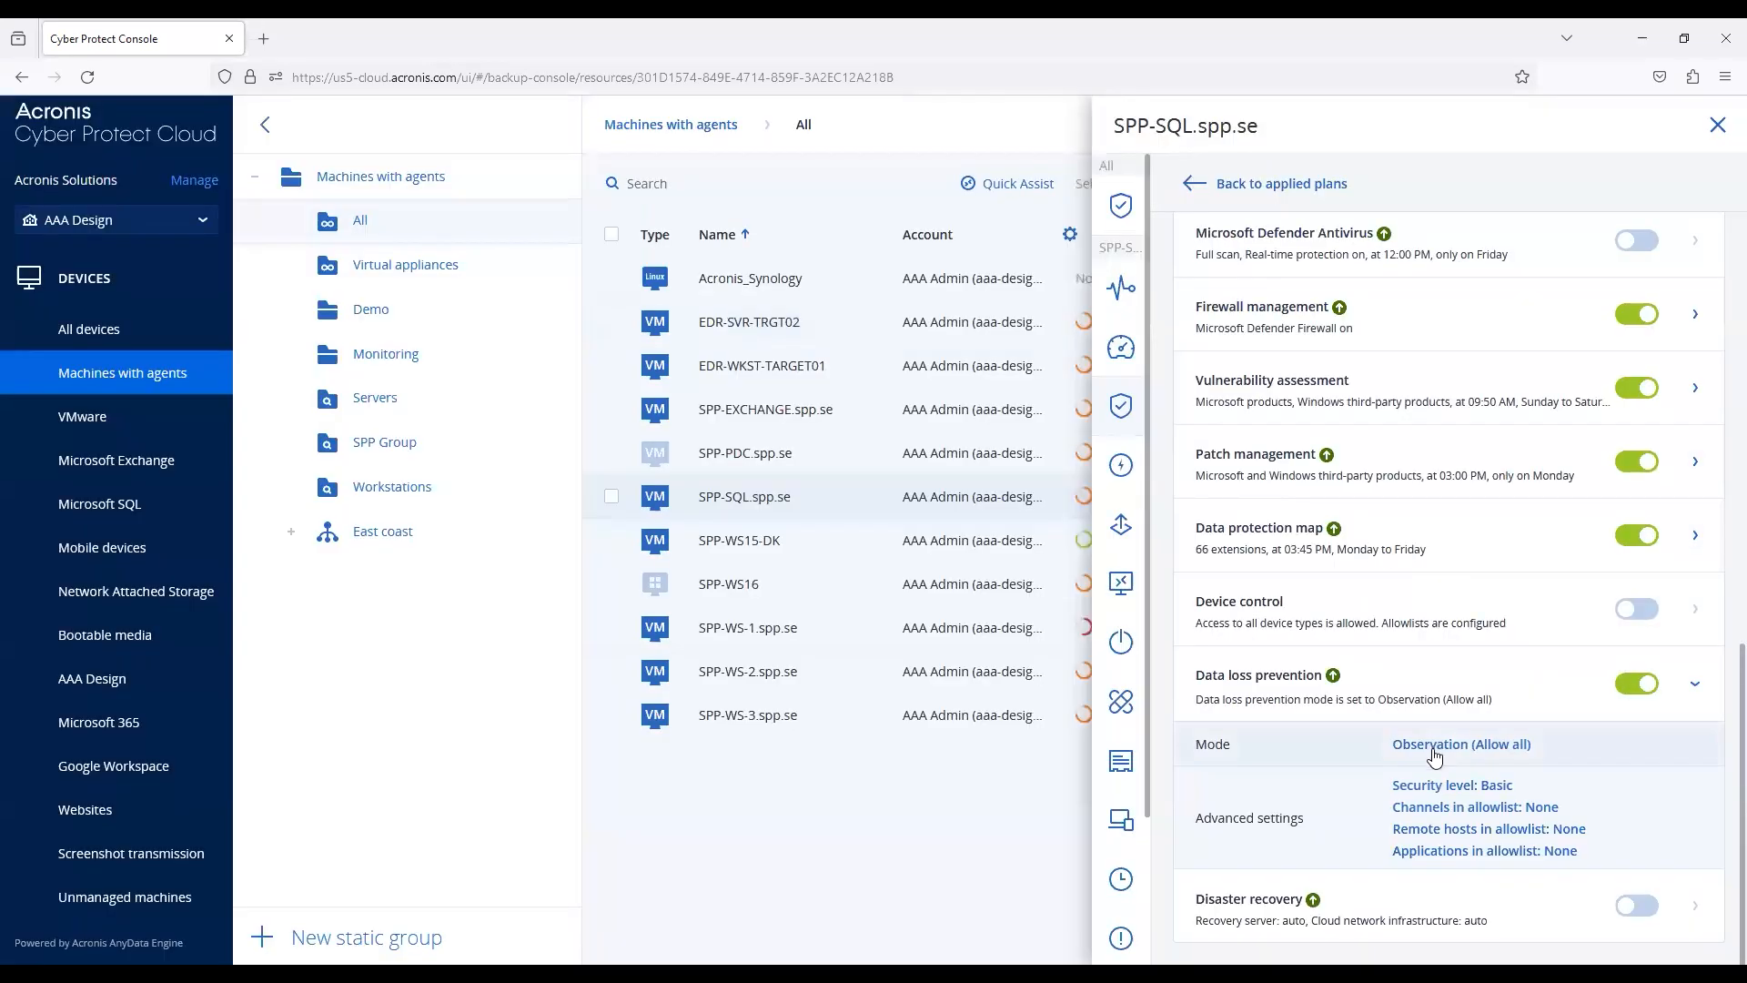
- Review the DLP advanced settings, keeping password-protected data transfers set to Allow
{"action": "left_click", "coordinate": [1248, 817]}
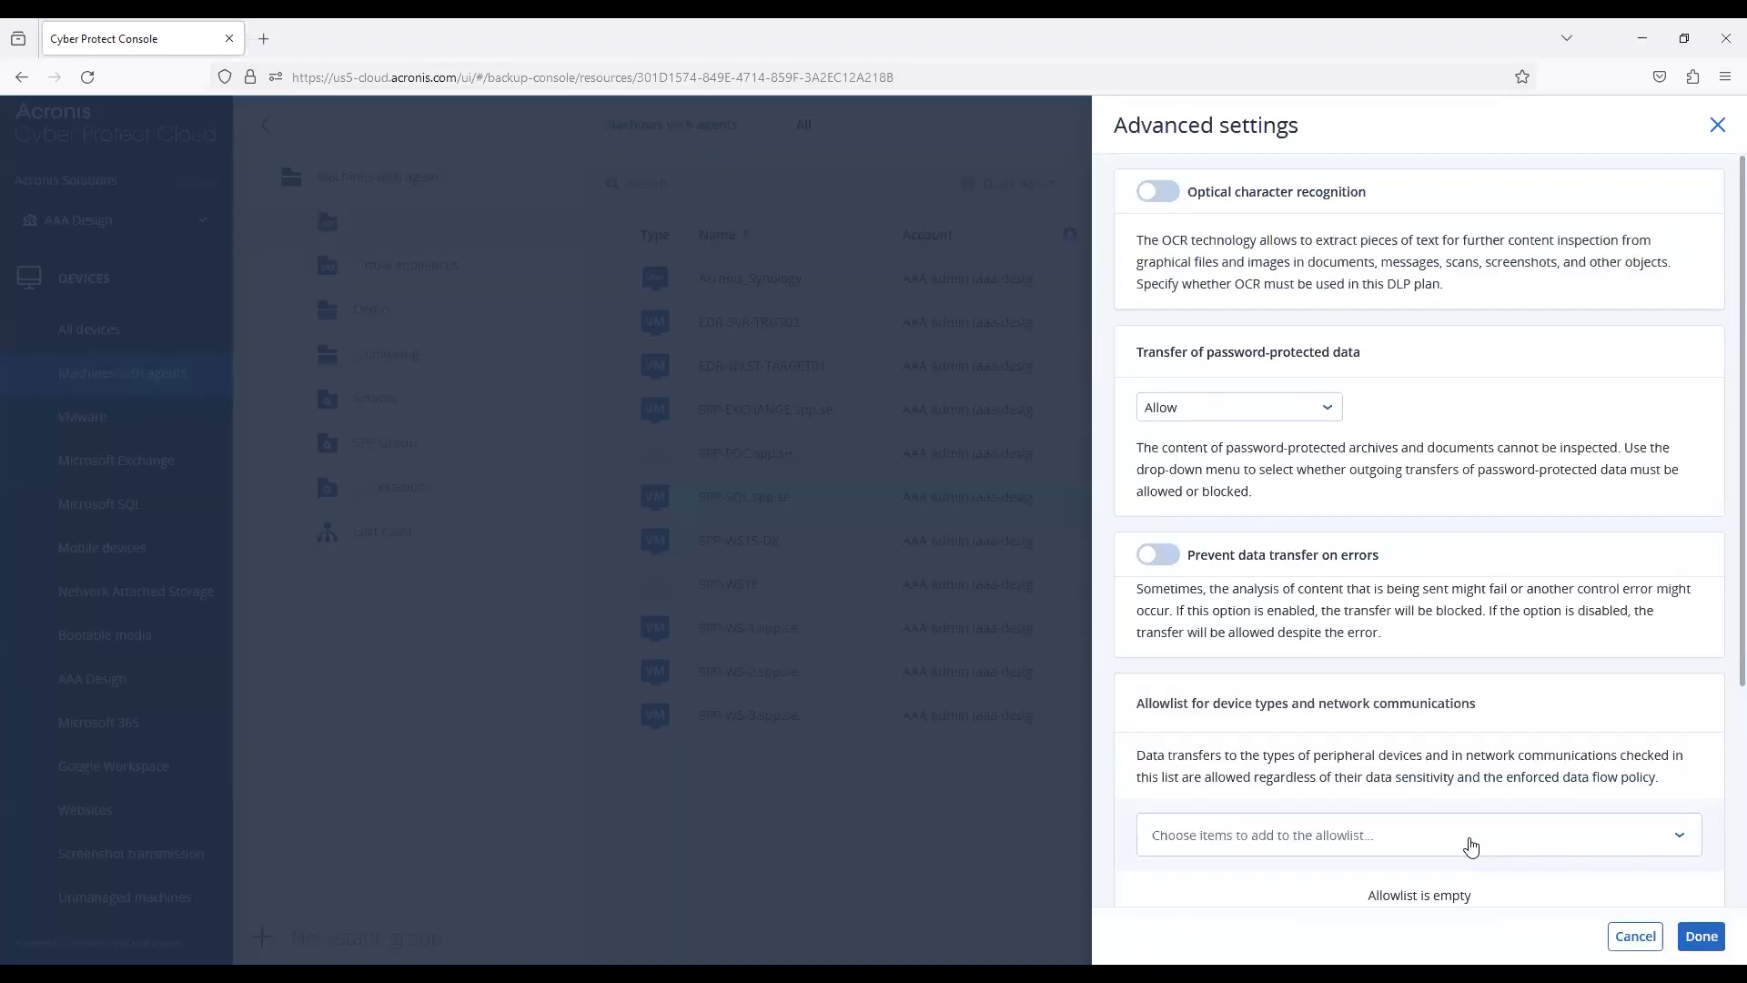
{"action": "mouse_move", "coordinate": [1465, 604]}
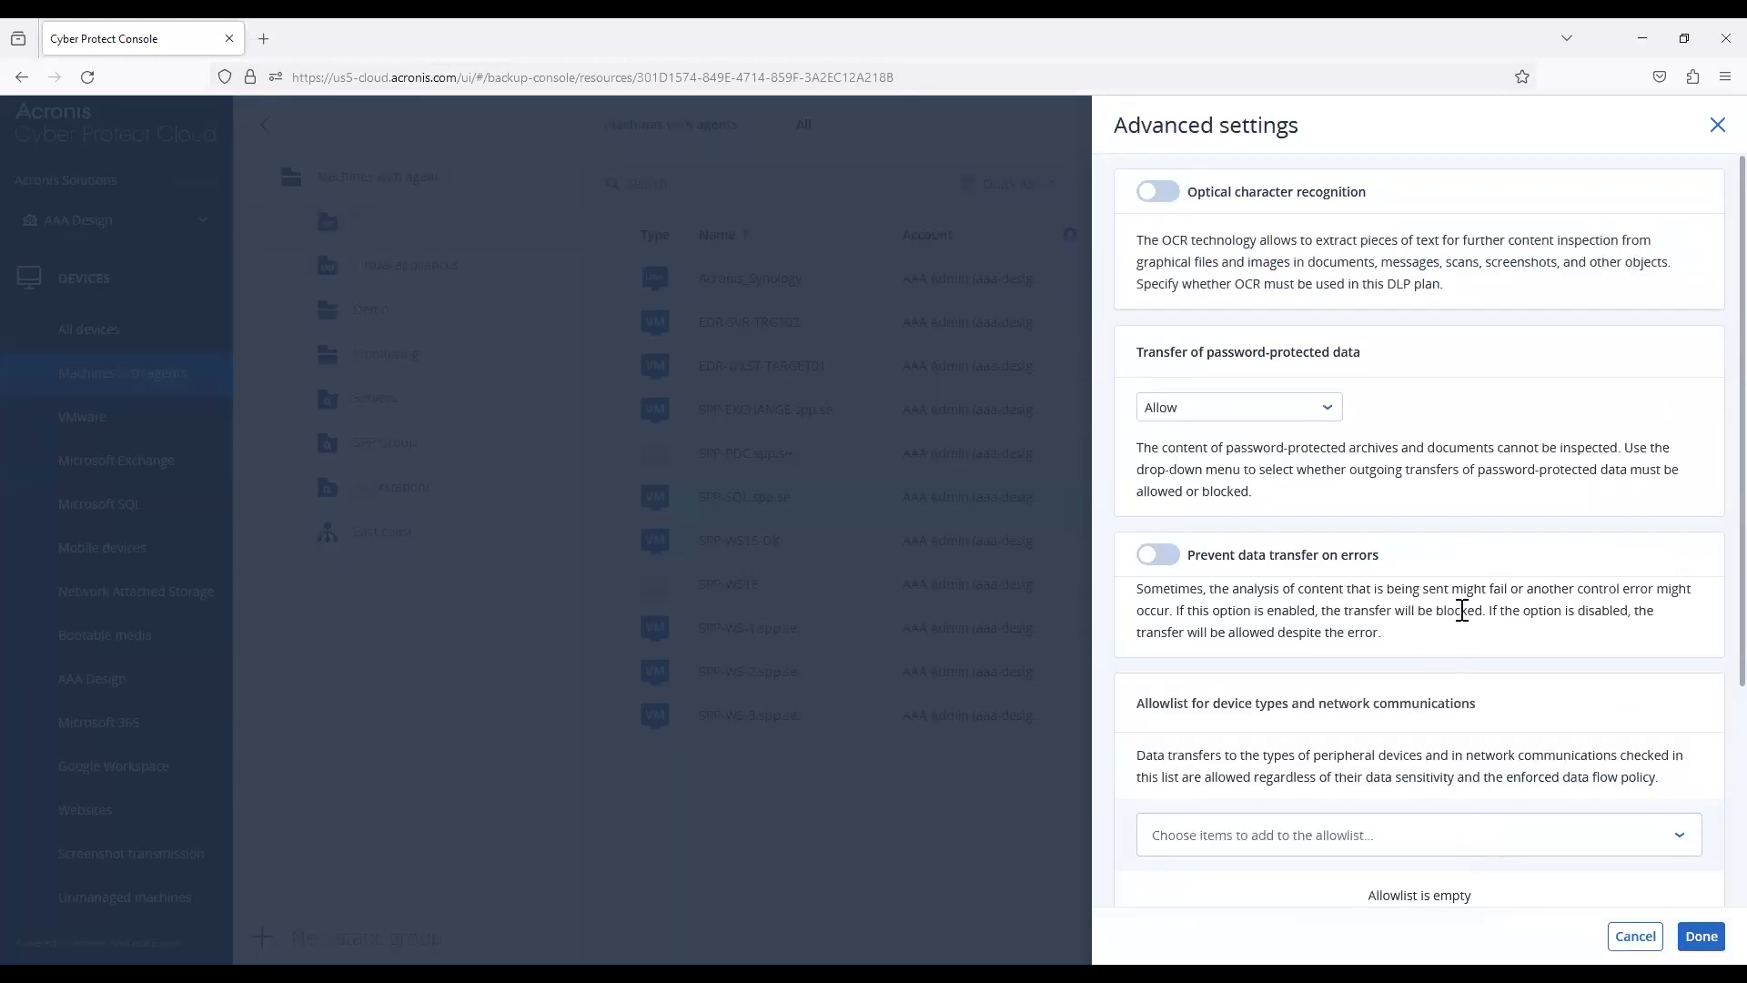
{"action": "double_click", "coordinate": [1176, 240]}
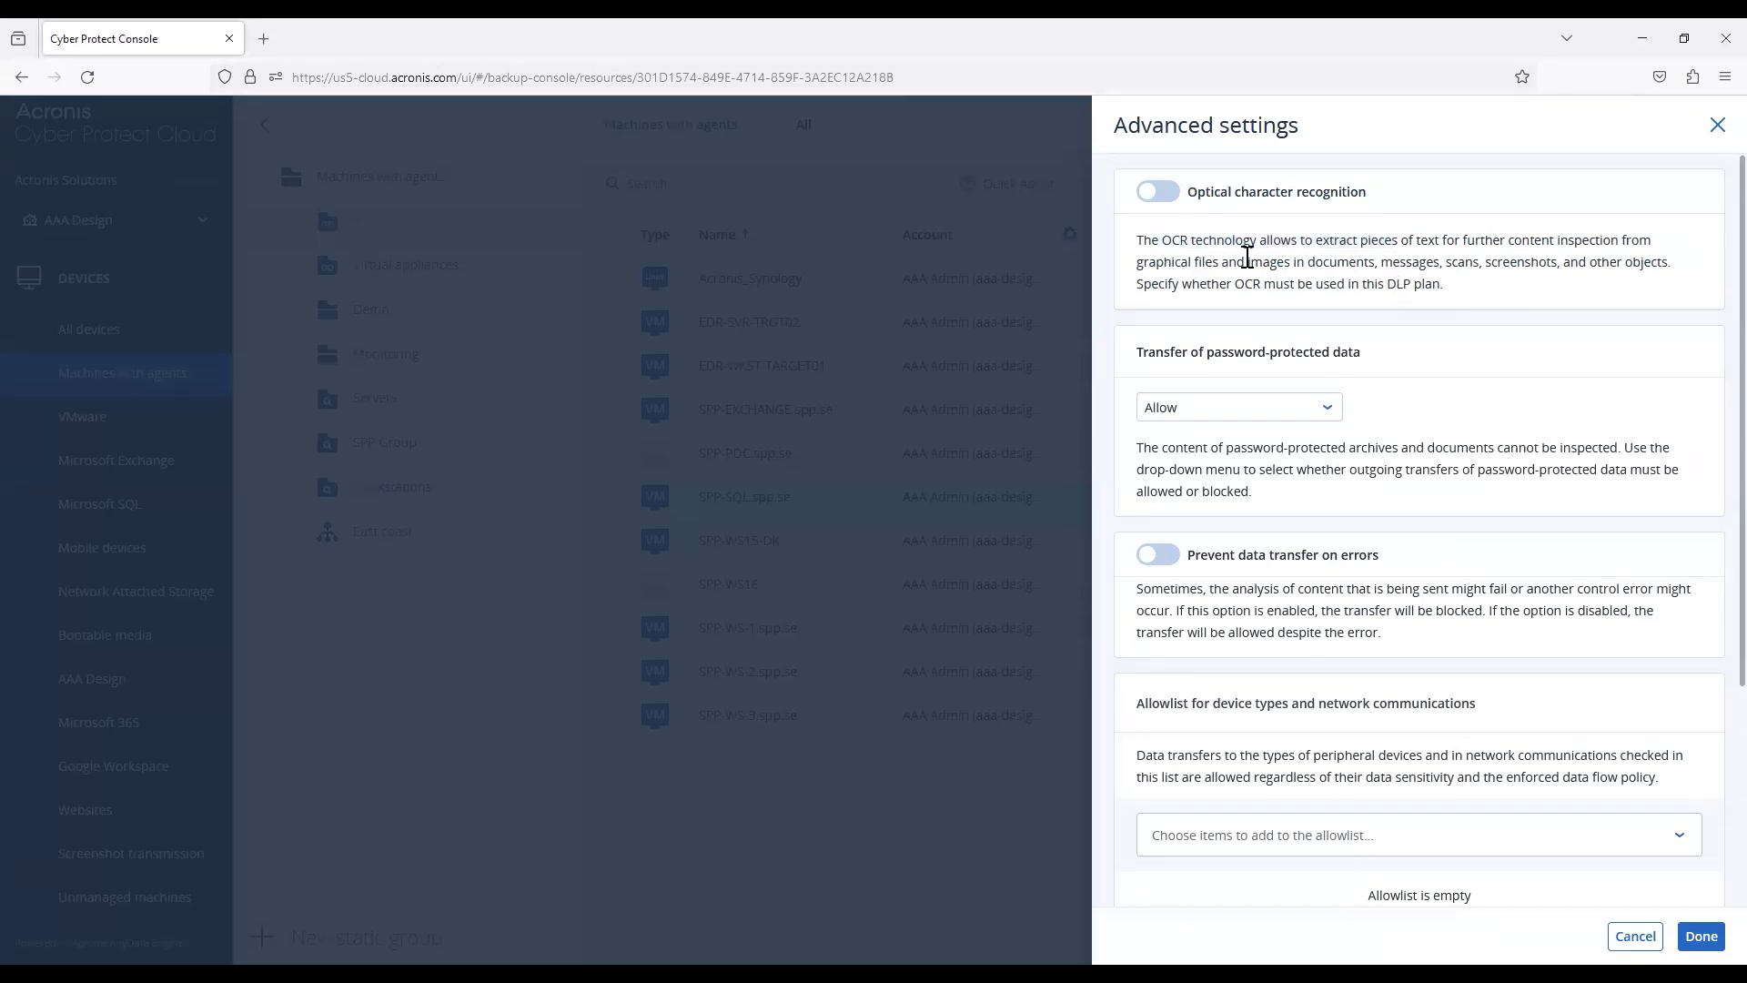
{"action": "mouse_move", "coordinate": [1290, 247]}
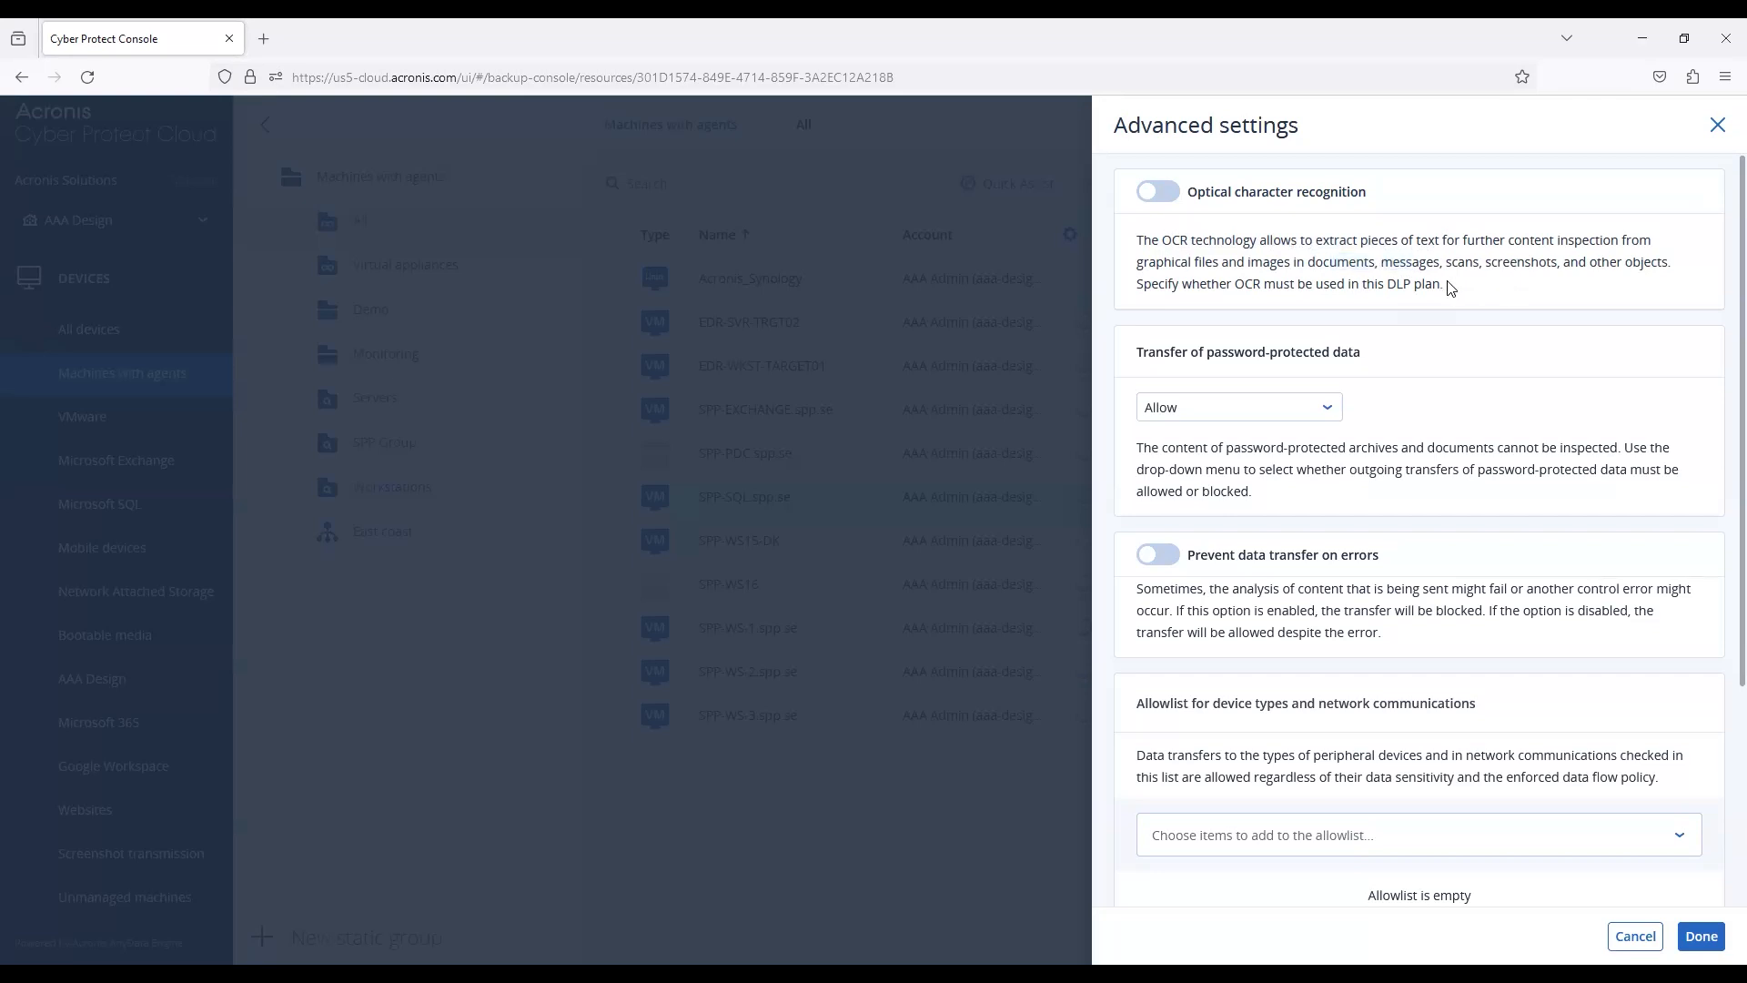
{"action": "mouse_move", "coordinate": [1458, 340]}
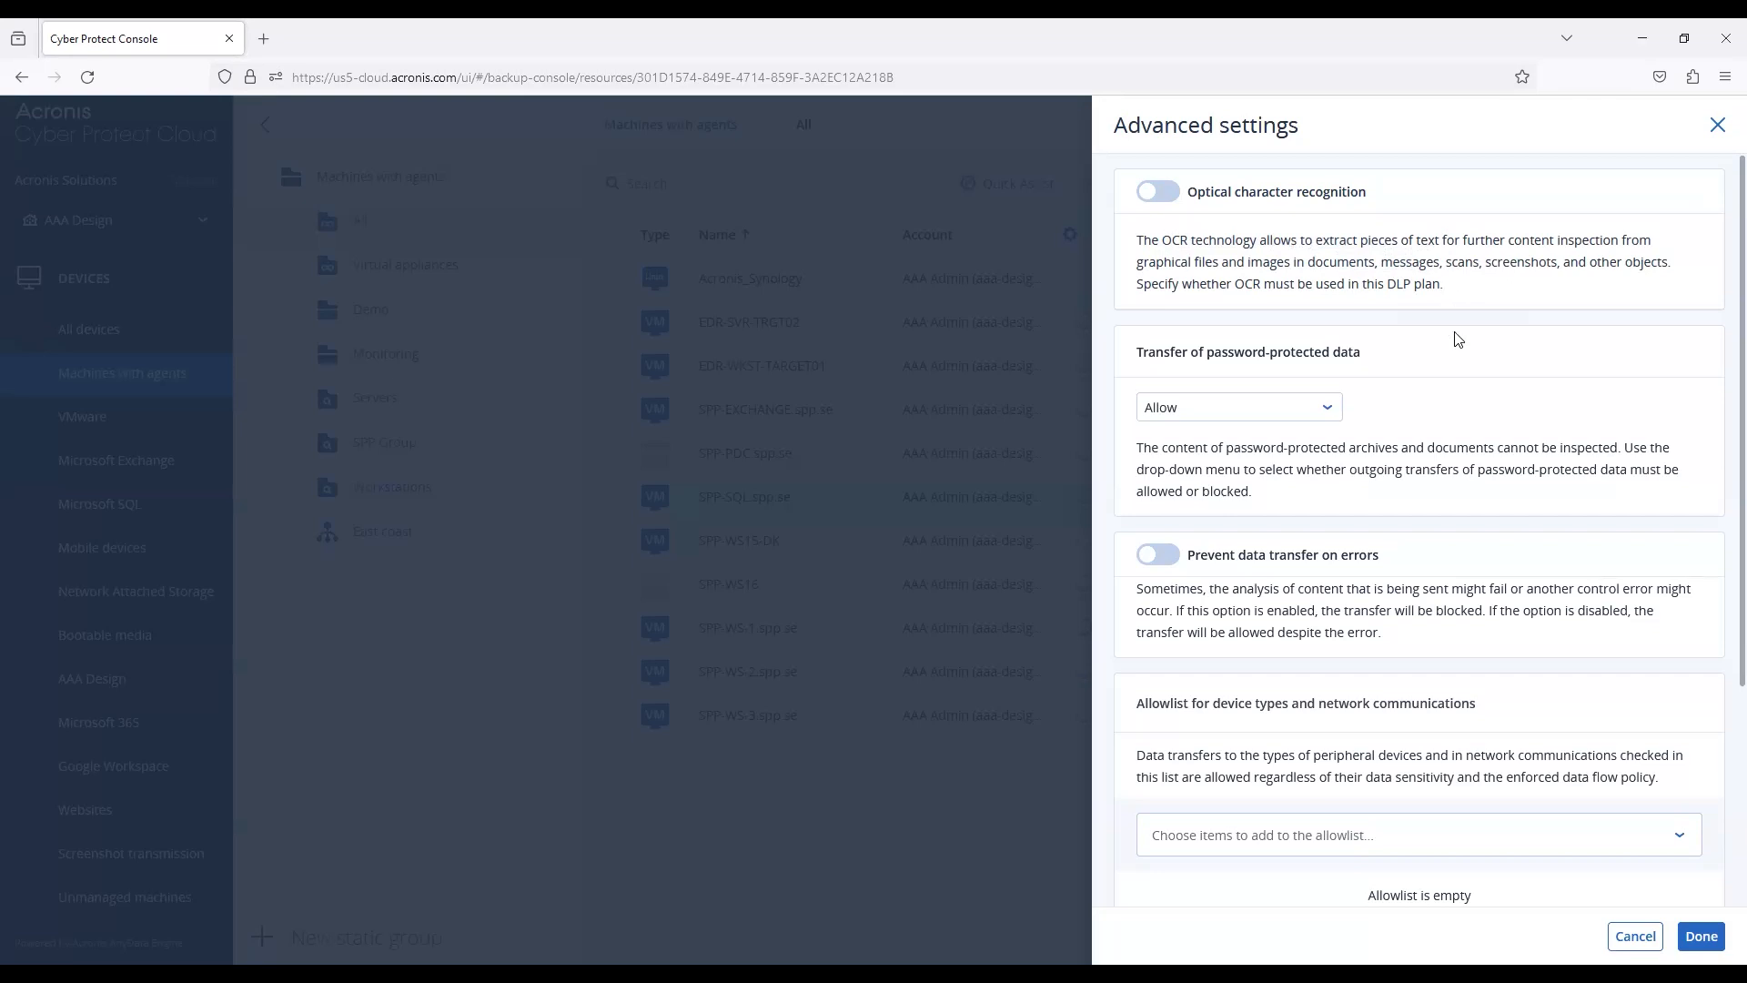
{"action": "scroll", "scroll_direction": "down", "scroll_amount": 3}
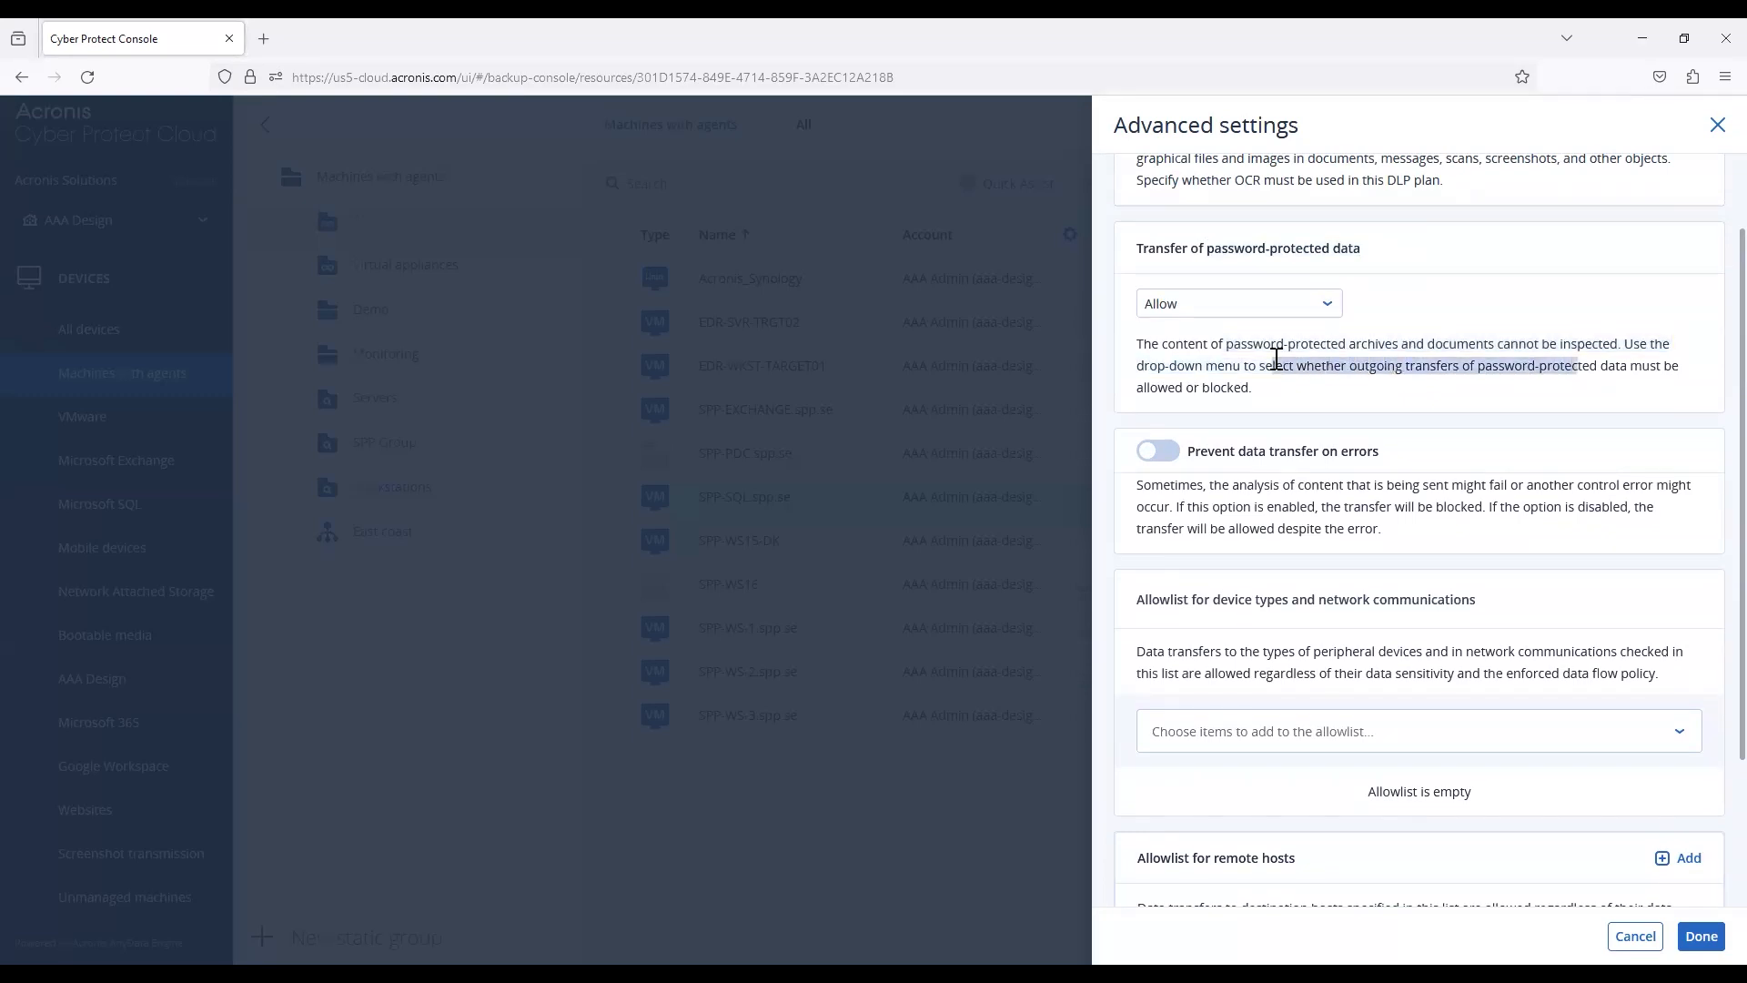
{"action": "left_click", "coordinate": [1238, 304]}
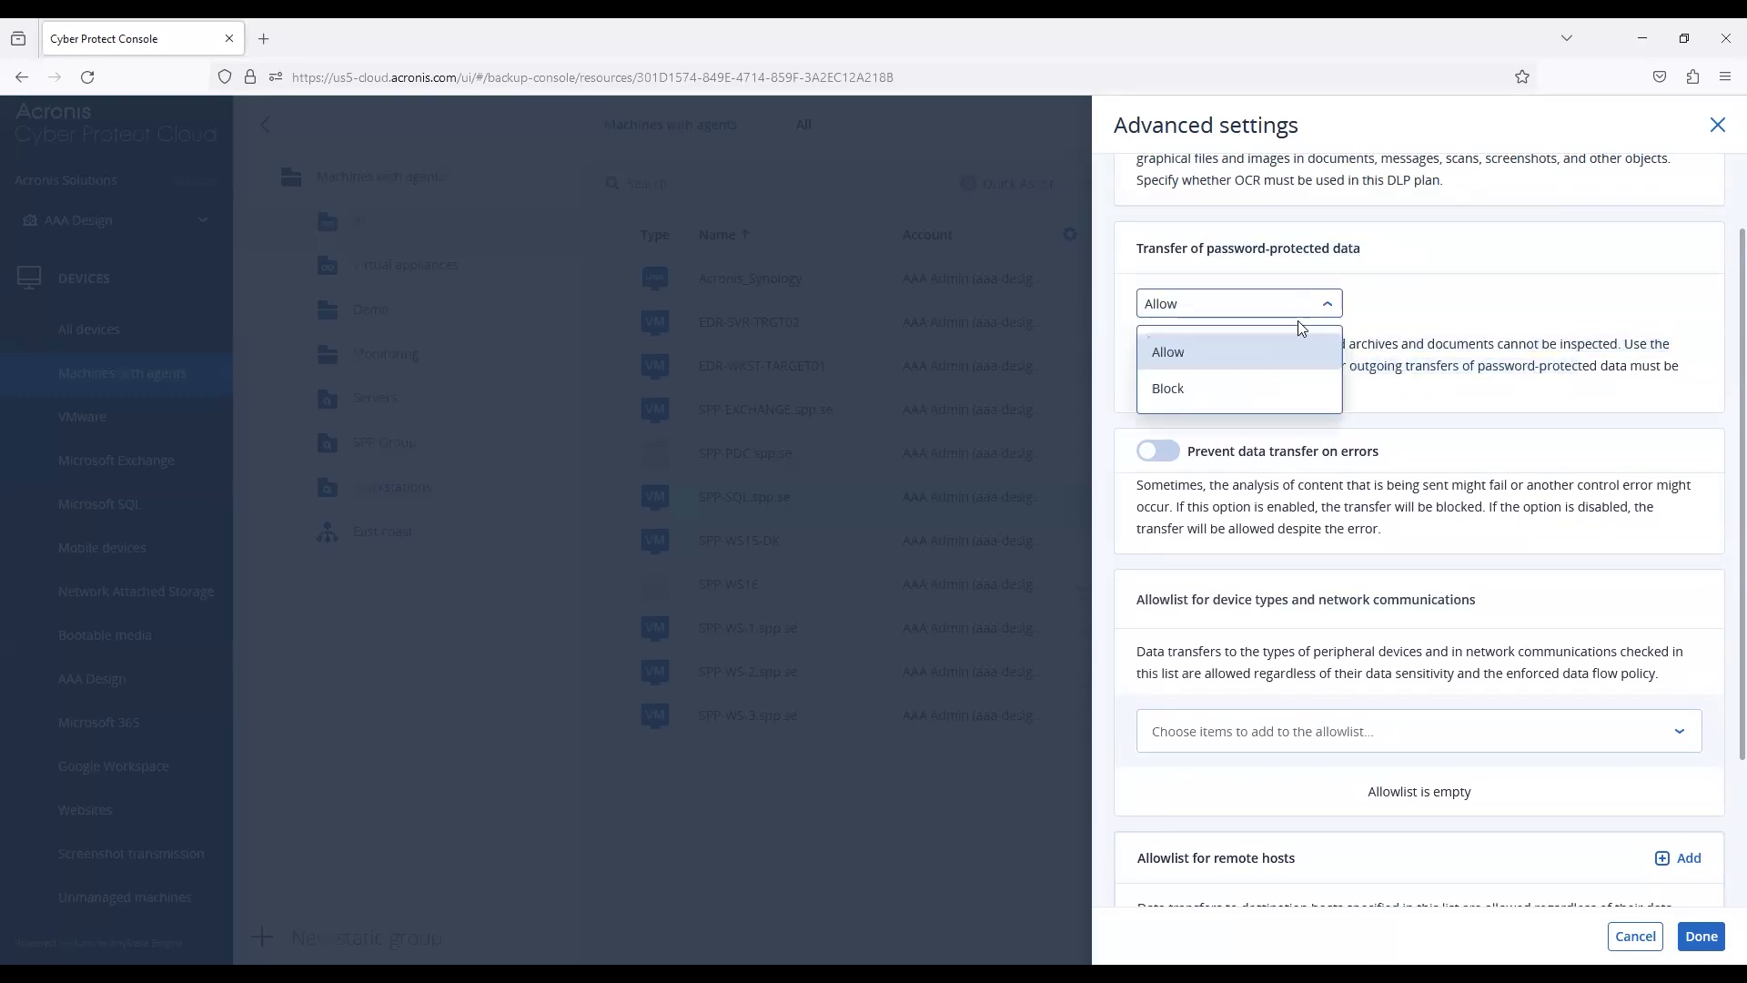
{"action": "left_click", "coordinate": [1167, 351]}
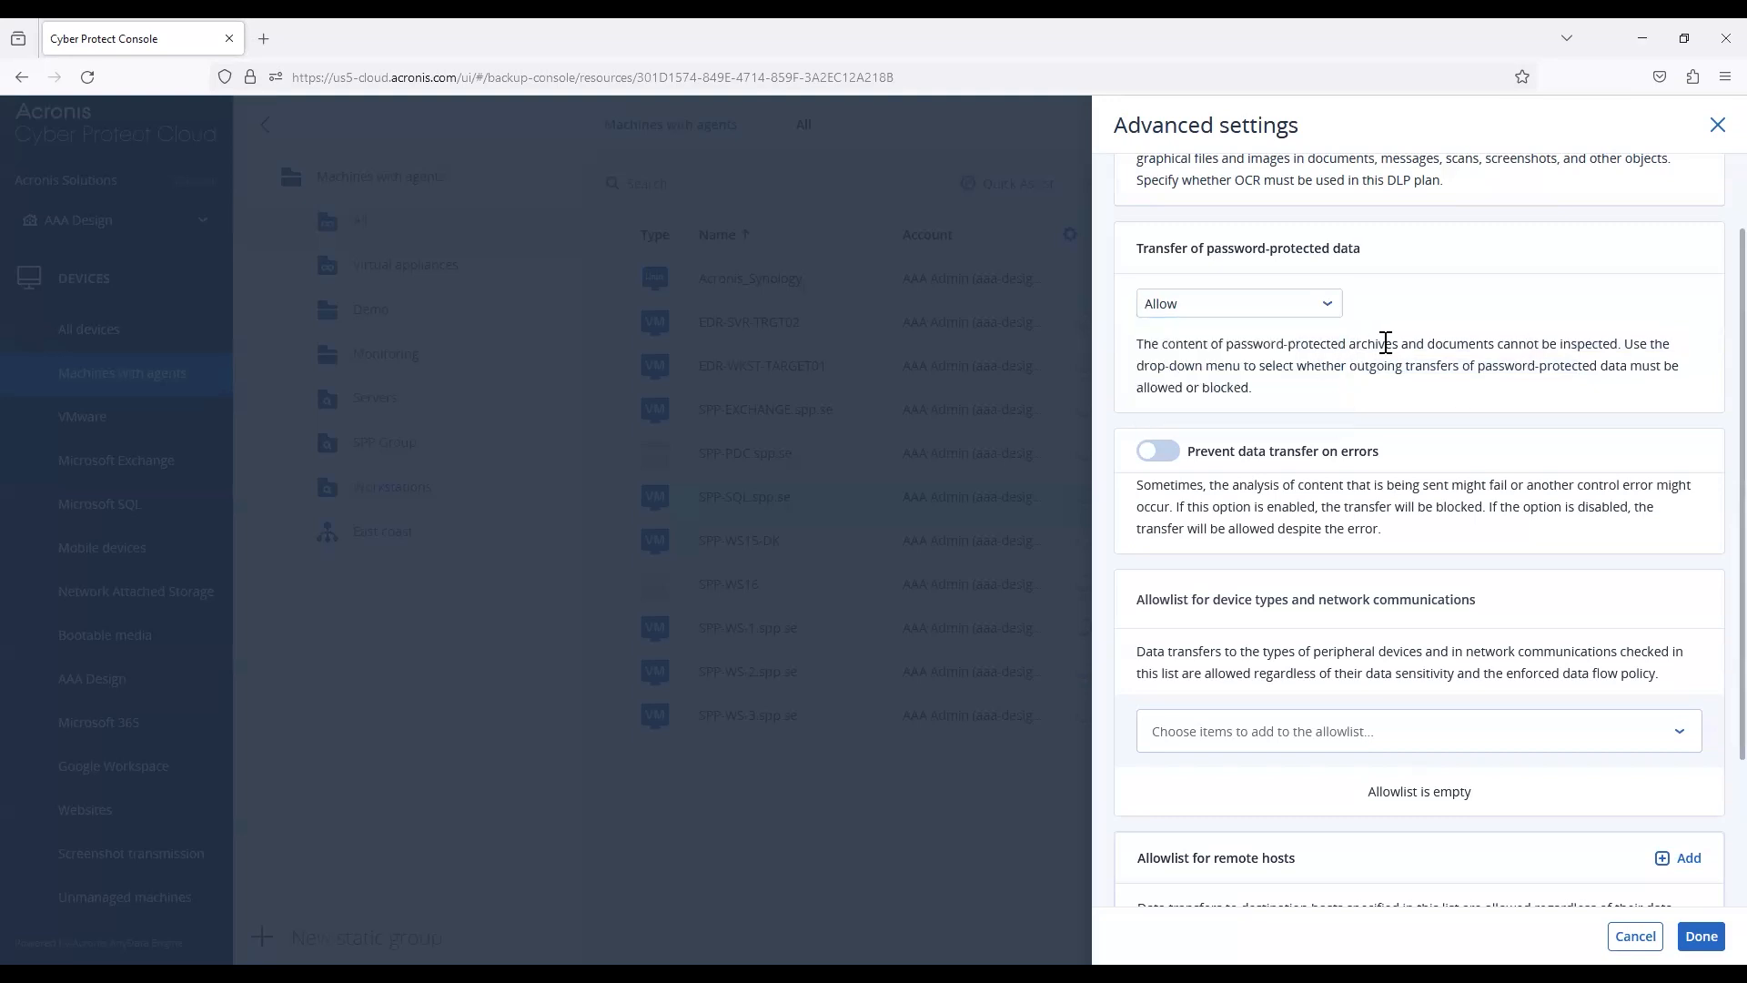
- Cancel the advanced settings so OCR stays off and nothing changes
{"action": "scroll", "scroll_direction": "down", "scroll_amount": 3}
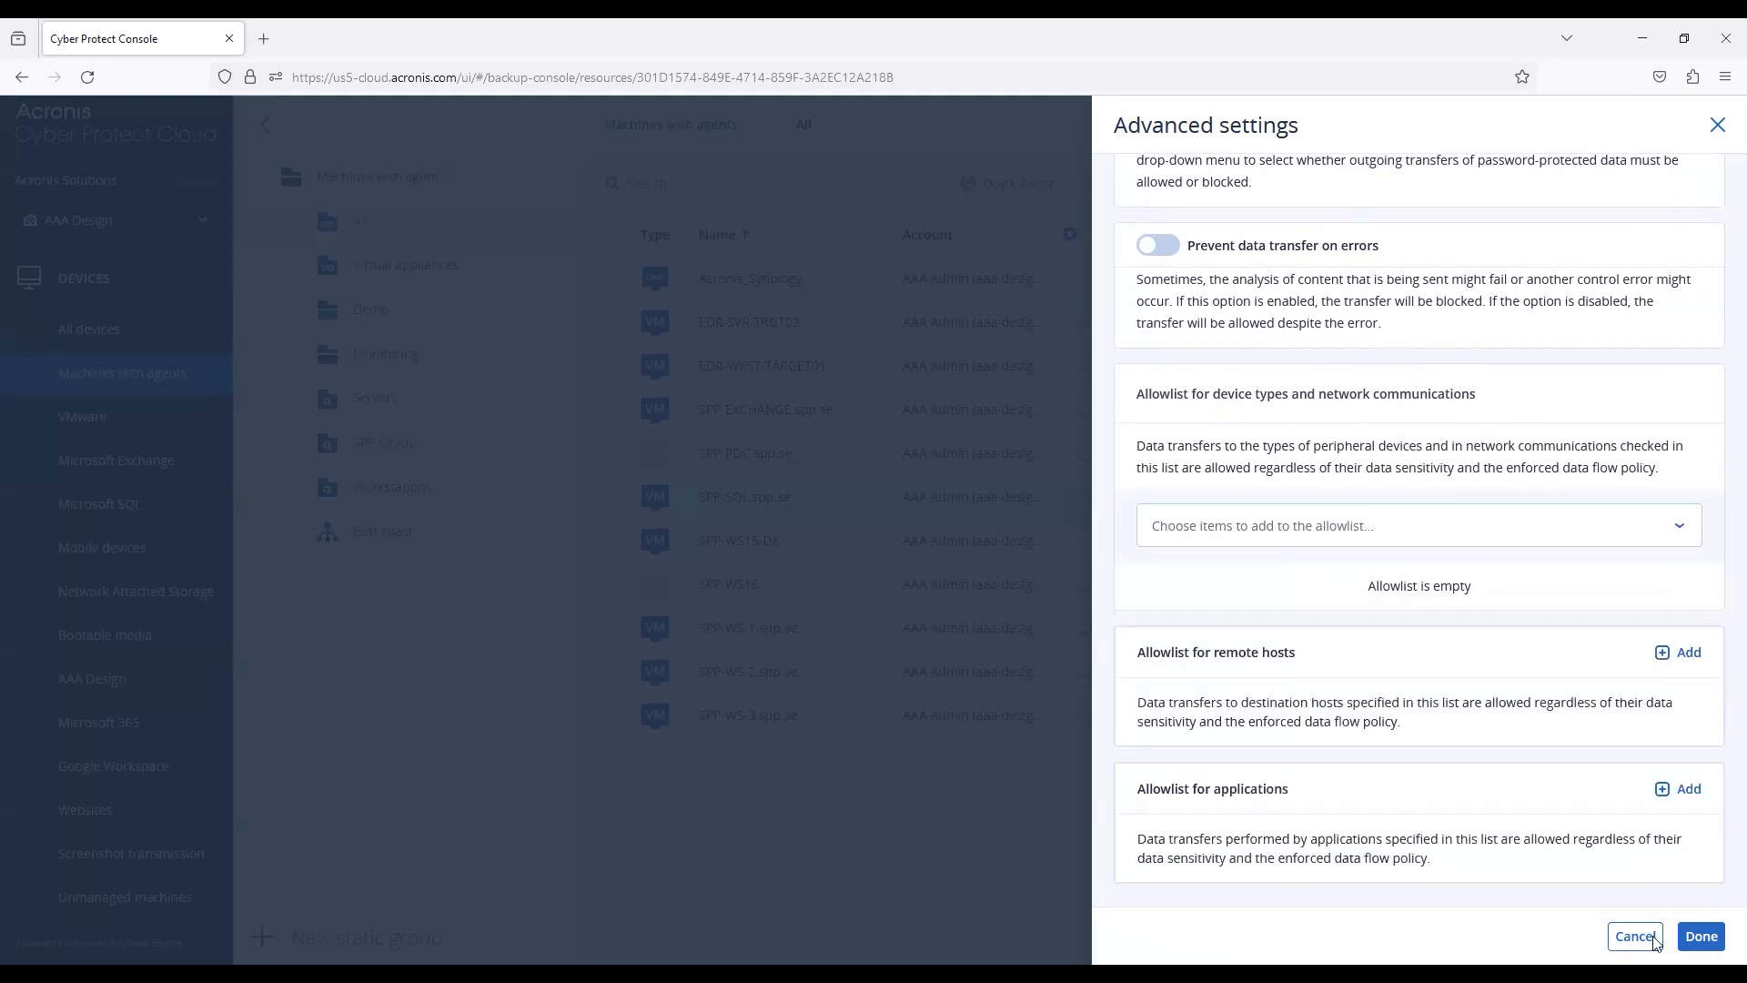
{"action": "left_click", "coordinate": [1634, 936]}
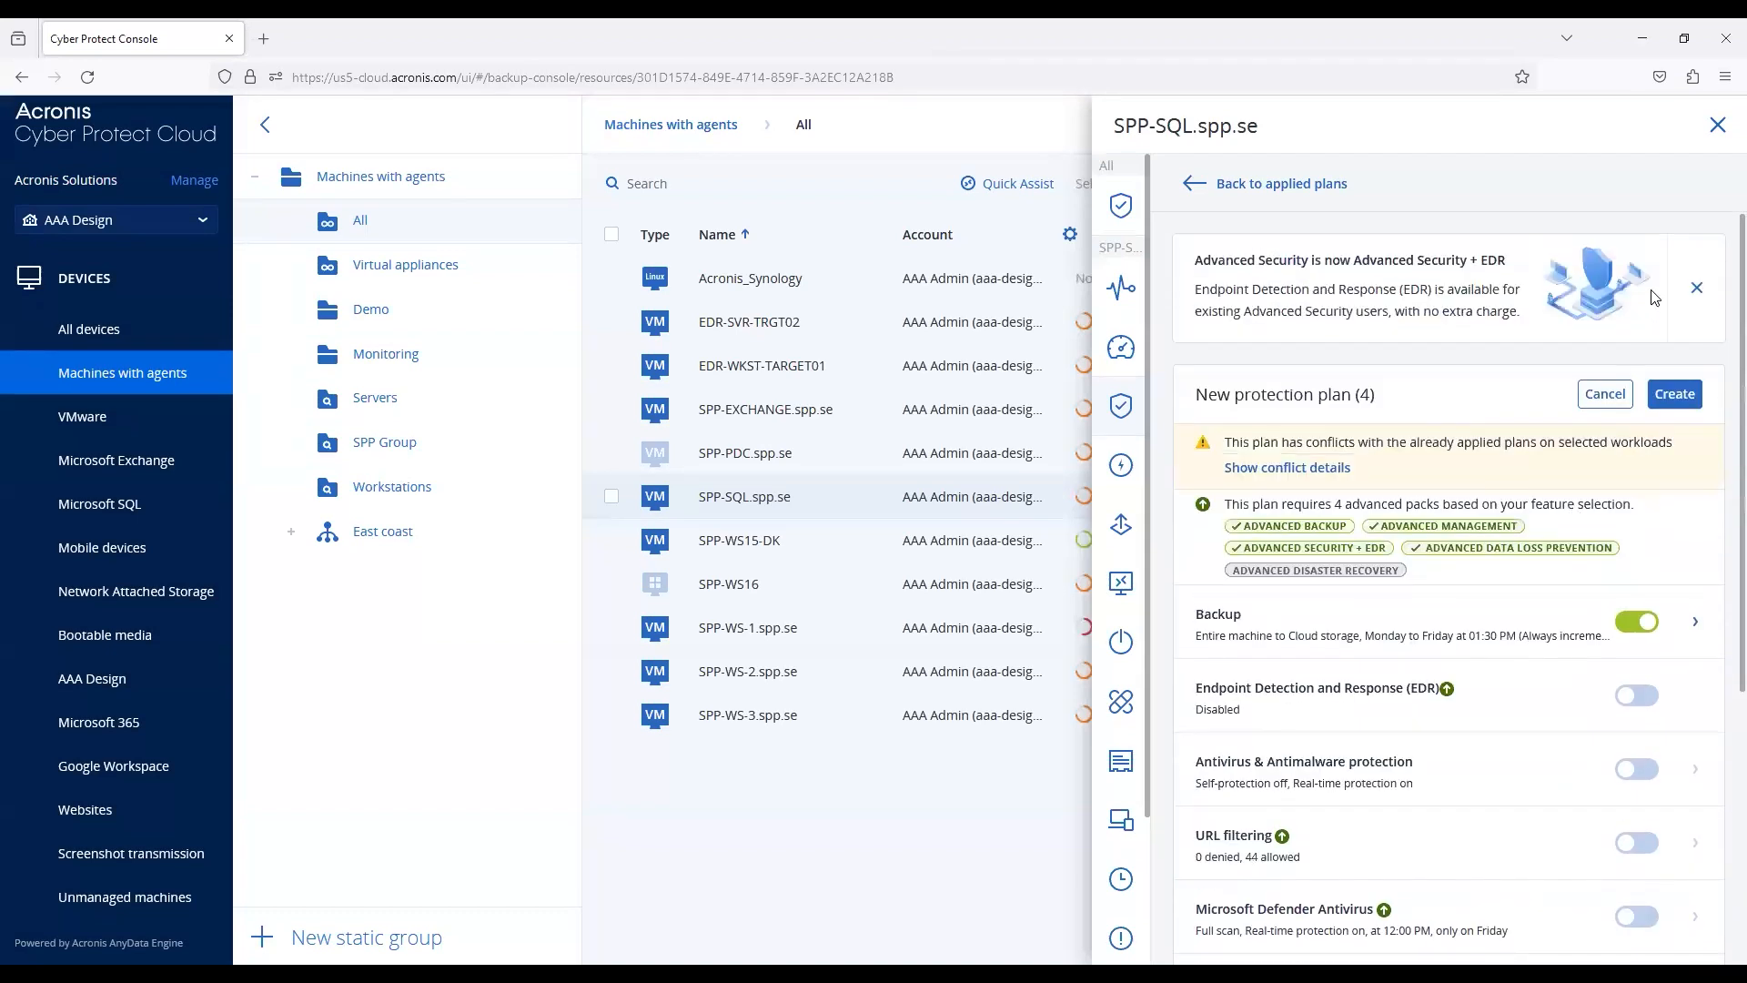
- Leave for the Protection section and confirm discarding the unsaved plan
{"action": "scroll", "scroll_direction": "down", "scroll_amount": 3}
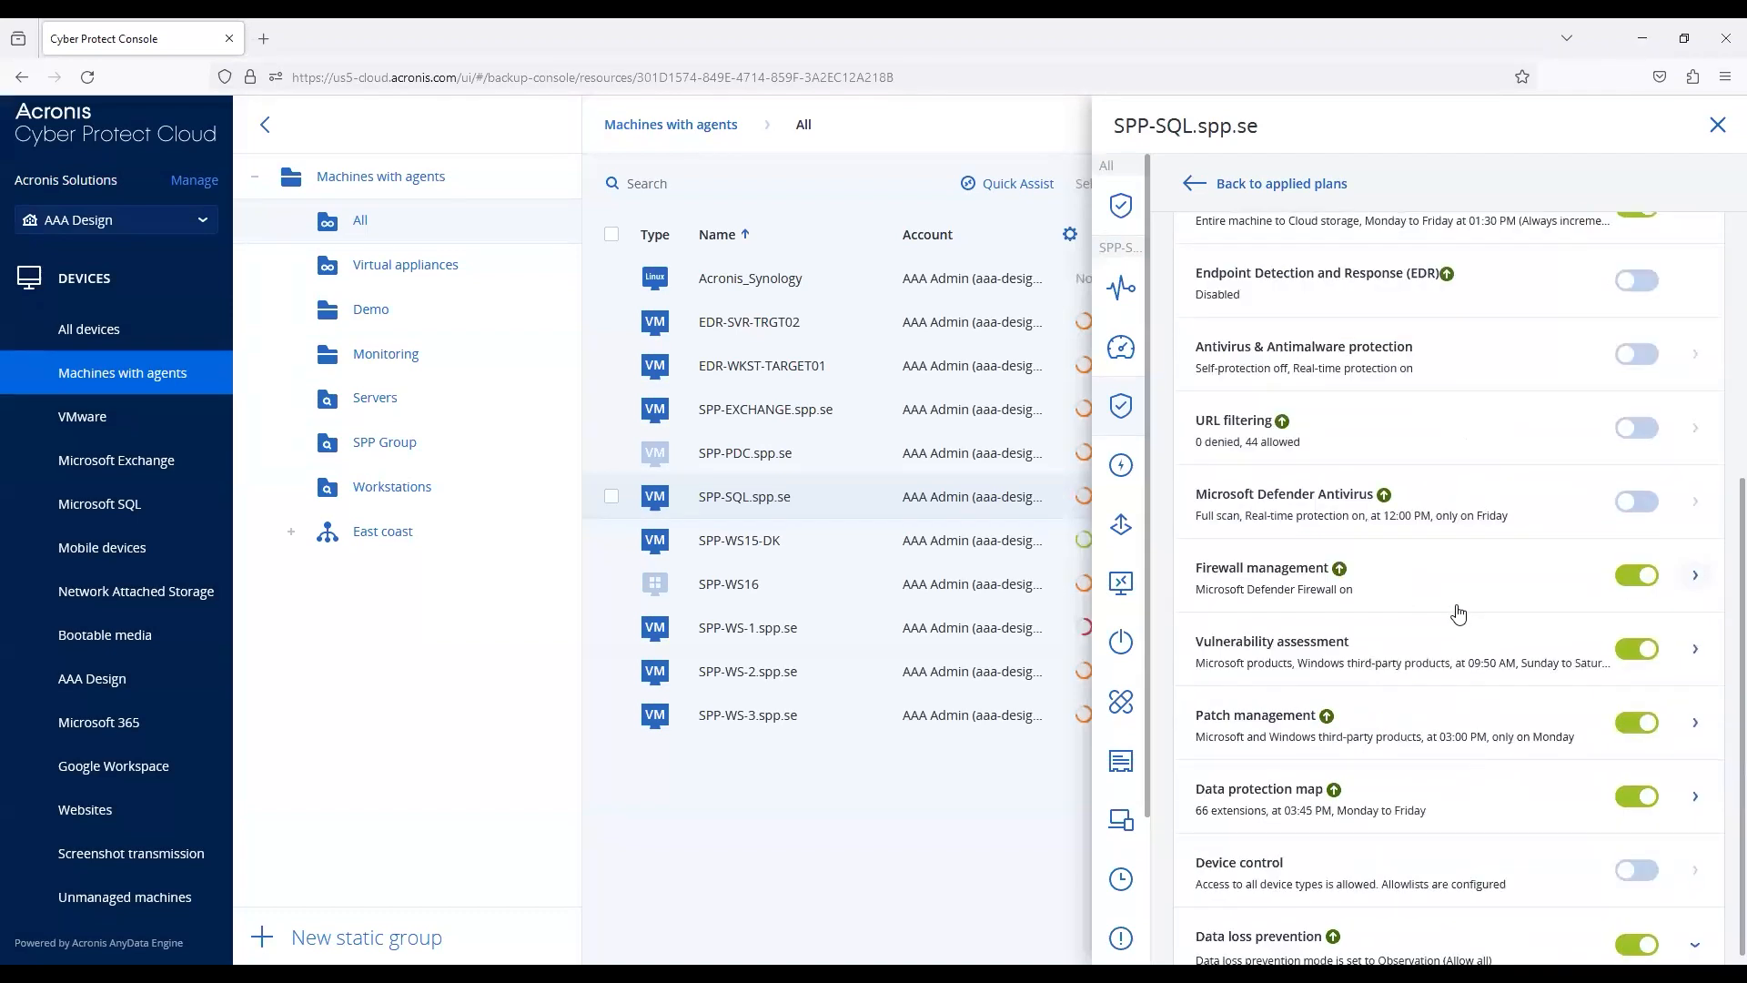
{"action": "mouse_move", "coordinate": [1546, 653]}
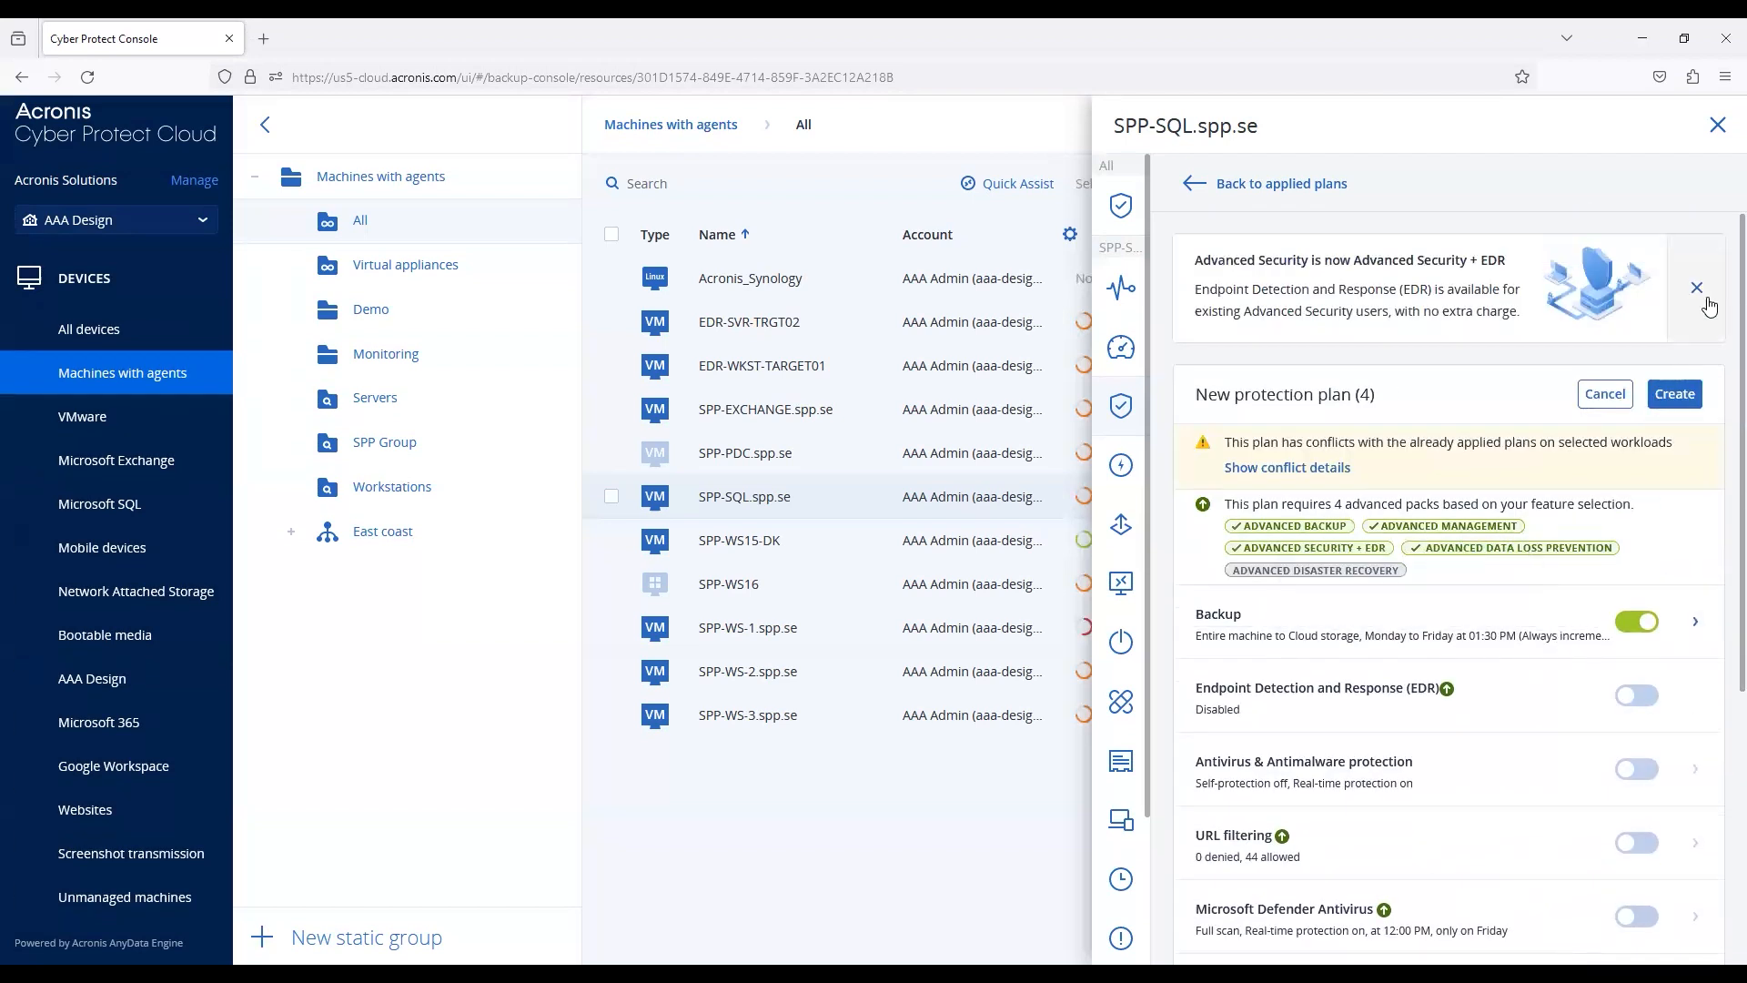
{"action": "mouse_move", "coordinate": [122, 598]}
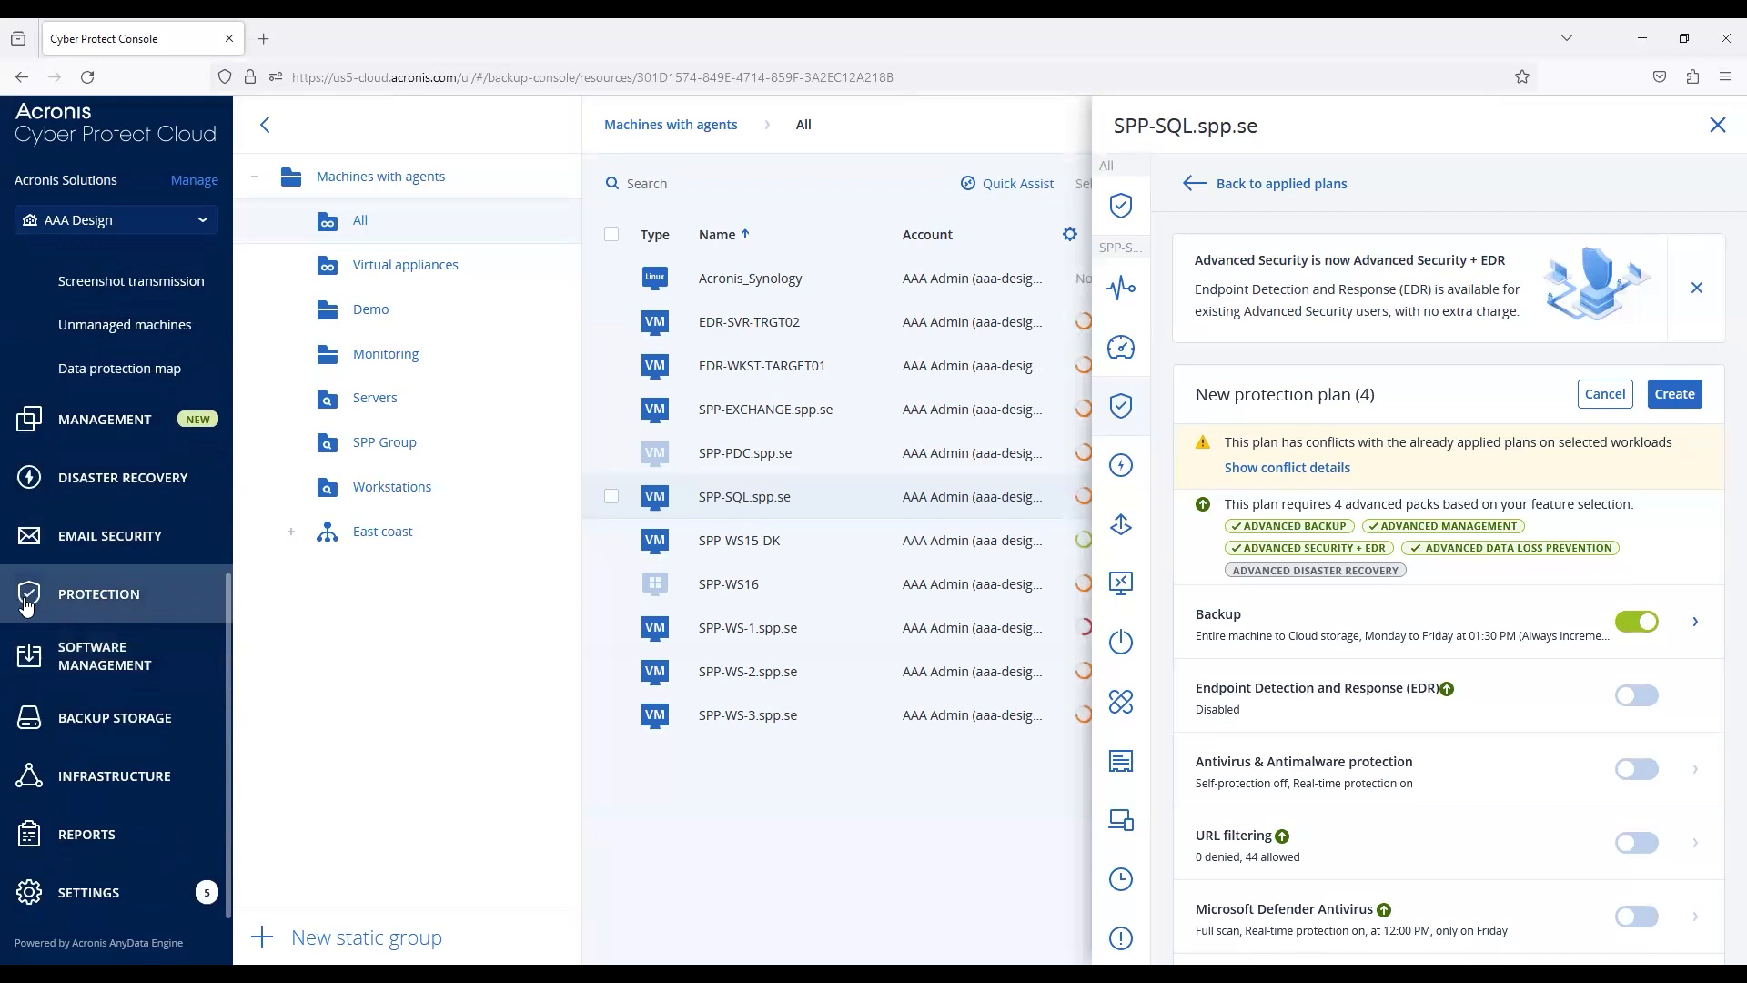
{"action": "left_click", "coordinate": [1716, 126]}
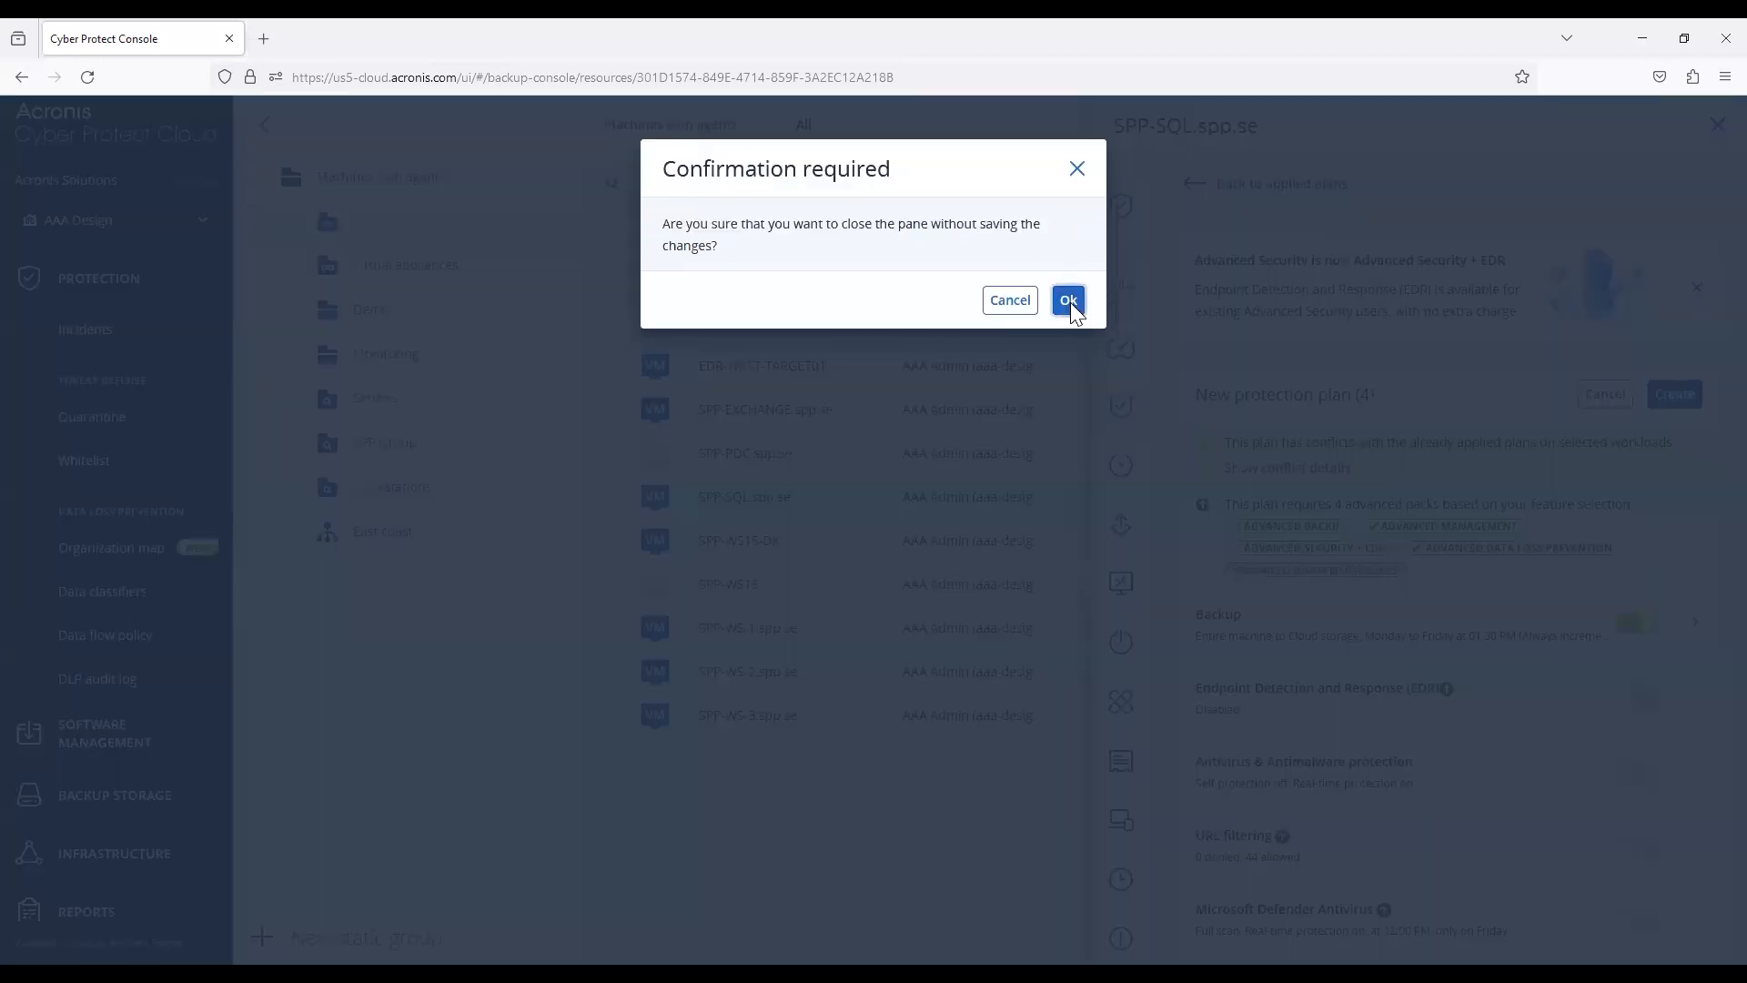
{"action": "left_click", "coordinate": [1066, 300]}
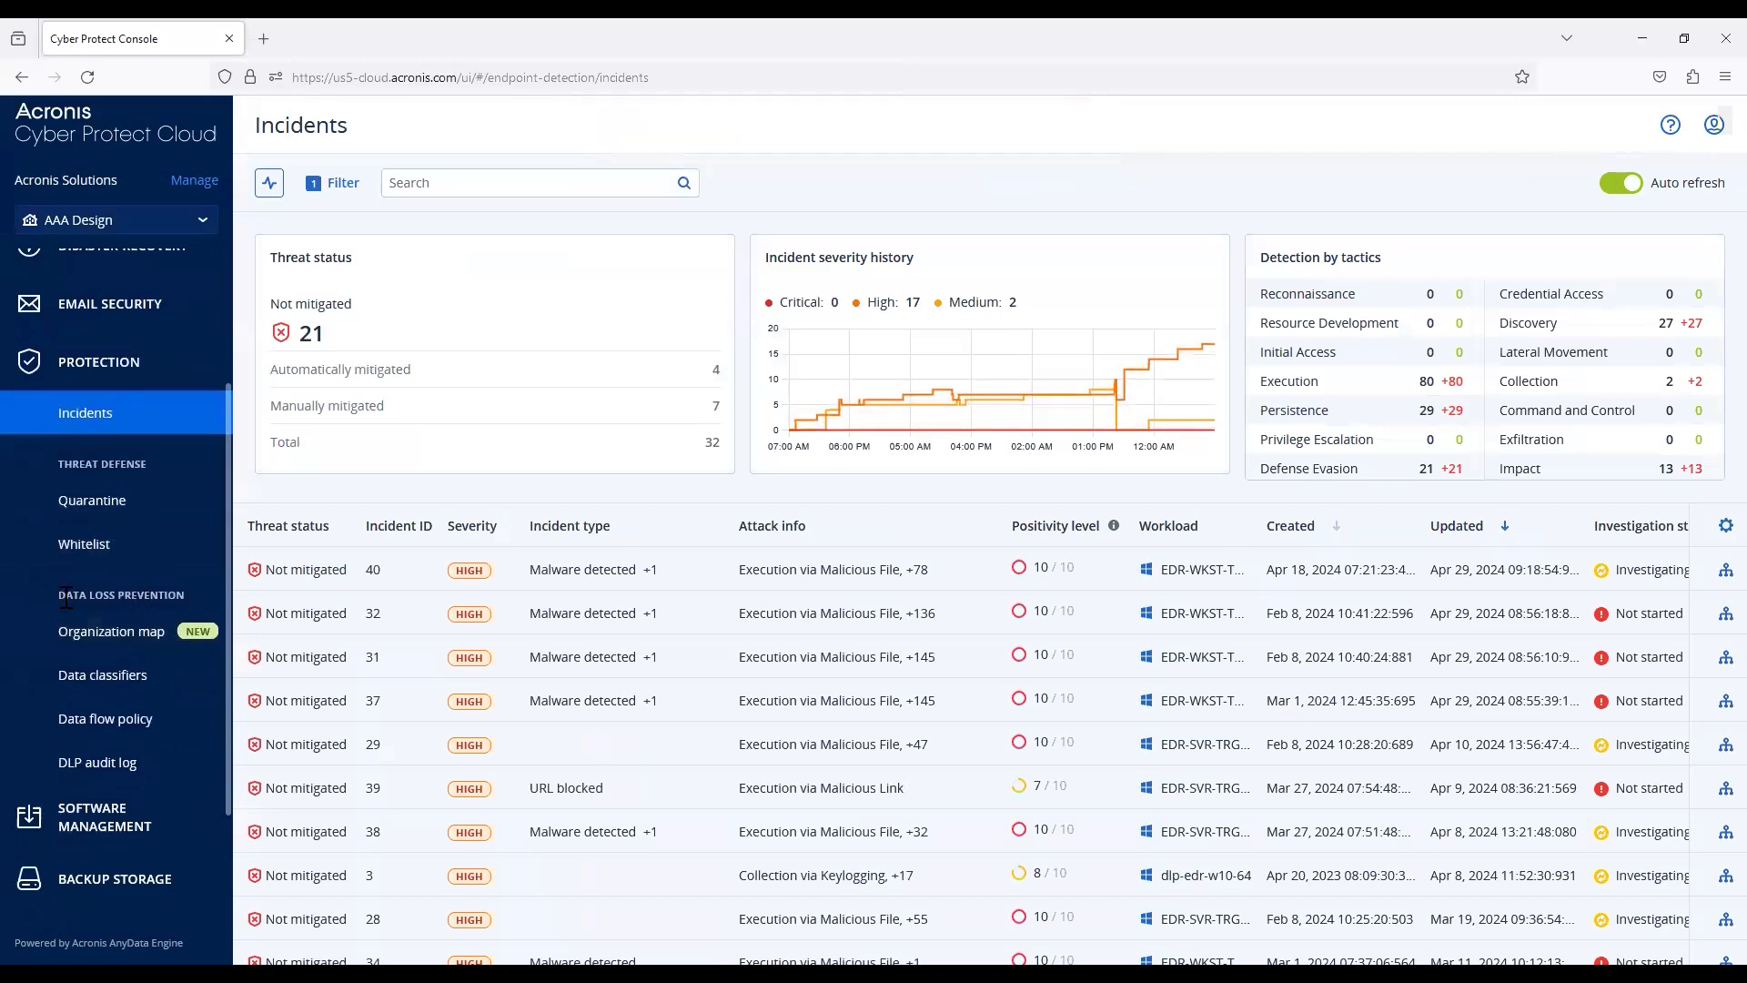
{"action": "mouse_move", "coordinate": [111, 632]}
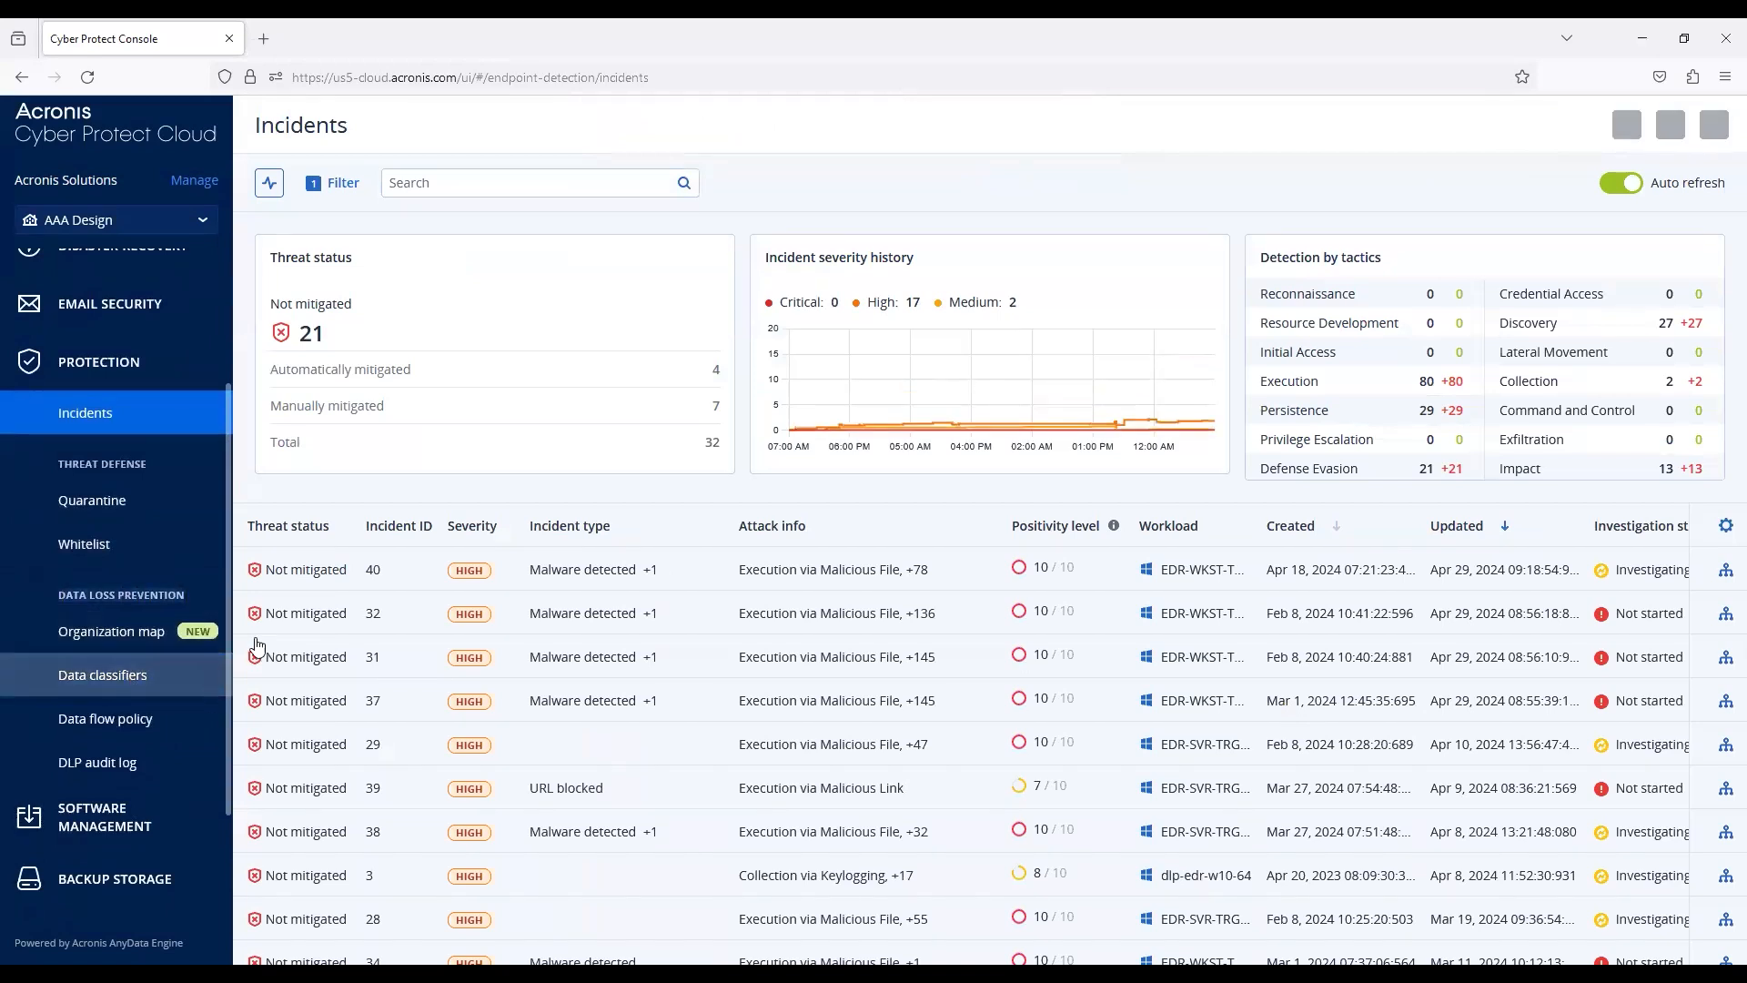
- Show the Data flow policy rules under Data Loss Prevention
{"action": "left_click", "coordinate": [102, 674]}
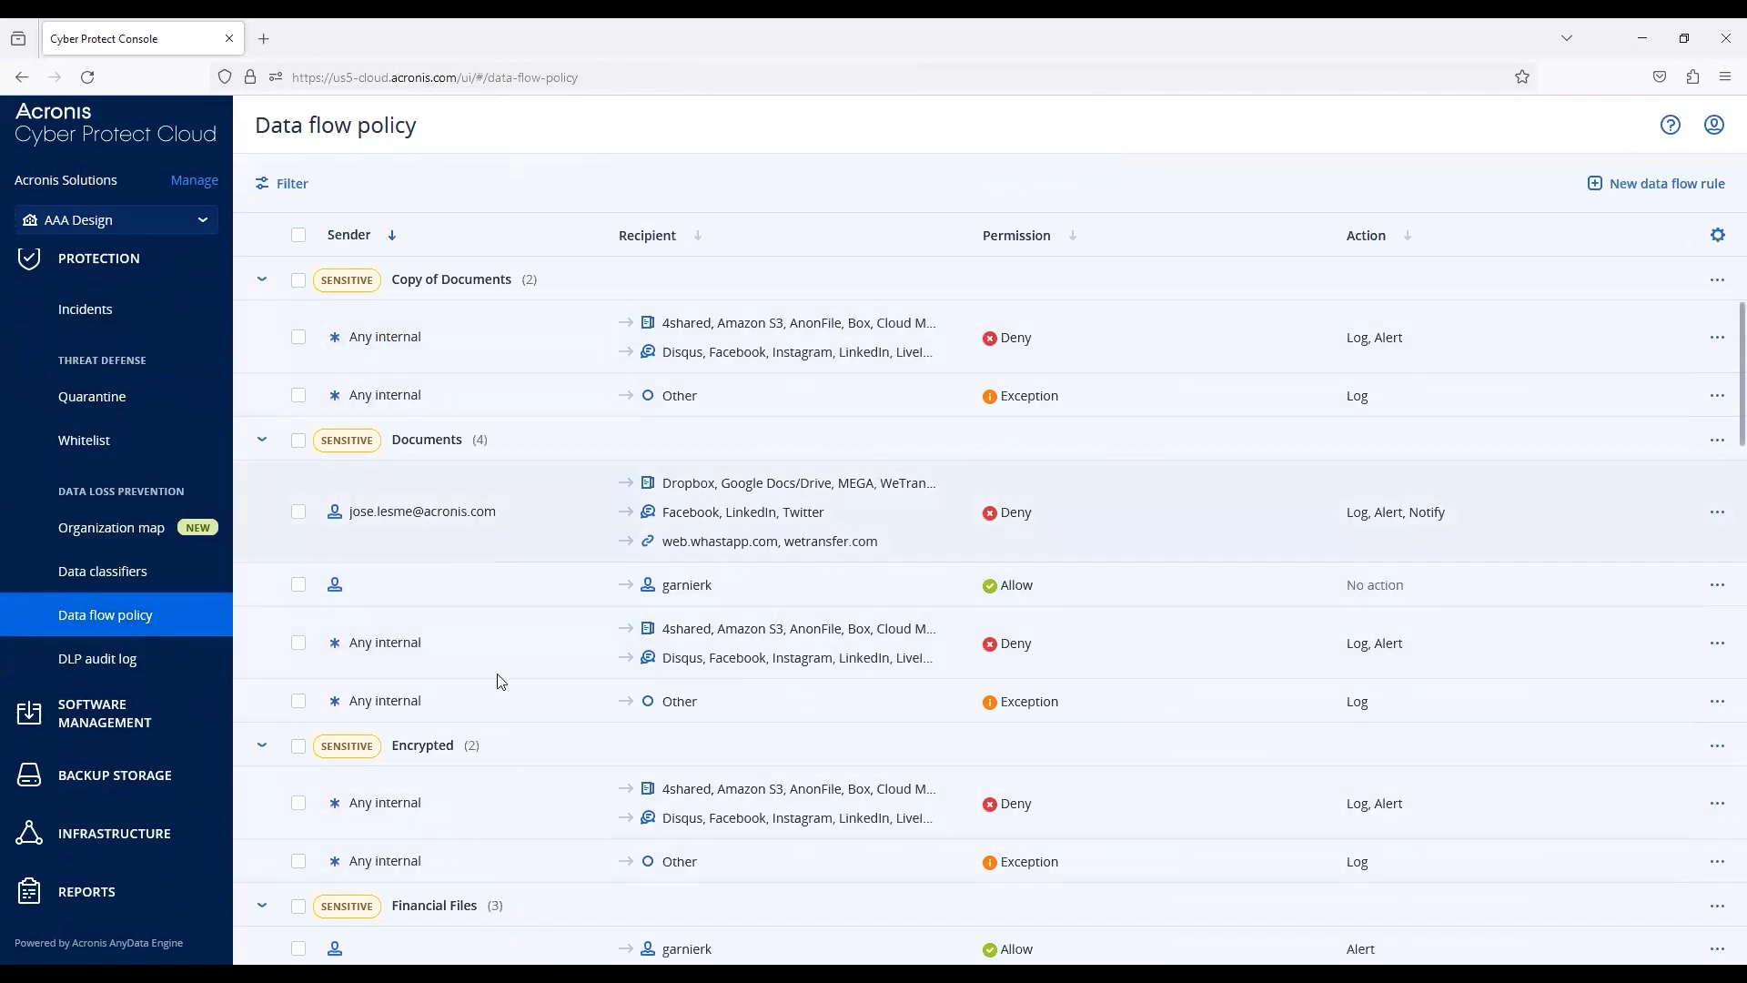
{"action": "mouse_move", "coordinate": [637, 691]}
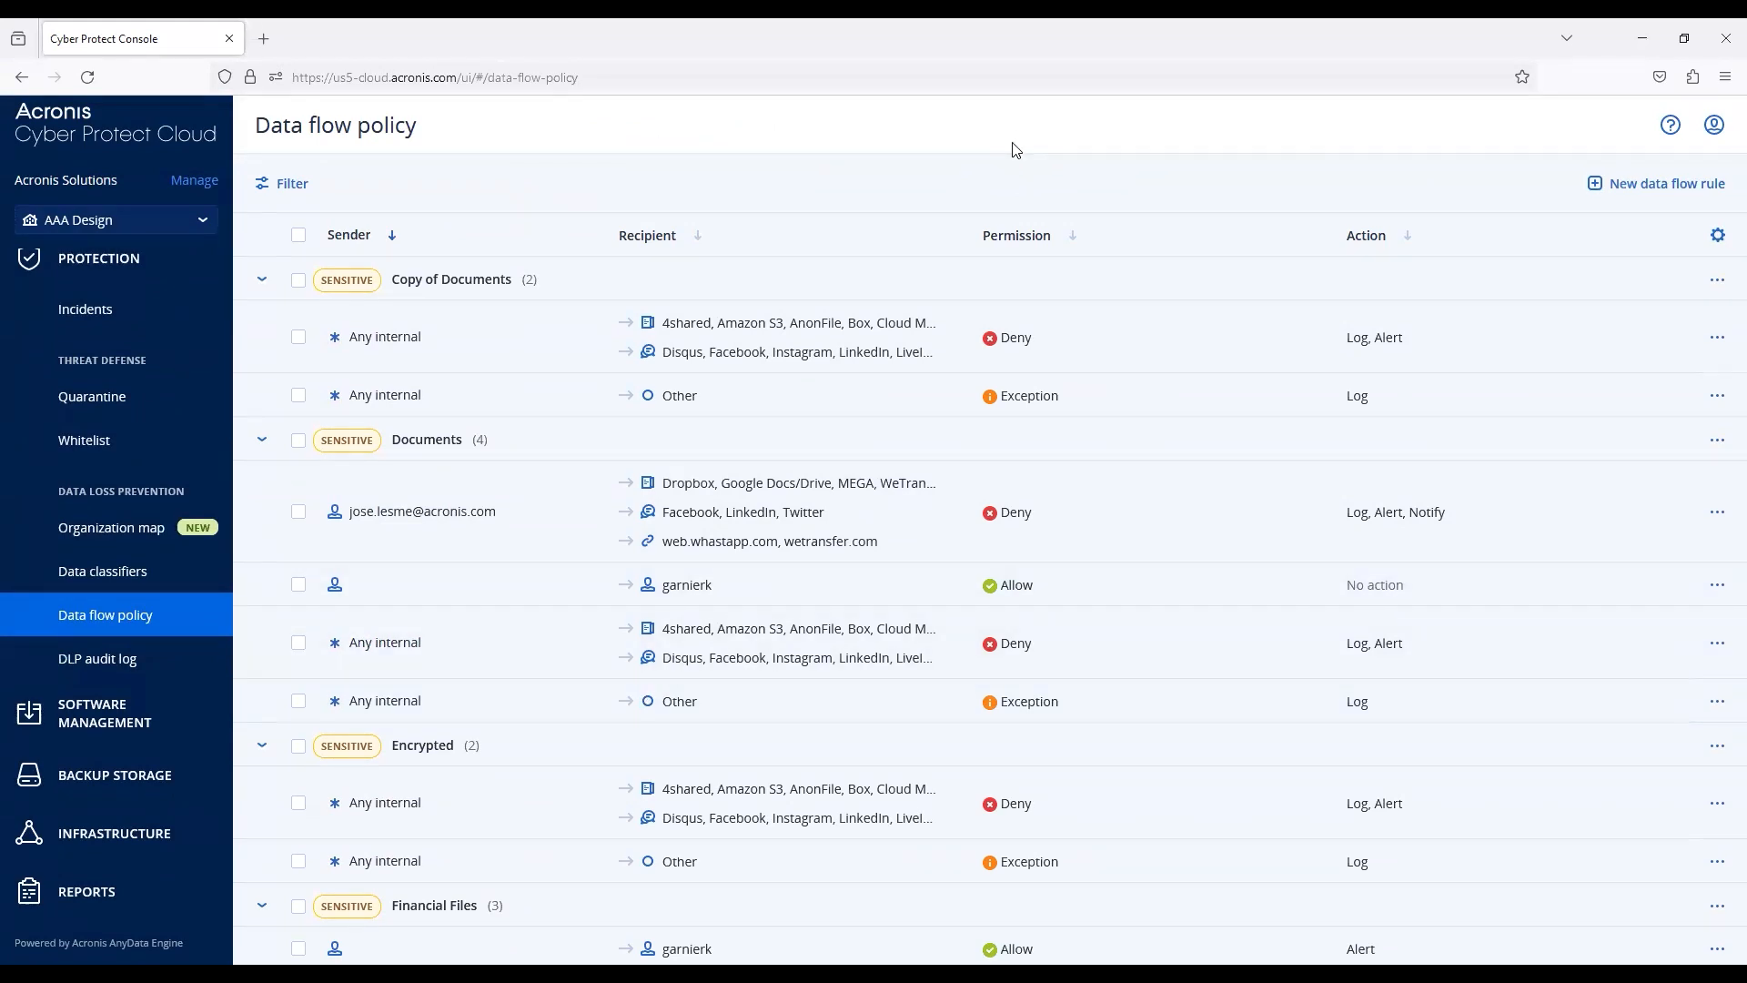
{"action": "left_click", "coordinate": [1656, 182]}
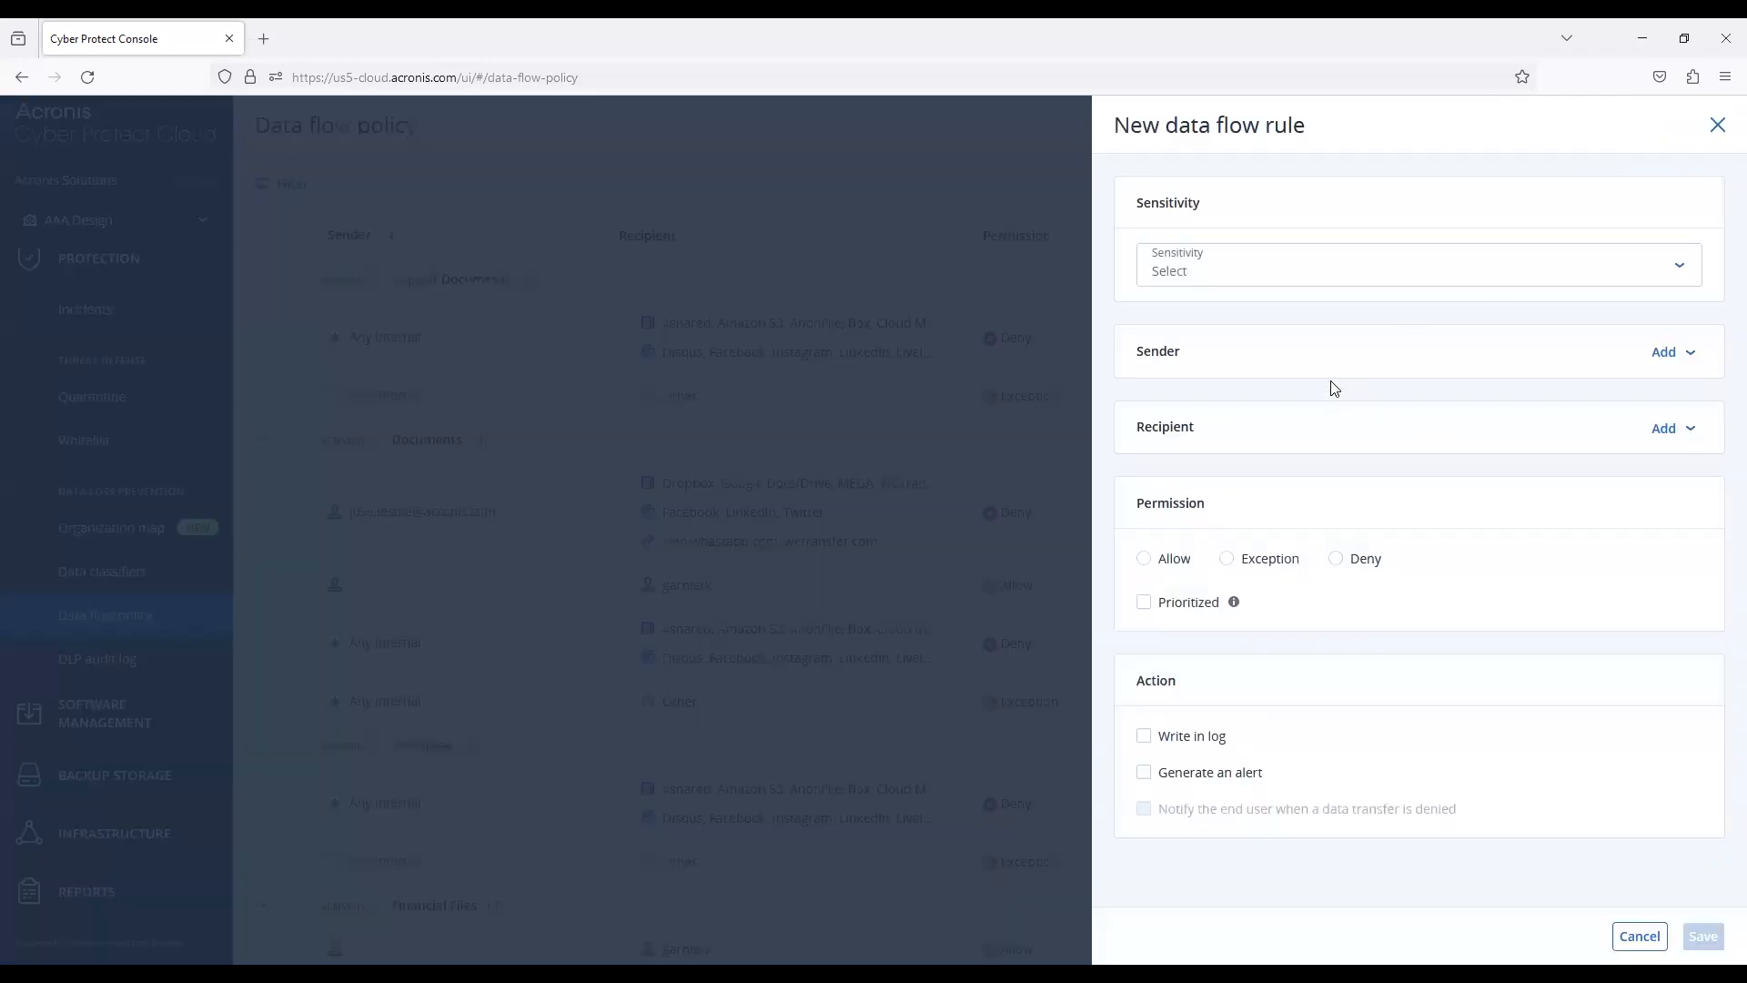
{"action": "left_click", "coordinate": [1416, 265]}
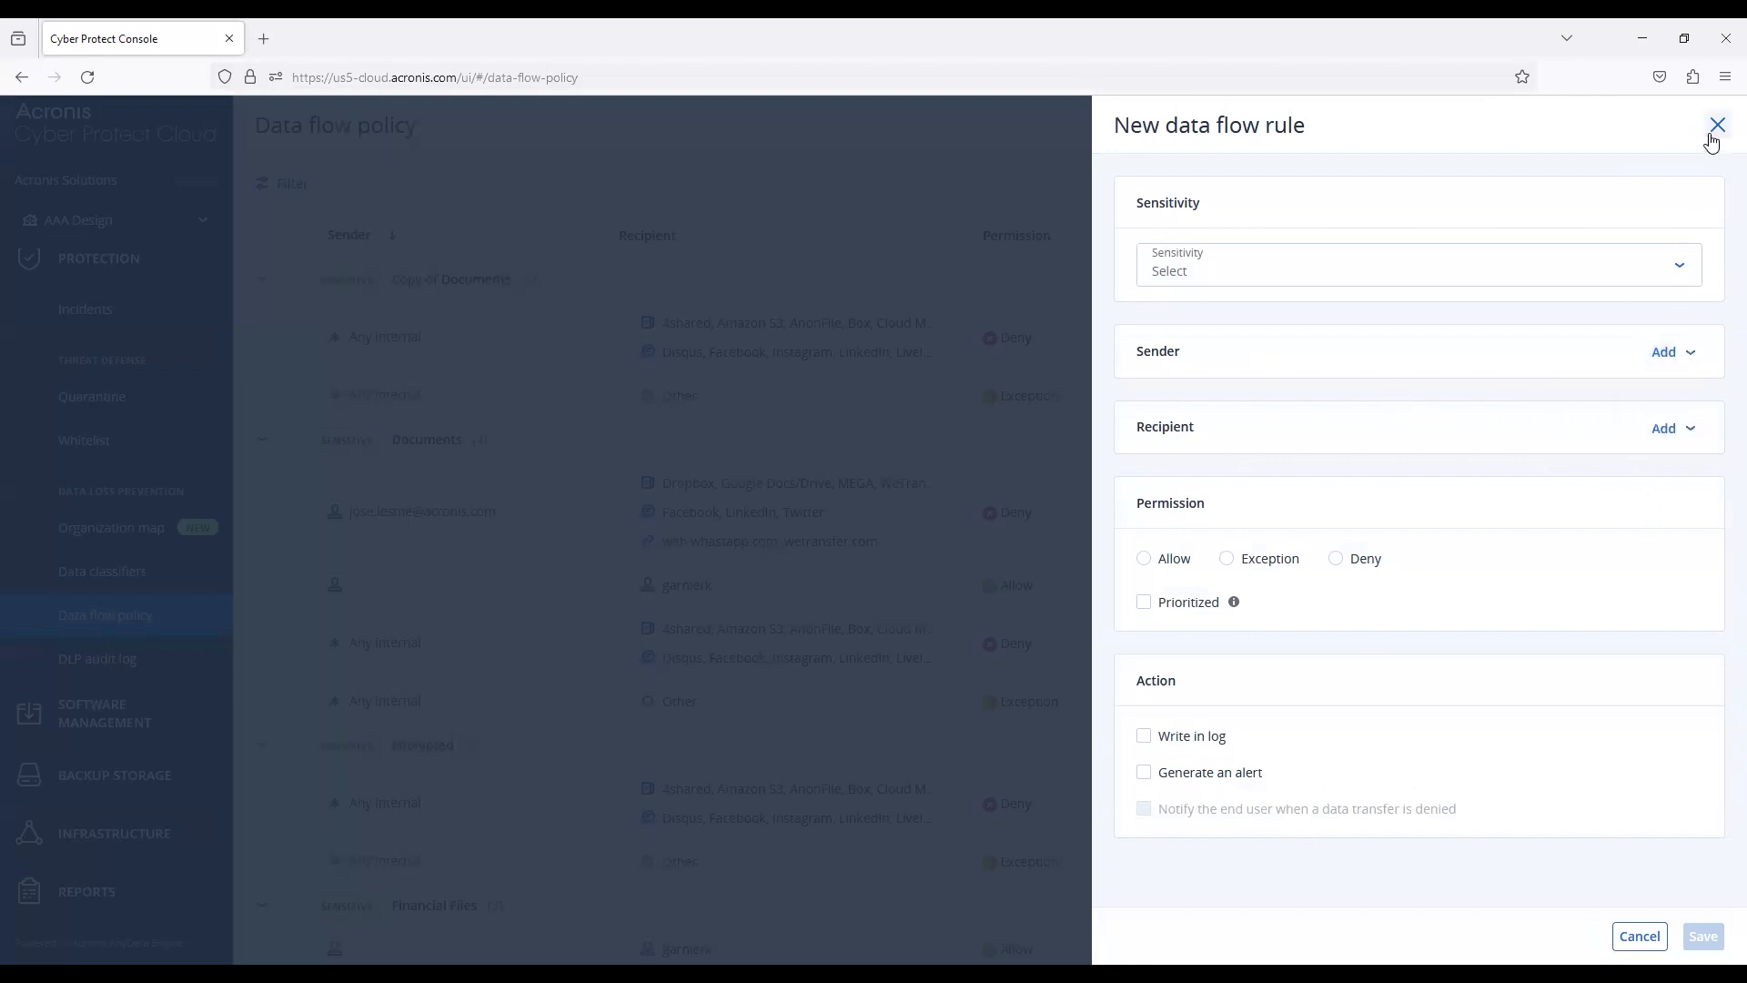
{"action": "left_click", "coordinate": [1716, 124]}
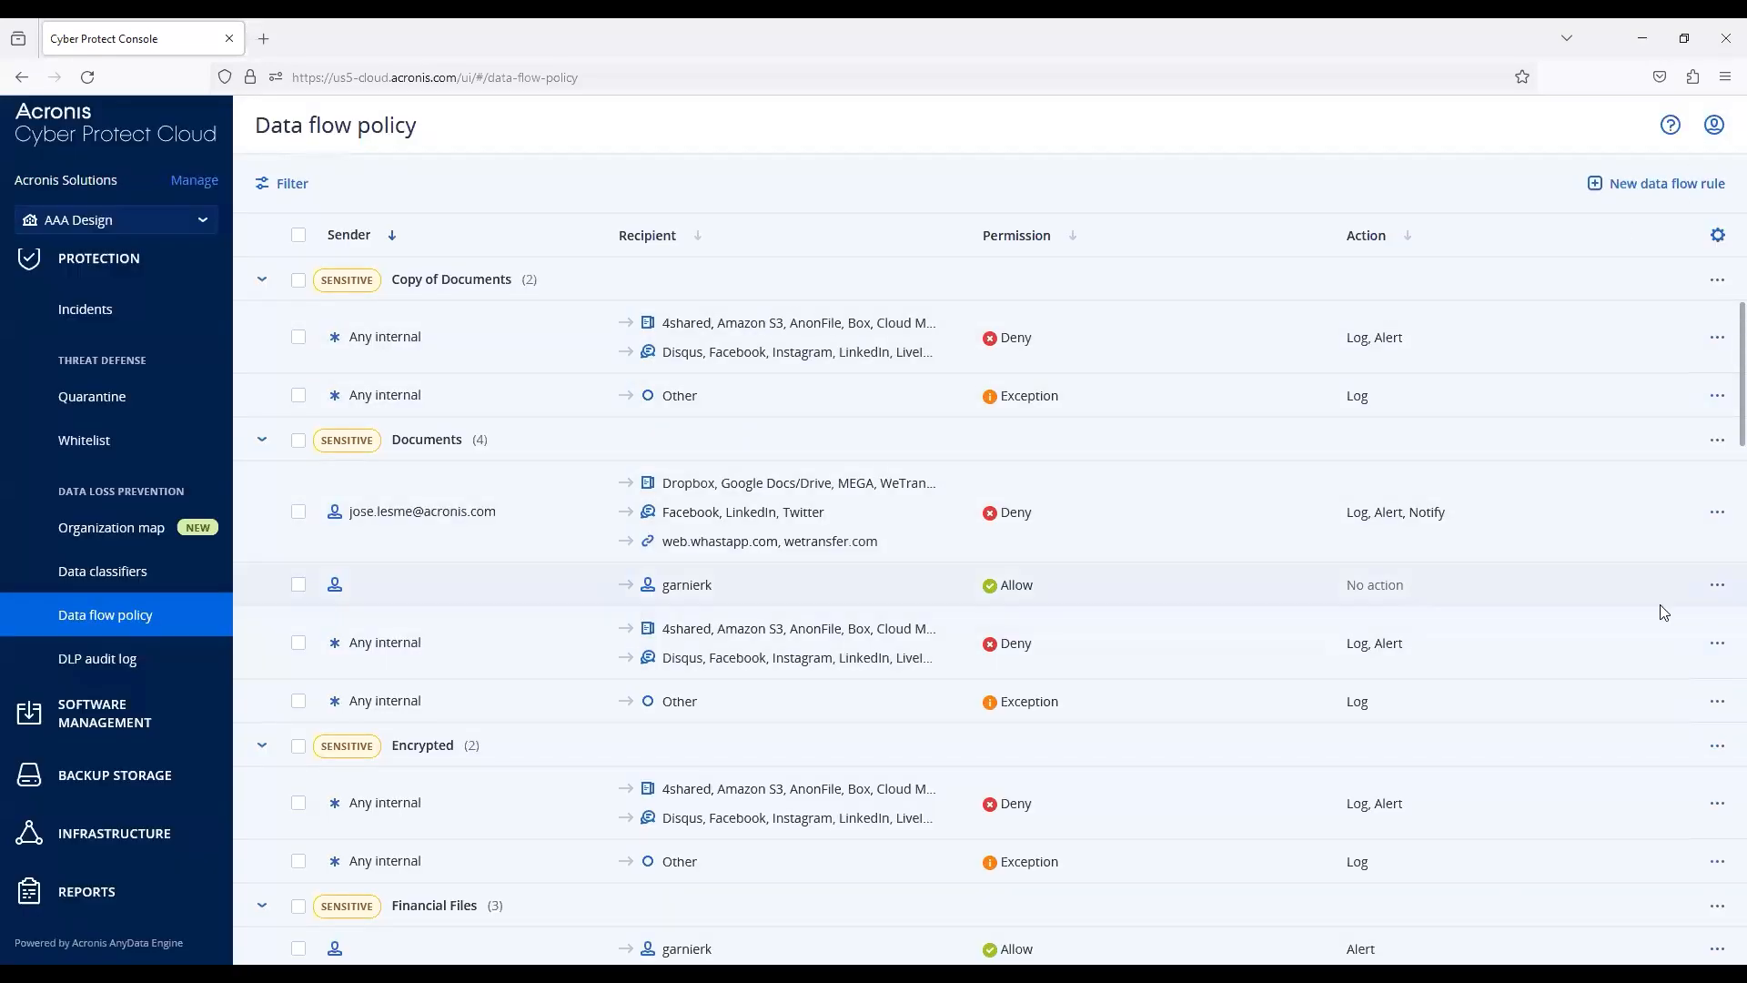